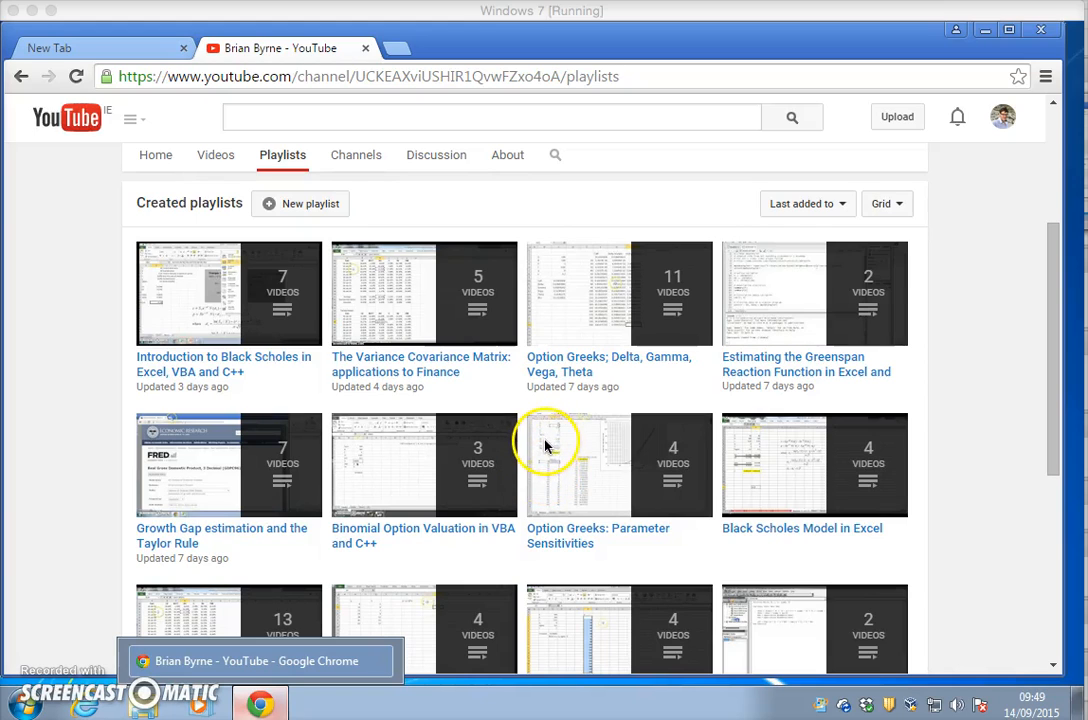
mouse_move(552, 456)
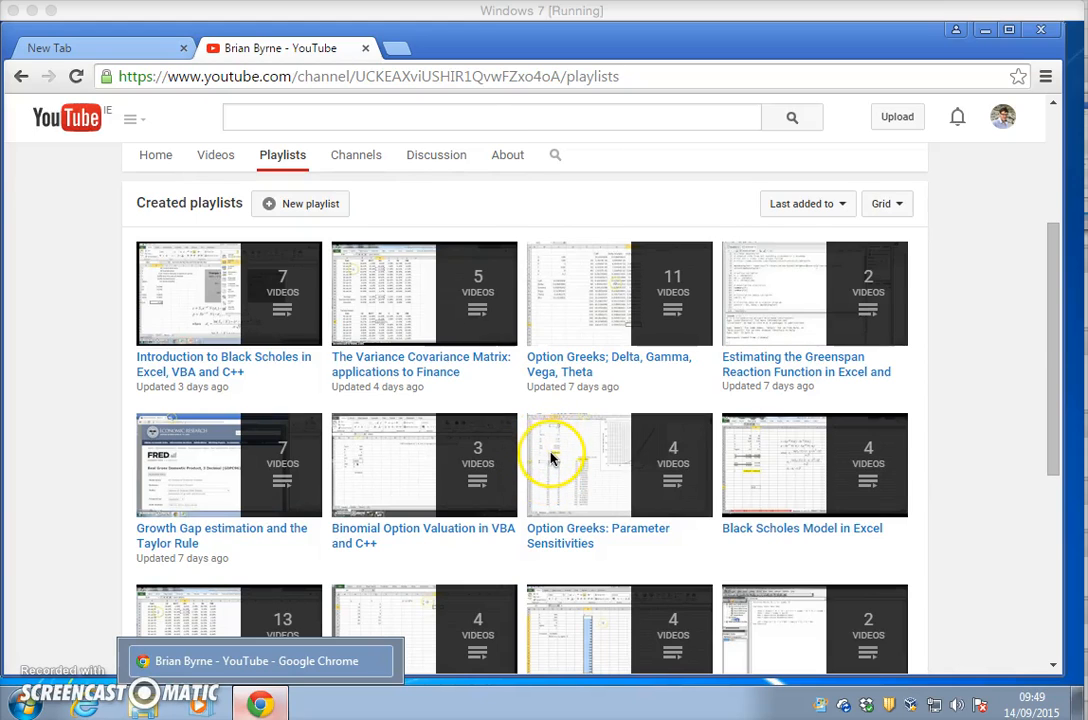
Step: Open the Butterfly Spread Strategies playlist from the channel's Playlists list
scroll("down", 3)
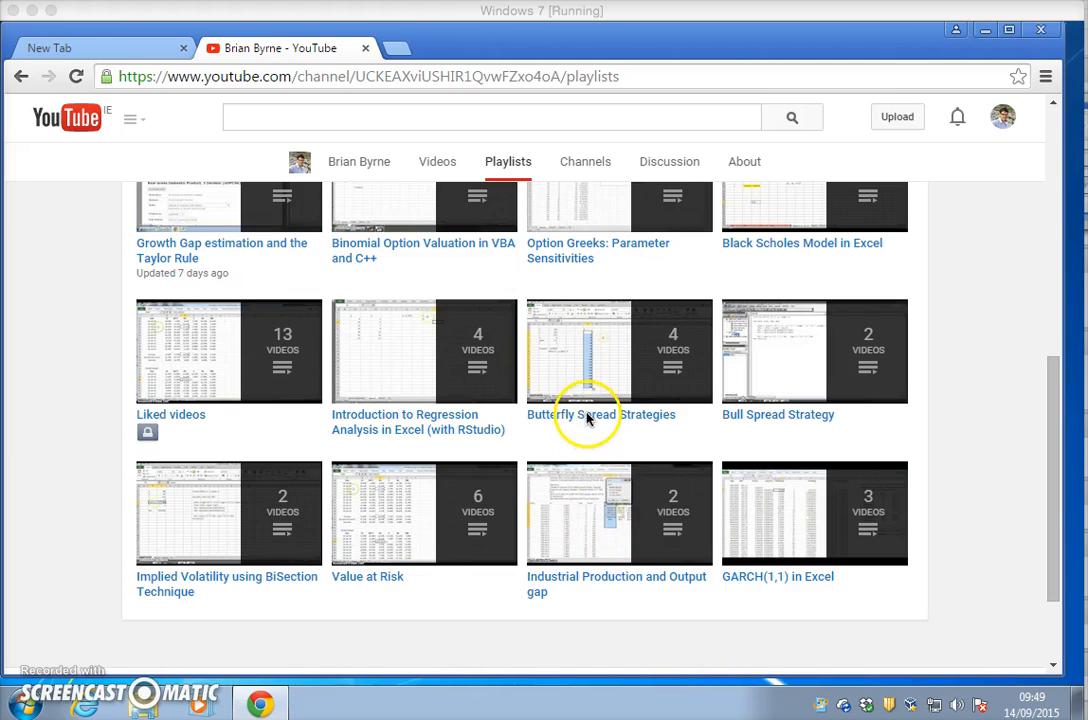
left_click(600, 414)
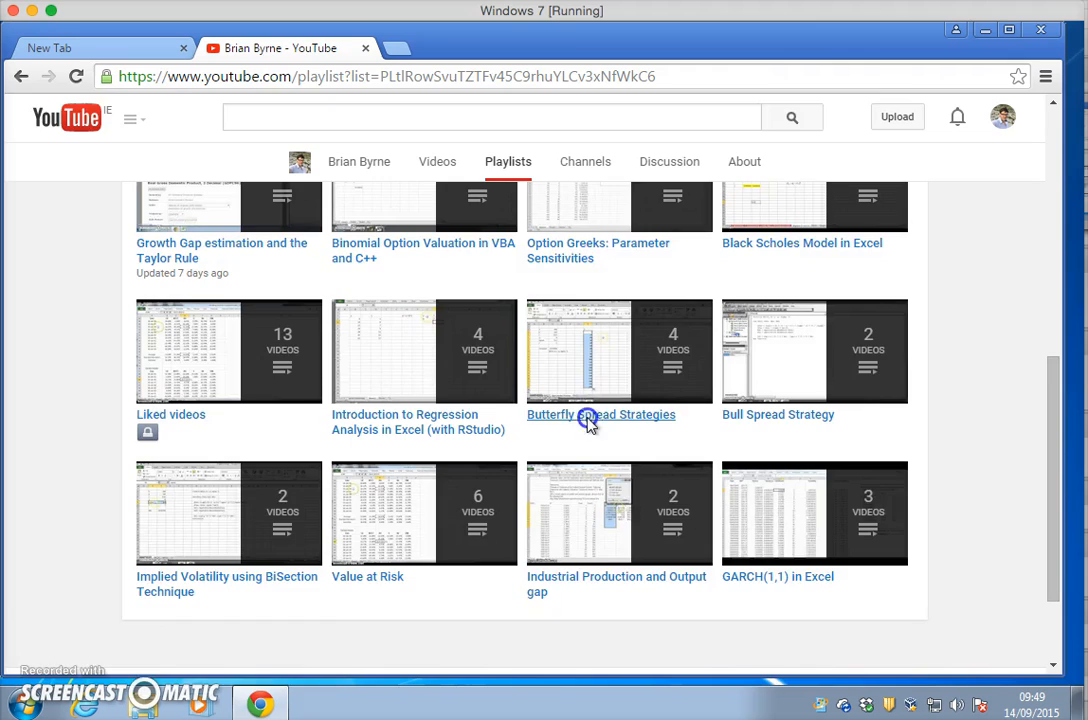
left_click(600, 414)
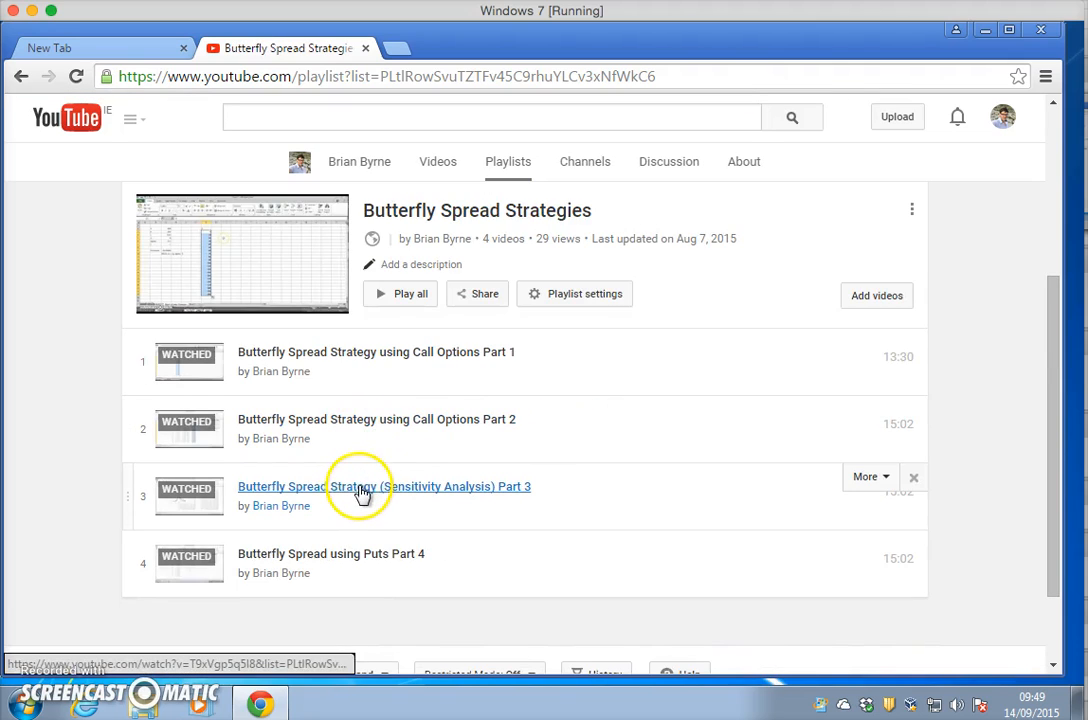
mouse_move(388, 492)
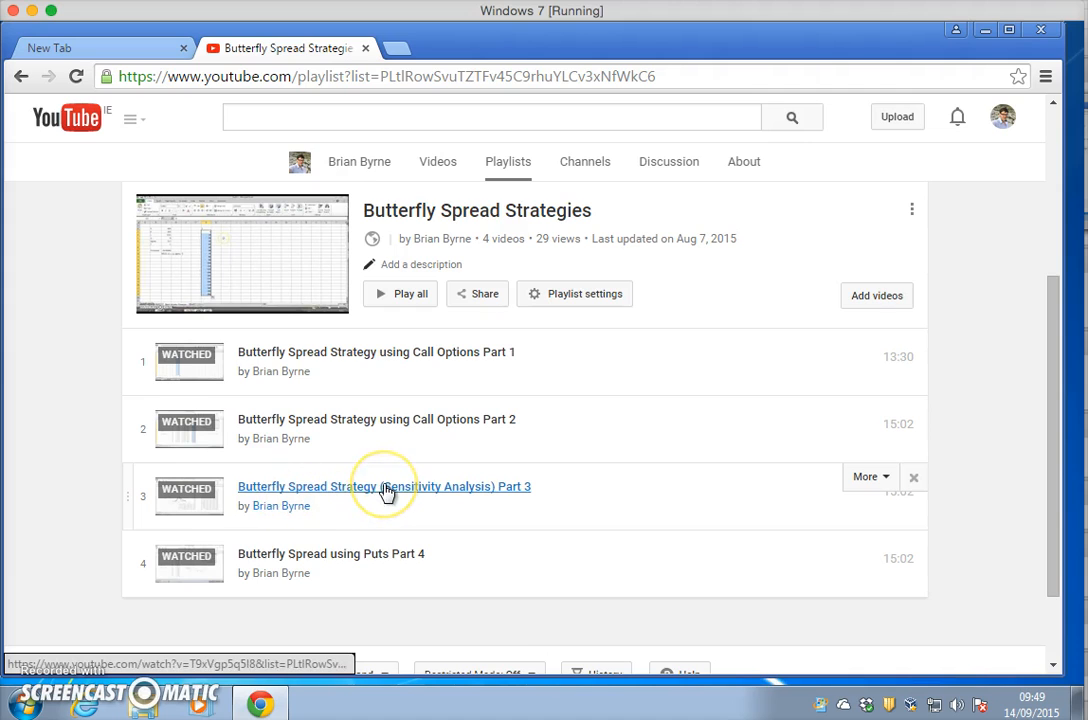
Step: Play the Part 3 sensitivity analysis video and follow its description link to the Excel workbook
left_click(384, 486)
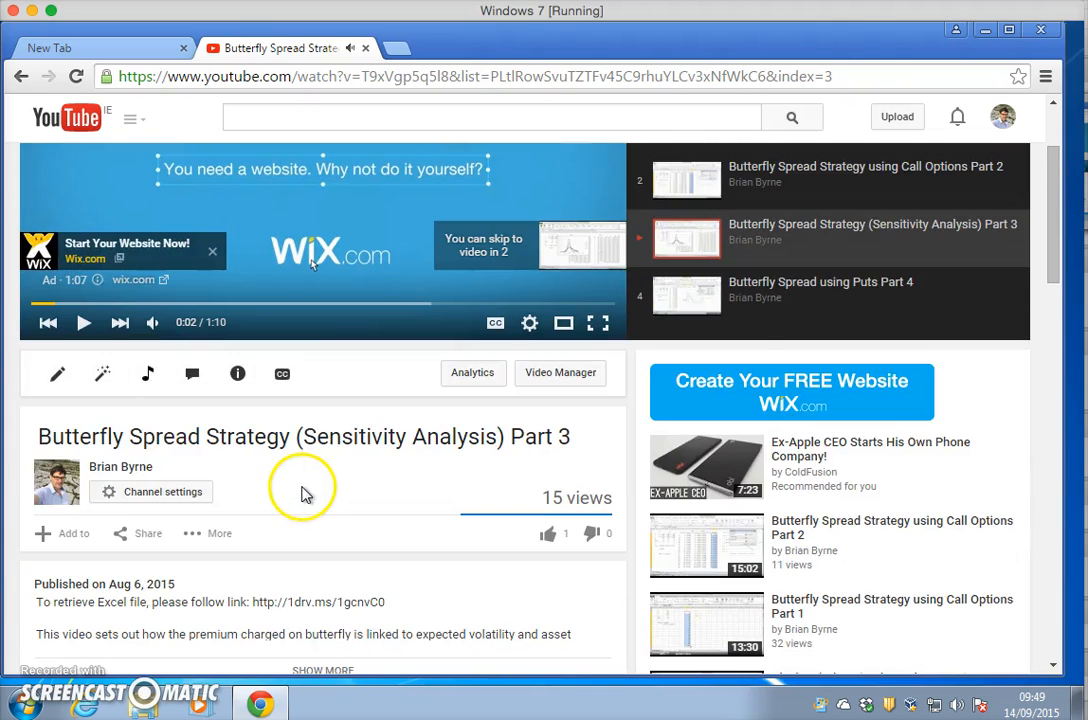
scroll("down", 3)
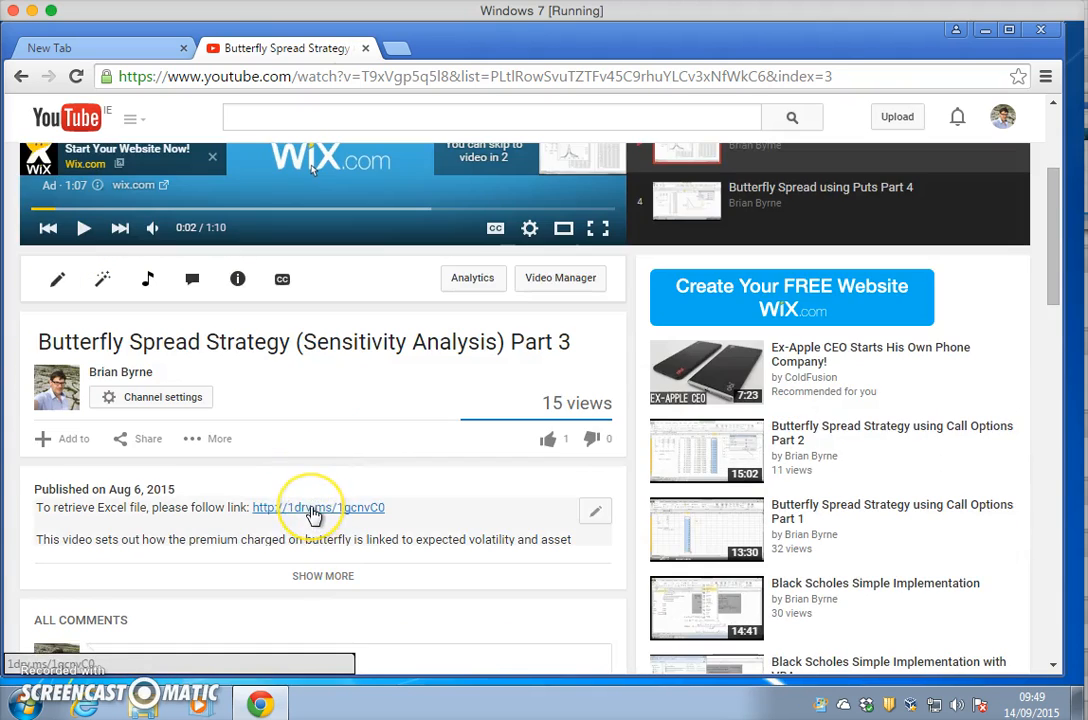
mouse_move(318, 508)
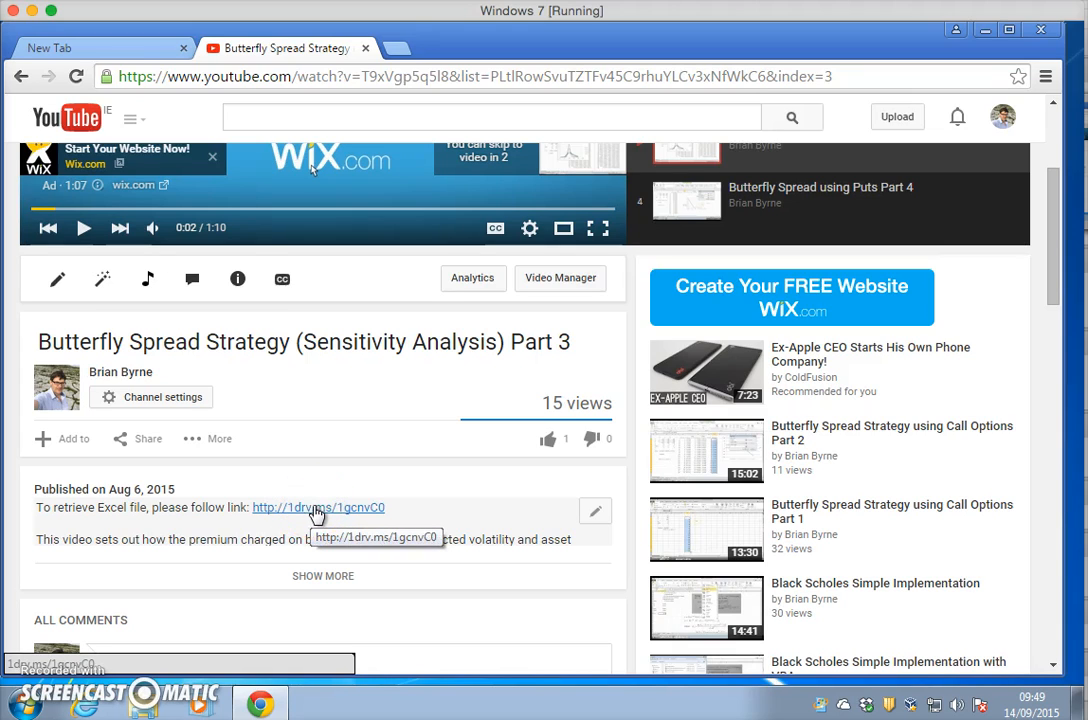
left_click(318, 508)
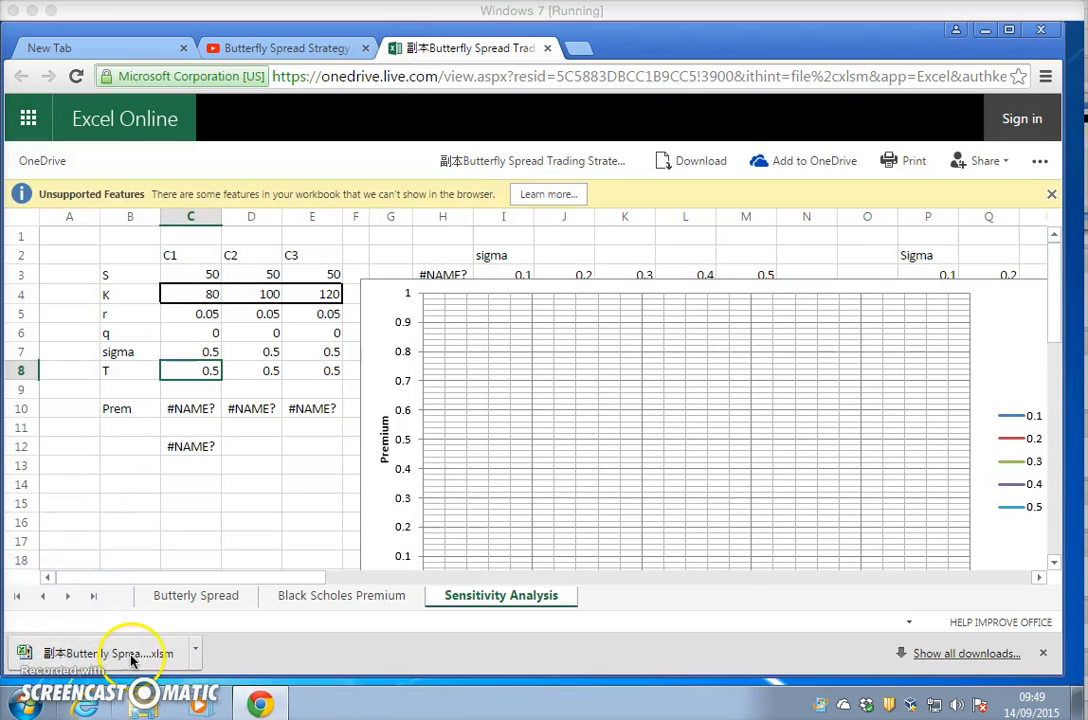
Step: Open the downloaded .xlsm butterfly spread workbook in desktop Excel
left_click(104, 652)
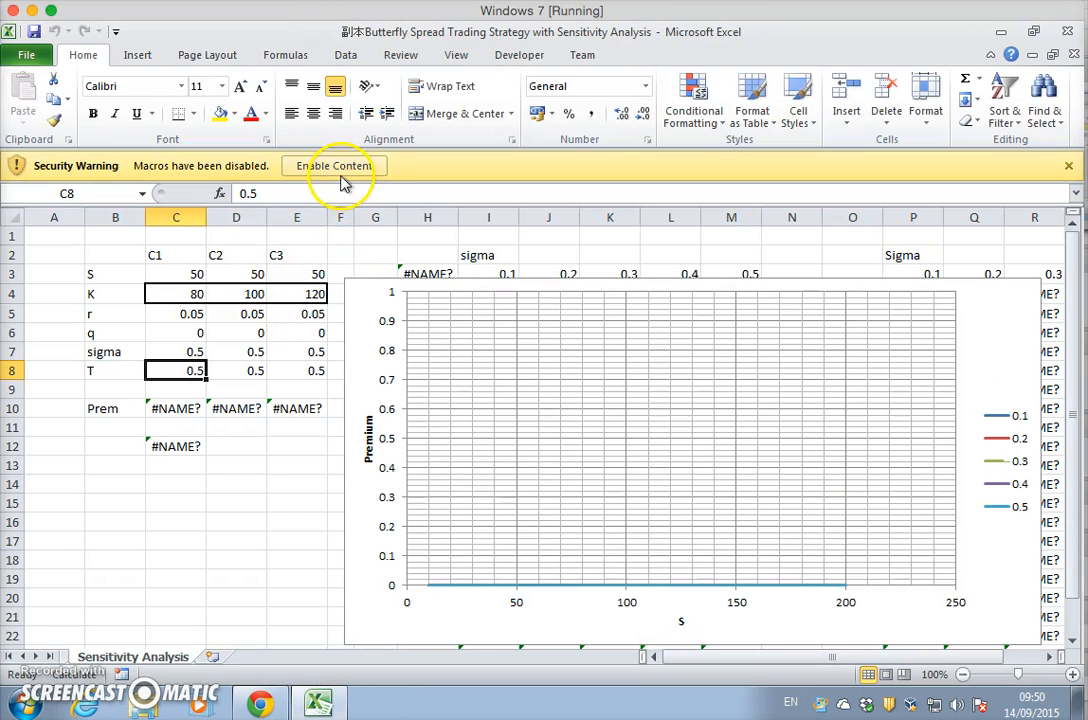
Step: Enable the workbook's macros so premiums calculate and link H3 to the butterfly premium in C12
left_click(334, 164)
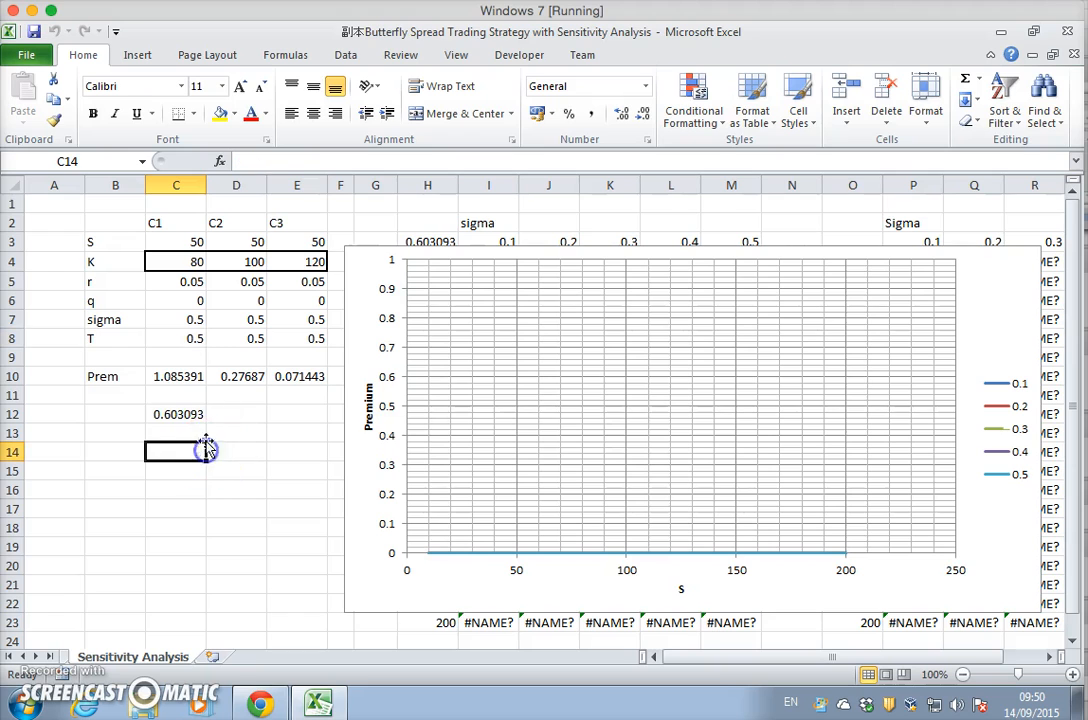
left_click(176, 412)
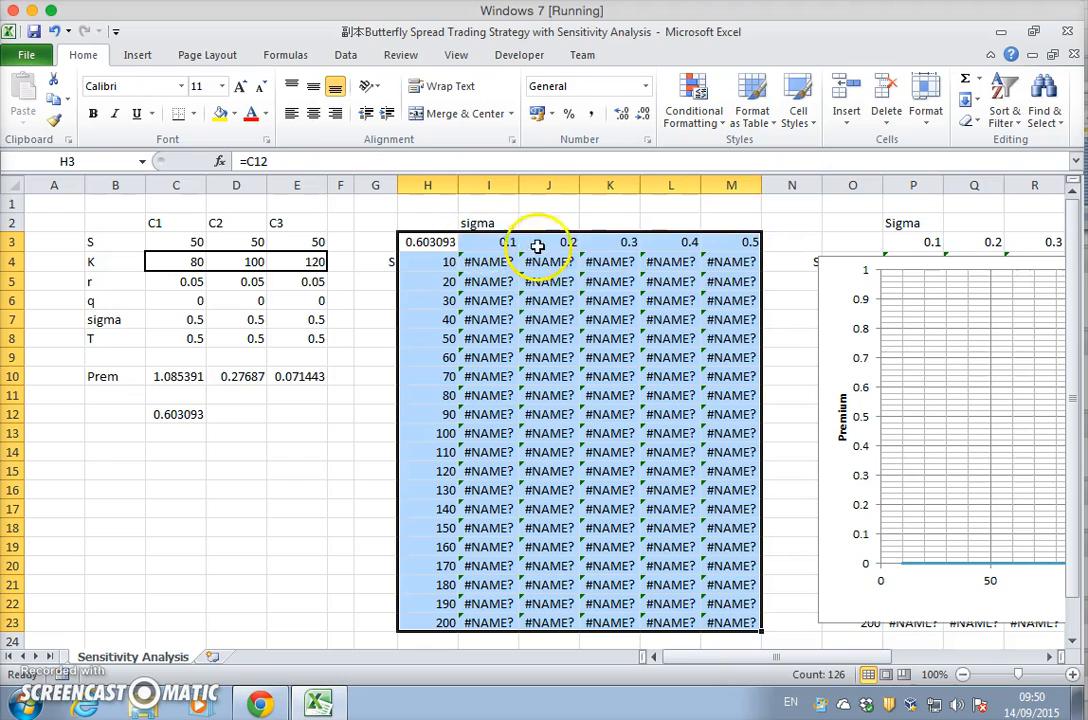
mouse_move(400, 458)
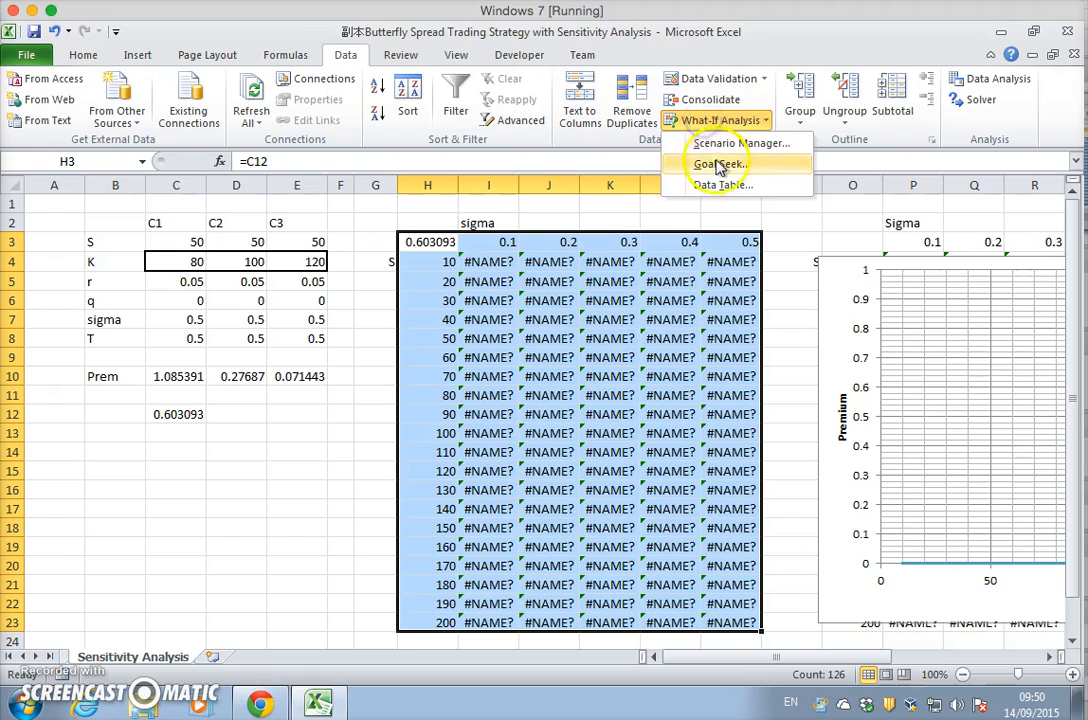
Step: Build a two-way data table with row input C7 (sigma) and column input C3 (stock price)
left_click(724, 184)
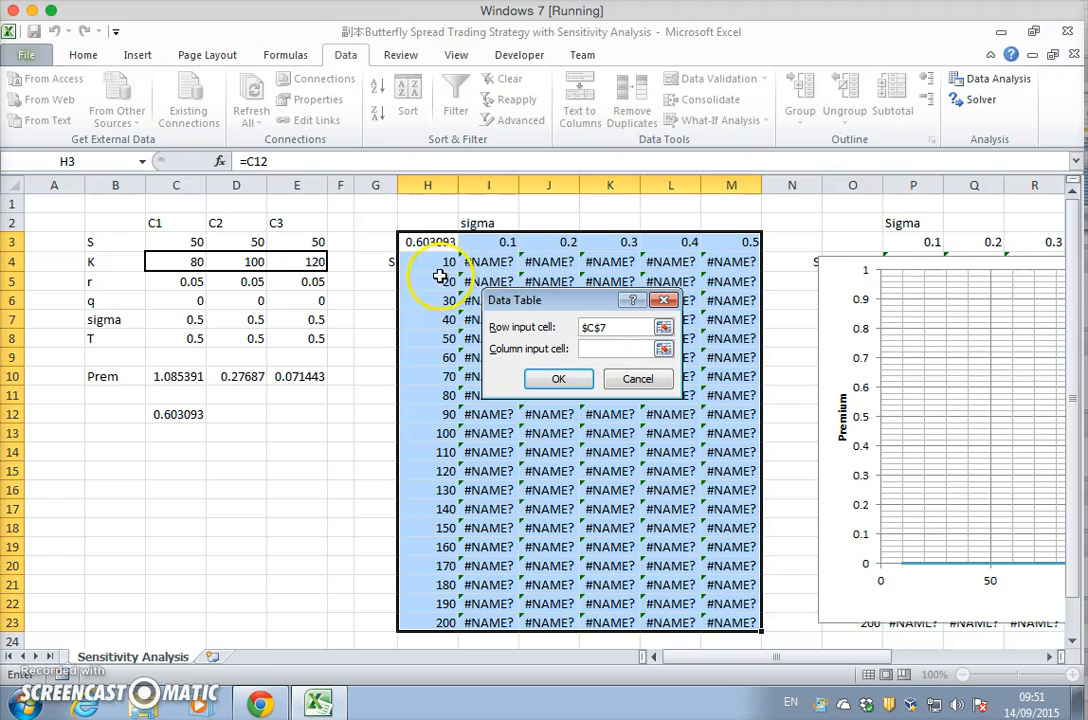
left_click(176, 240)
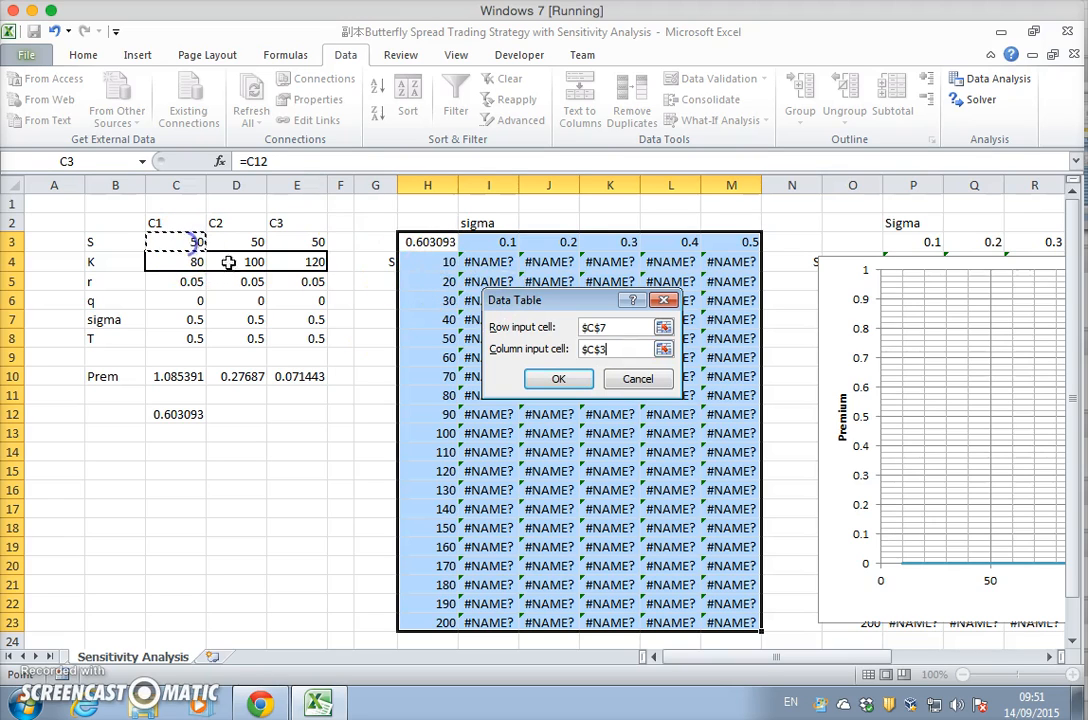
mouse_move(448, 490)
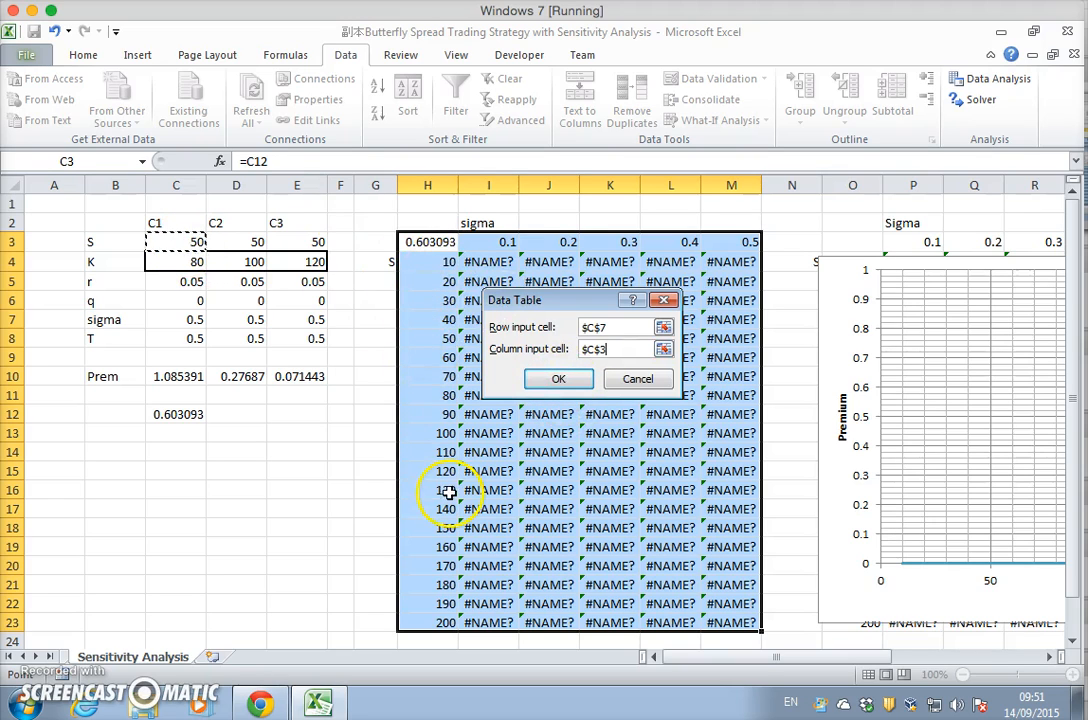
left_click(558, 378)
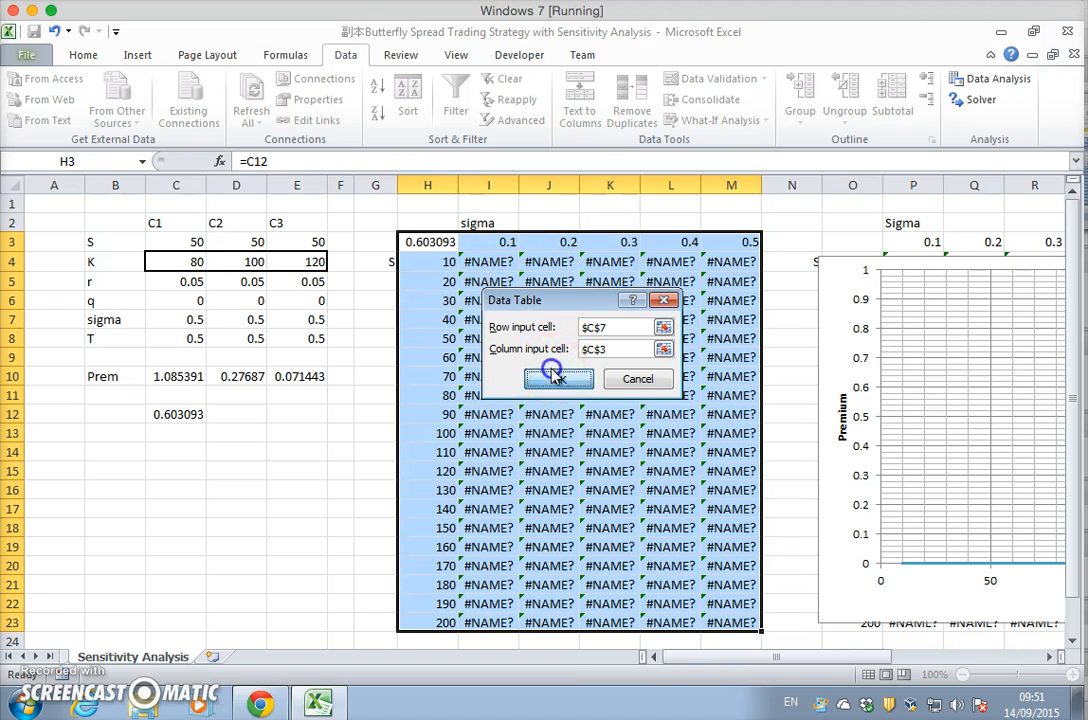
left_click(558, 378)
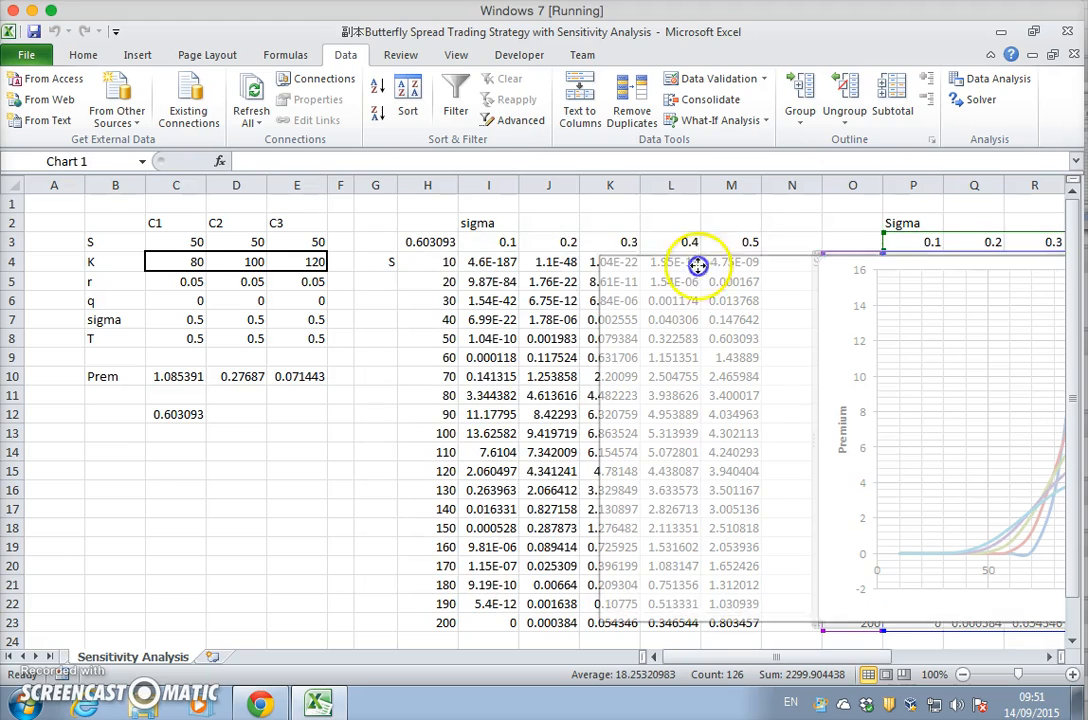
Step: Select the premium chart to bring its five volatility curves into full view
left_click(696, 266)
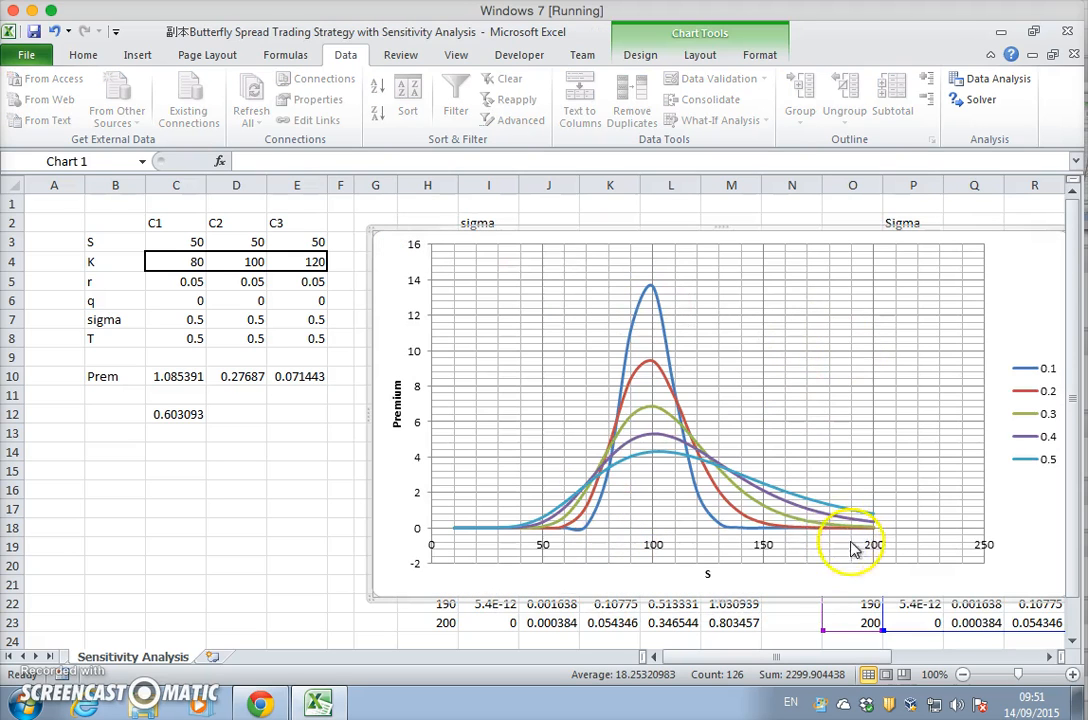
mouse_move(568, 546)
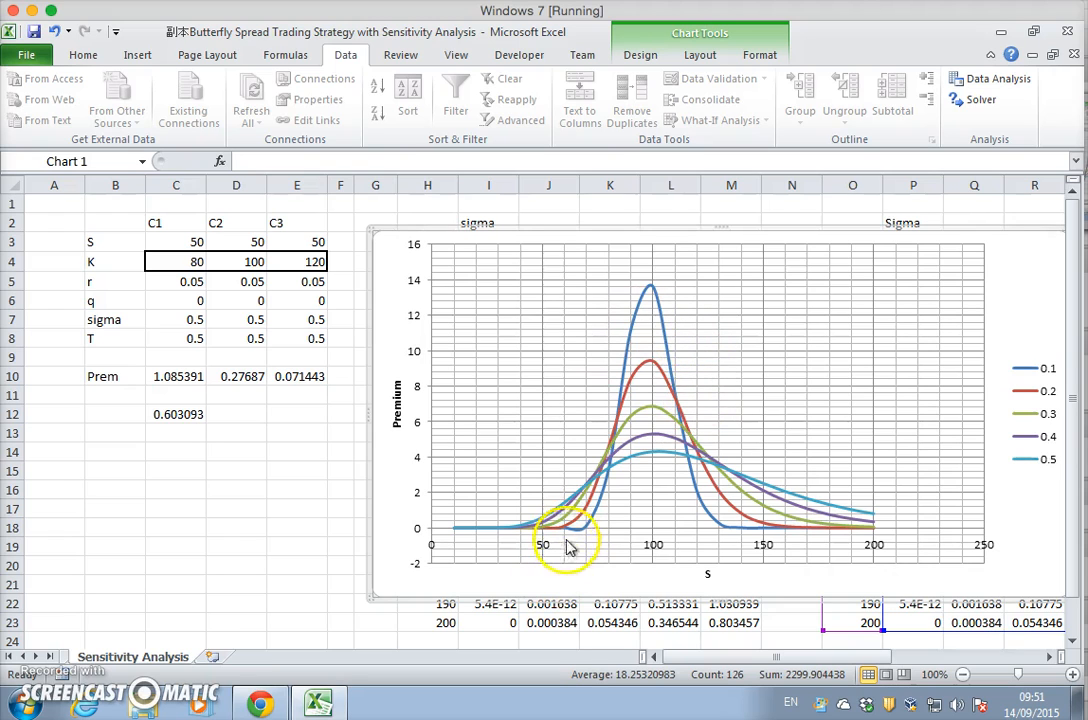
mouse_move(676, 548)
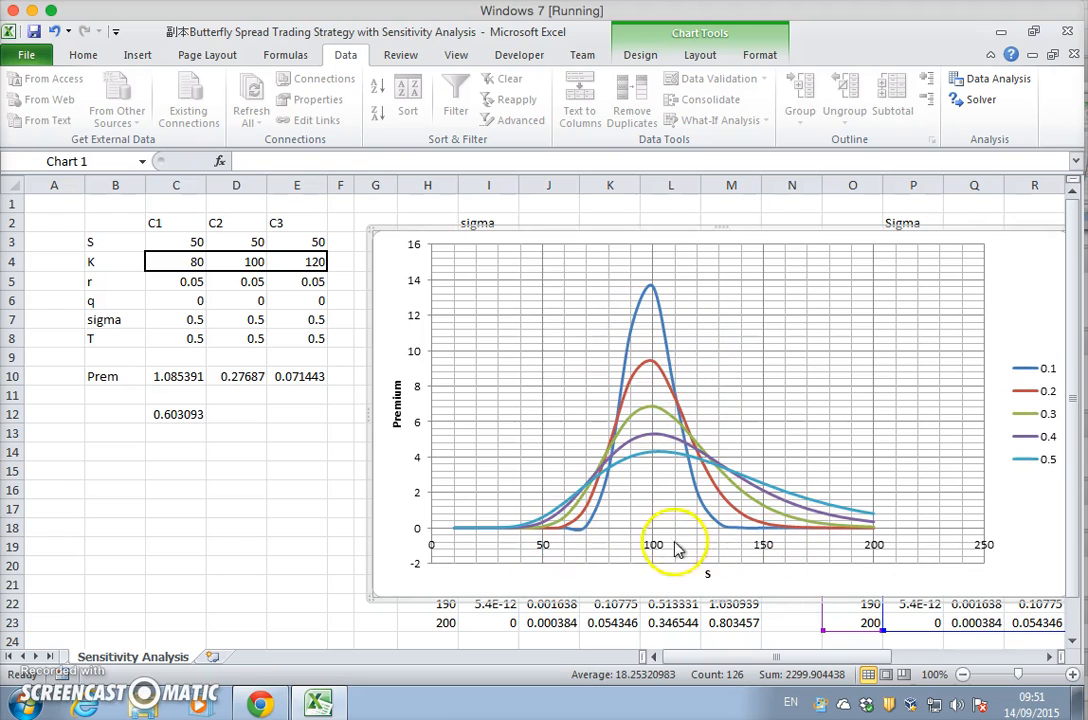
mouse_move(376, 664)
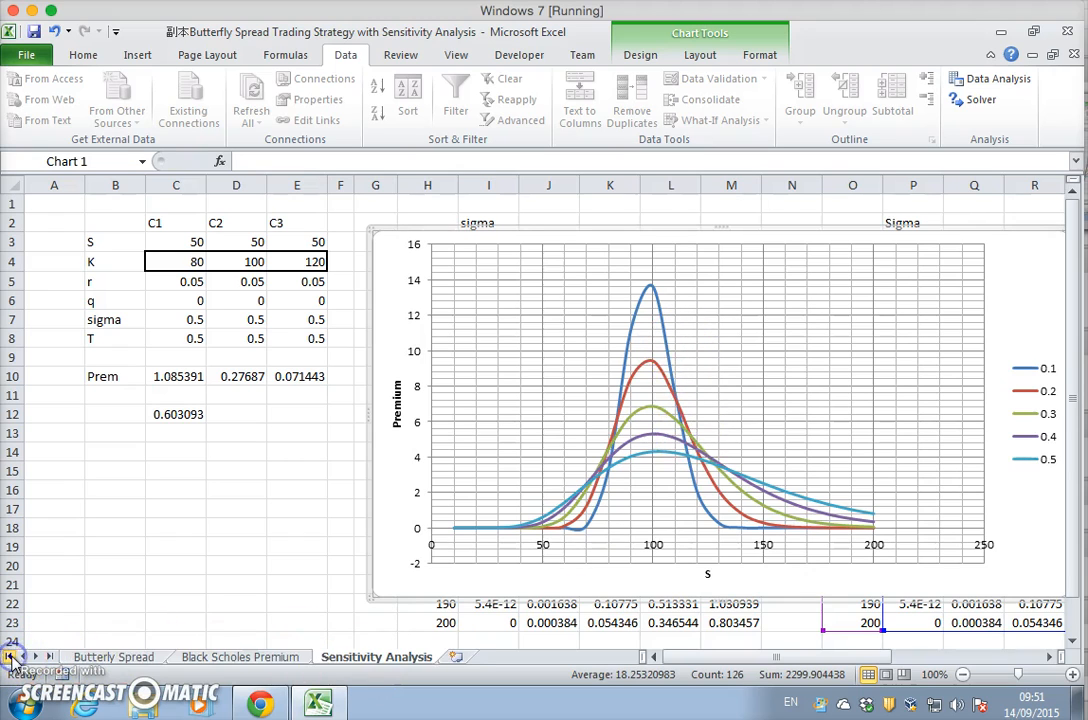
Step: Review the payoff chart on the Black Scholes Premium sheet, then return to Sensitivity Analysis
left_click(112, 656)
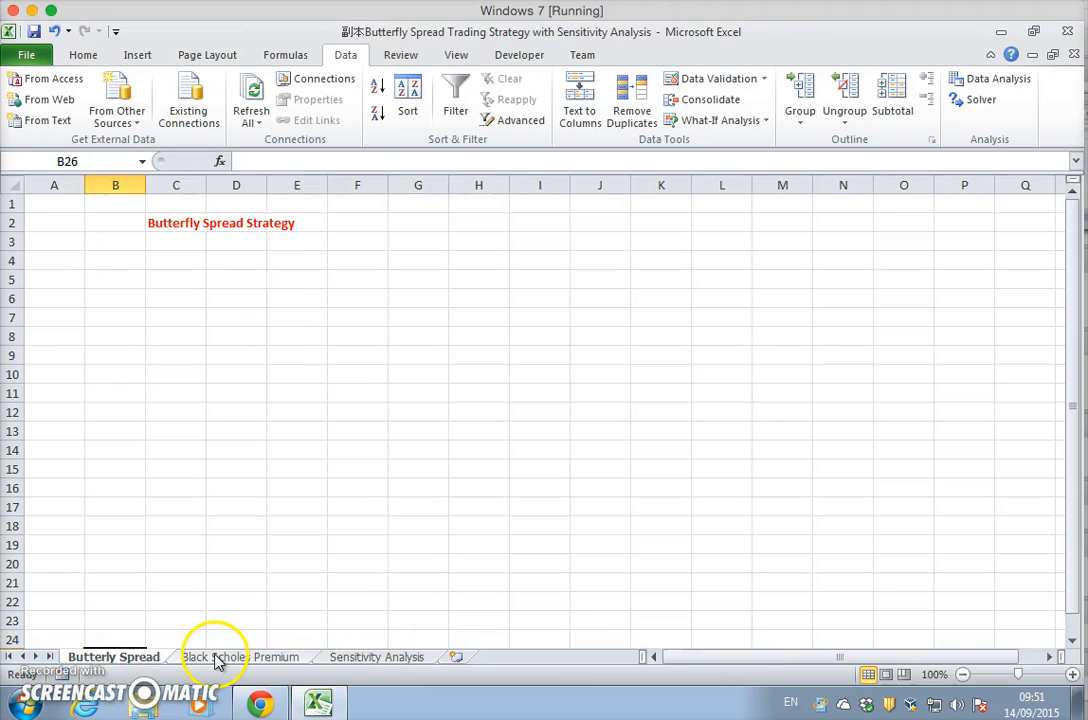
left_click(212, 656)
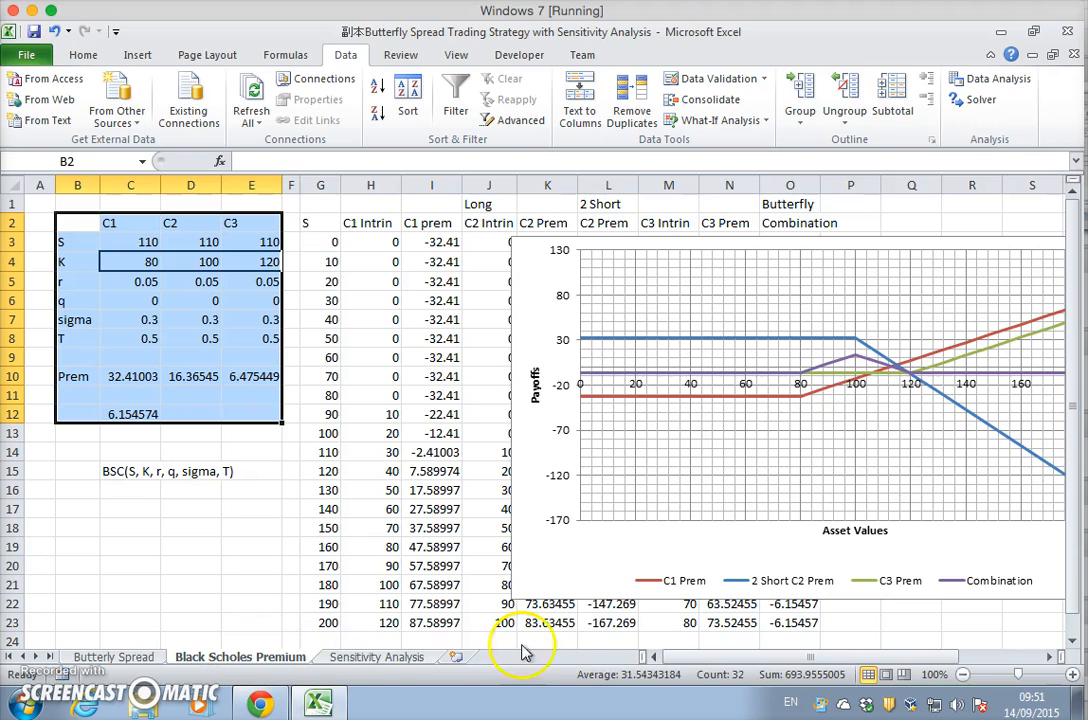
scroll("right", 3)
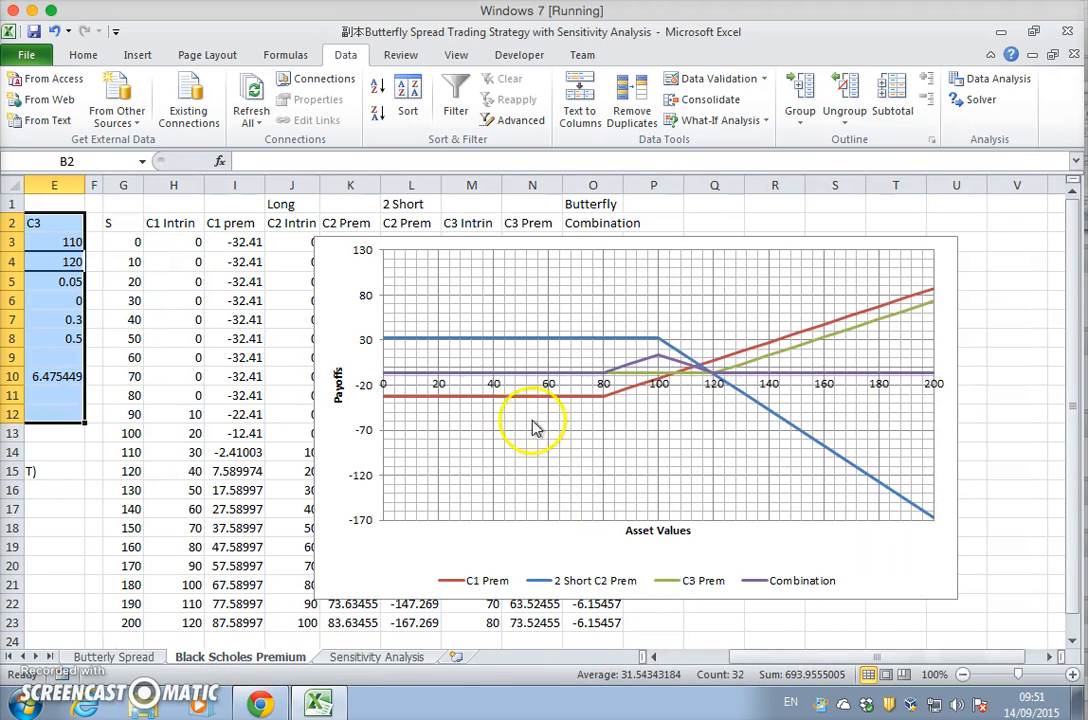
mouse_move(804, 390)
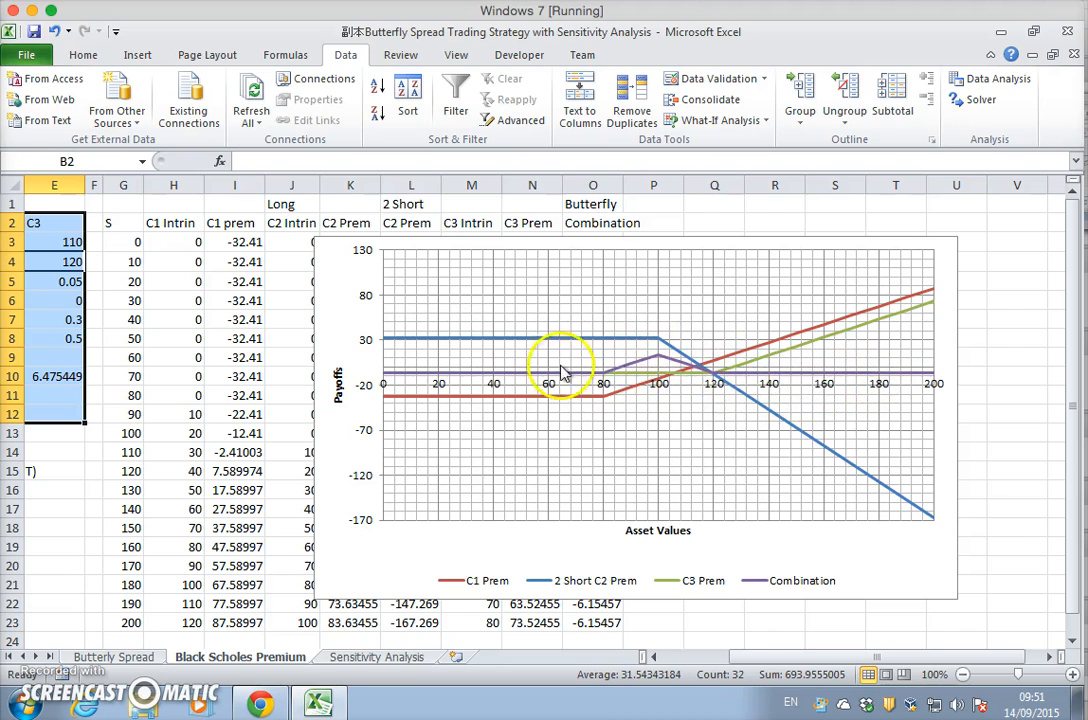
mouse_move(800, 364)
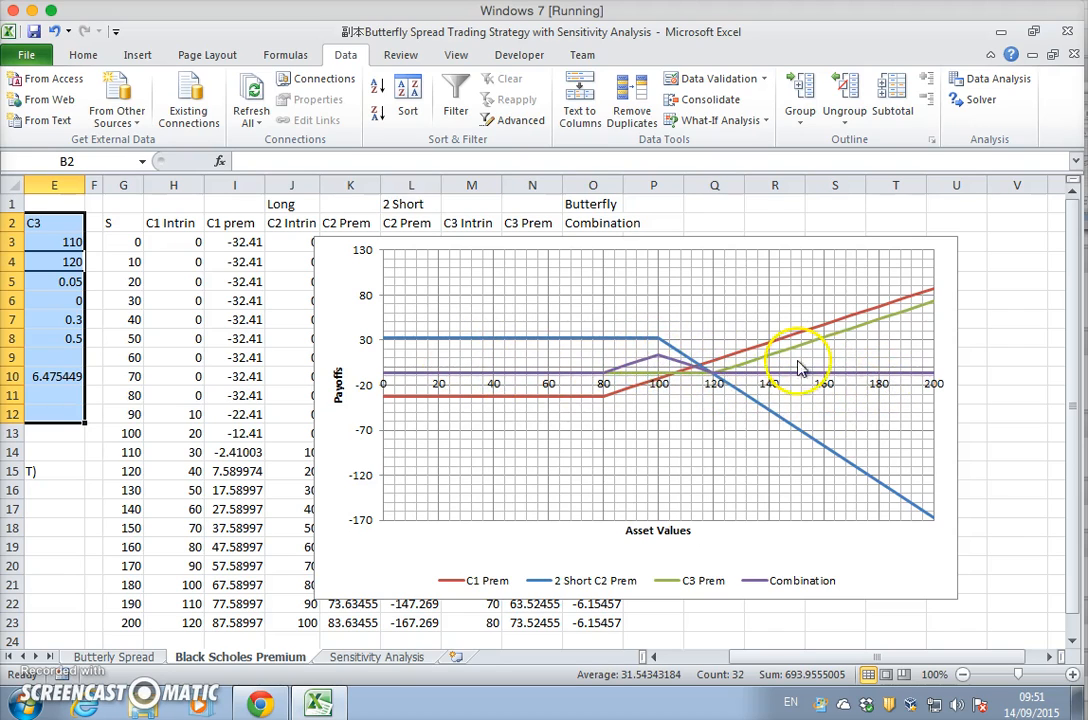
left_click(376, 656)
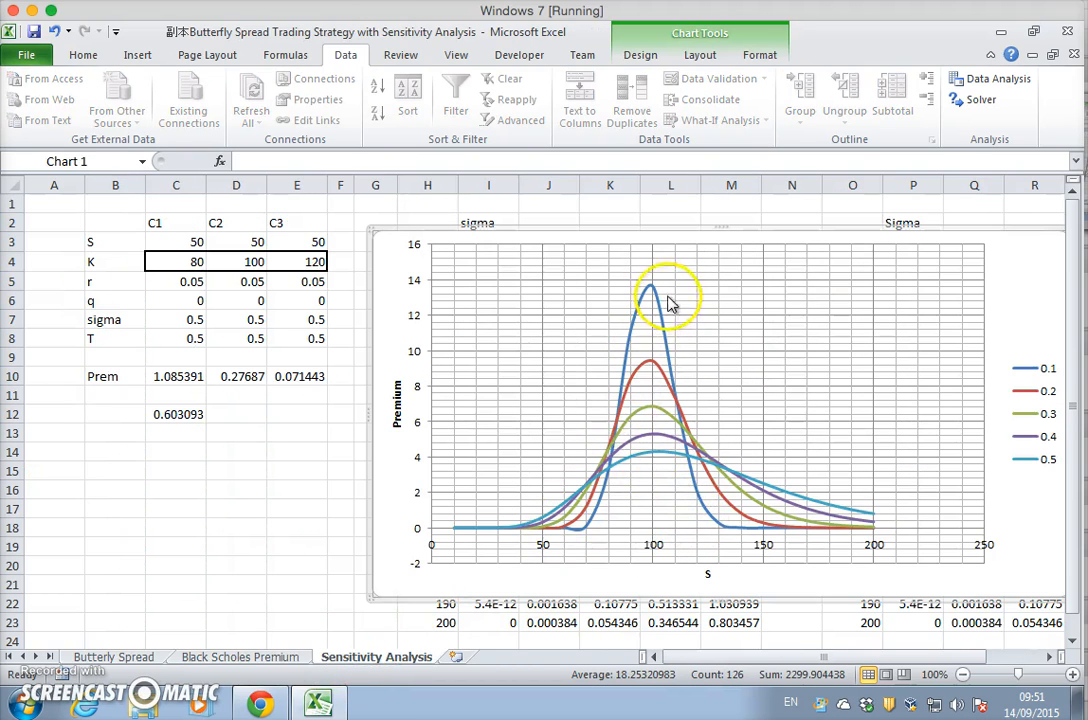
mouse_move(628, 504)
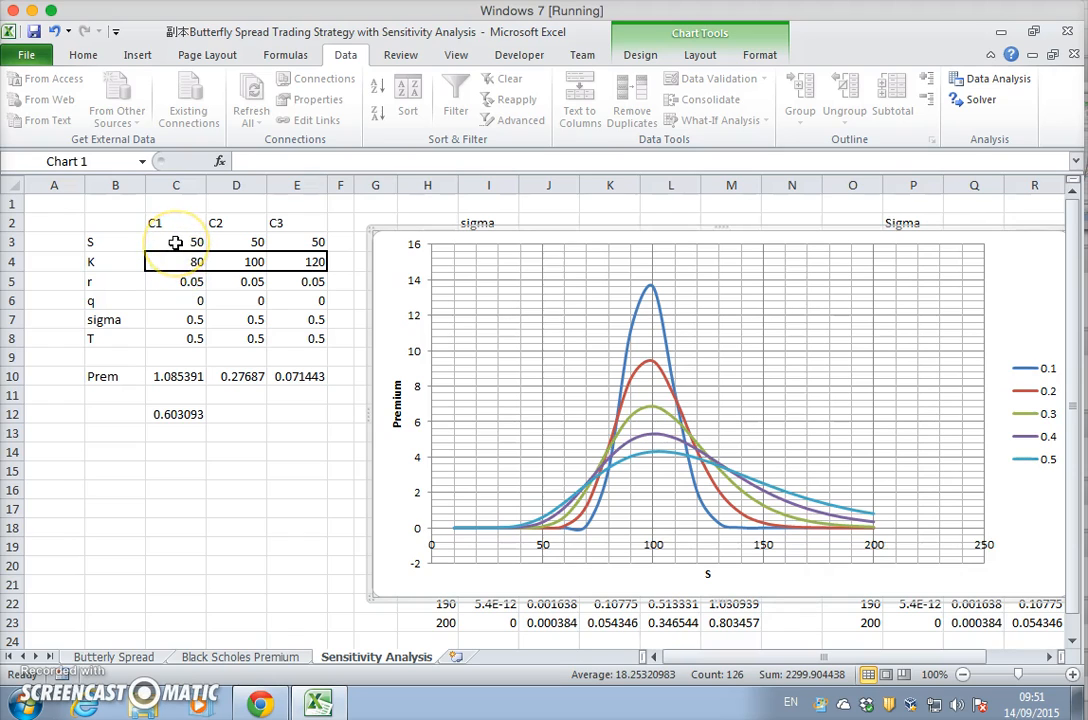
mouse_move(650, 550)
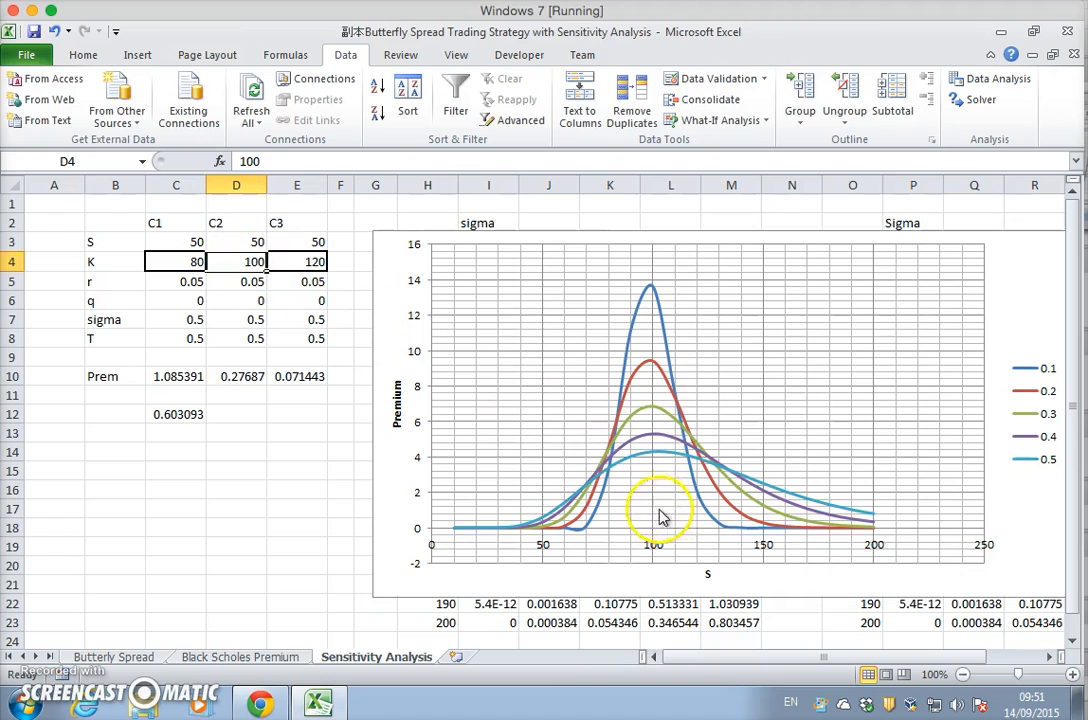
mouse_move(696, 508)
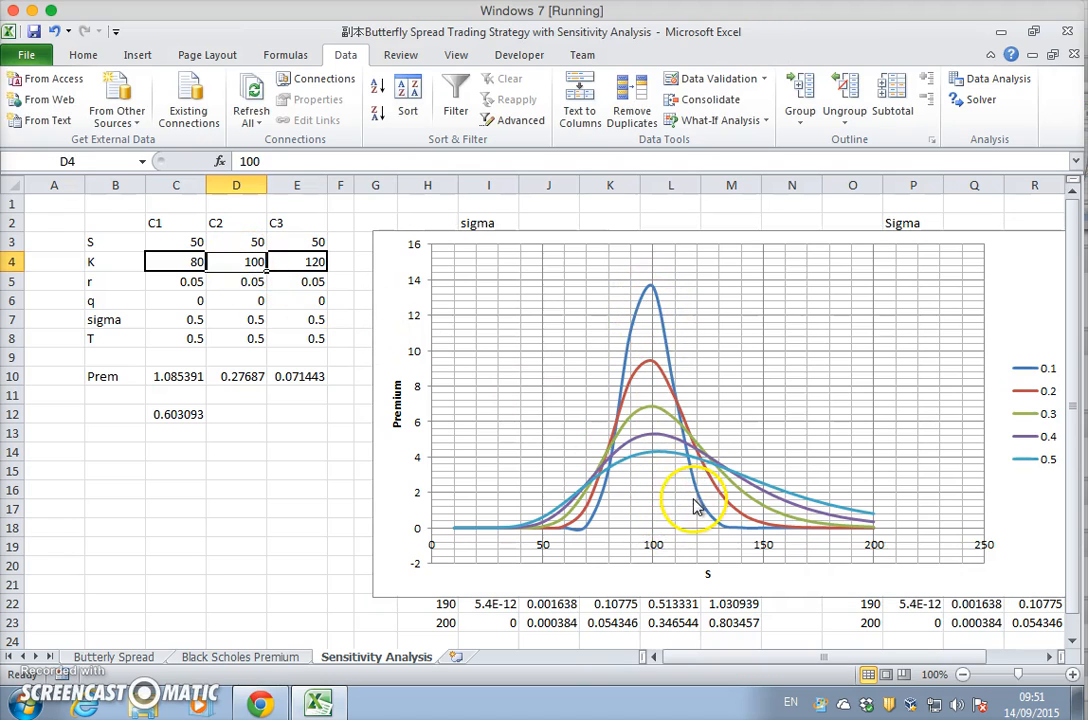
mouse_move(664, 356)
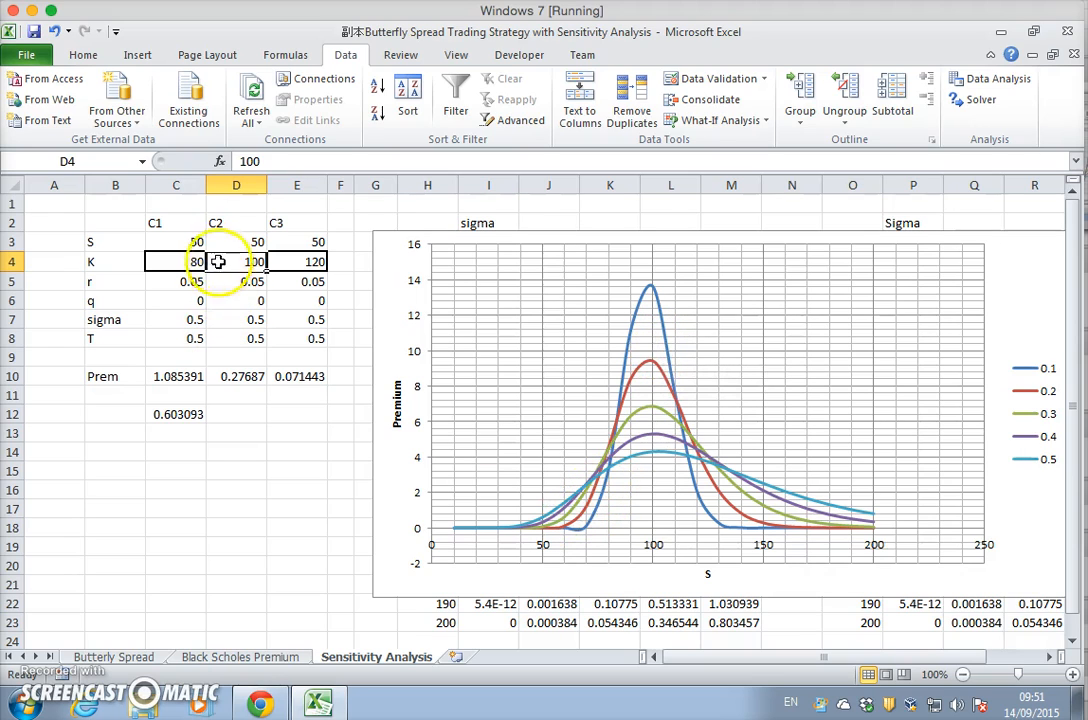
mouse_move(628, 518)
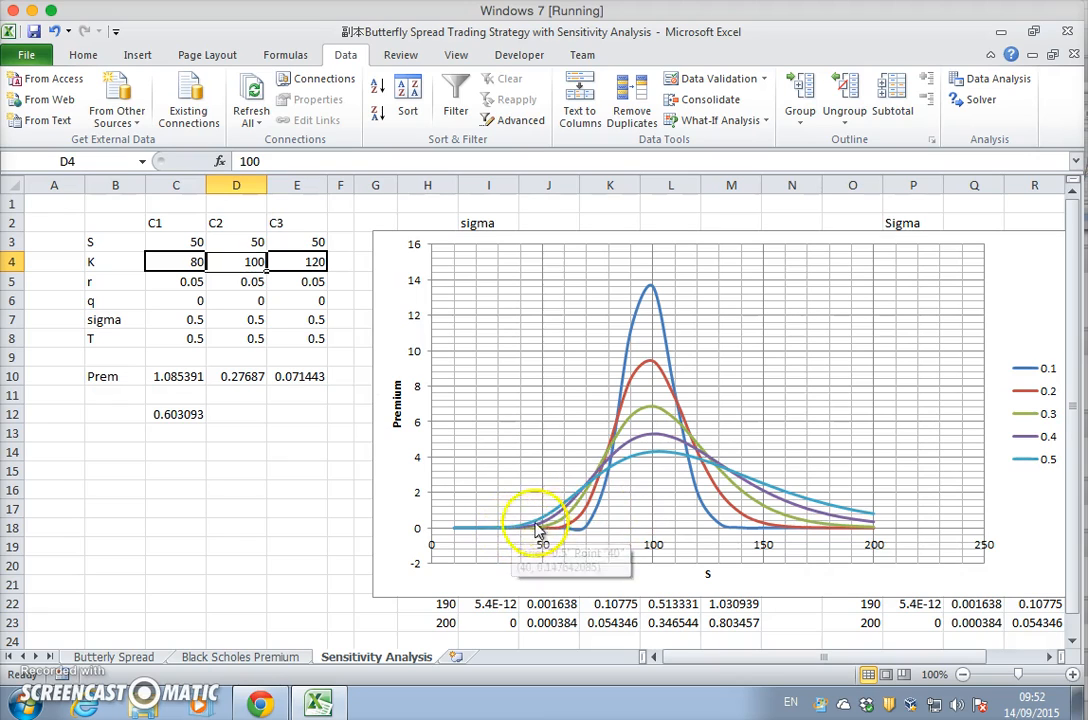
mouse_move(520, 536)
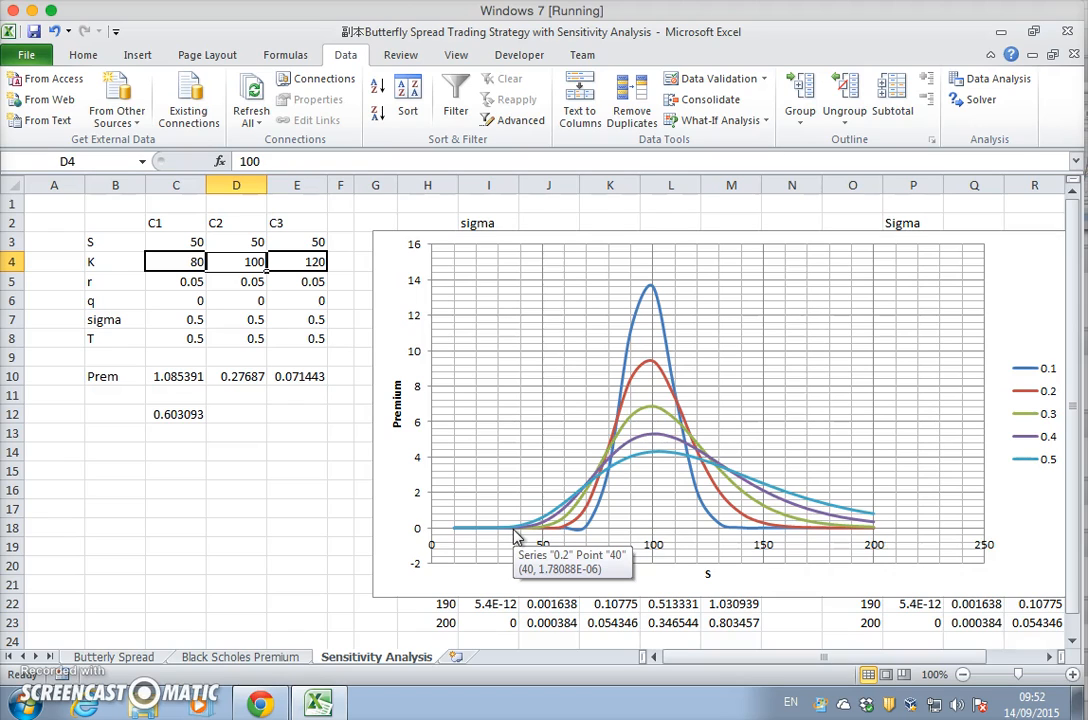
mouse_move(704, 532)
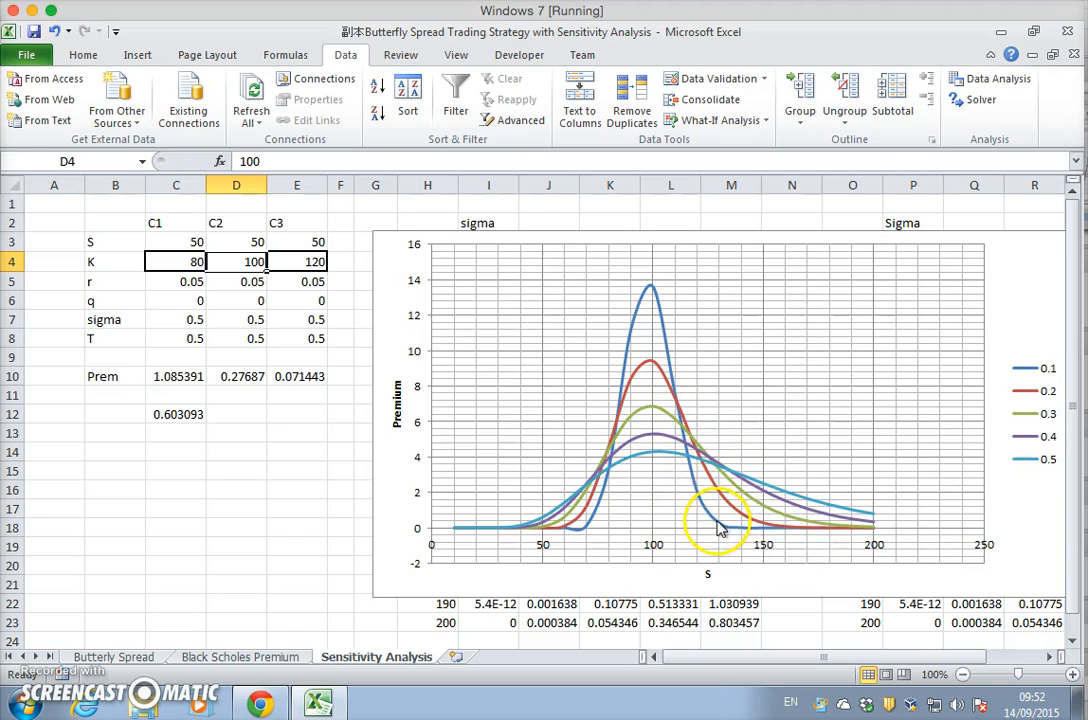
mouse_move(722, 498)
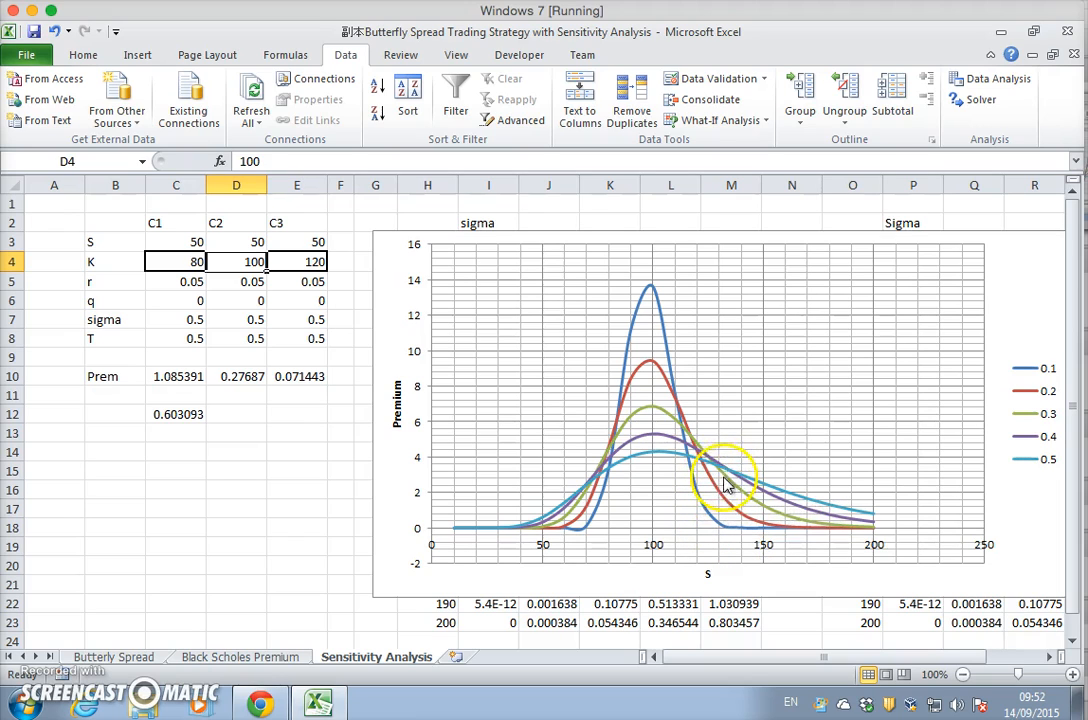
mouse_move(724, 486)
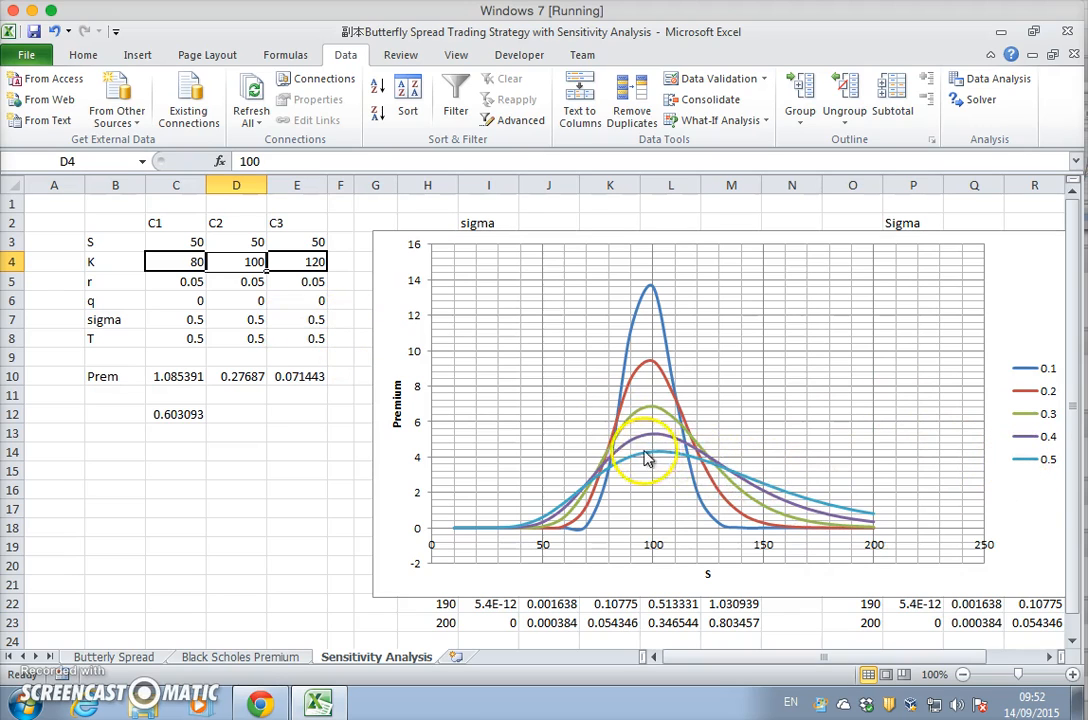
mouse_move(710, 468)
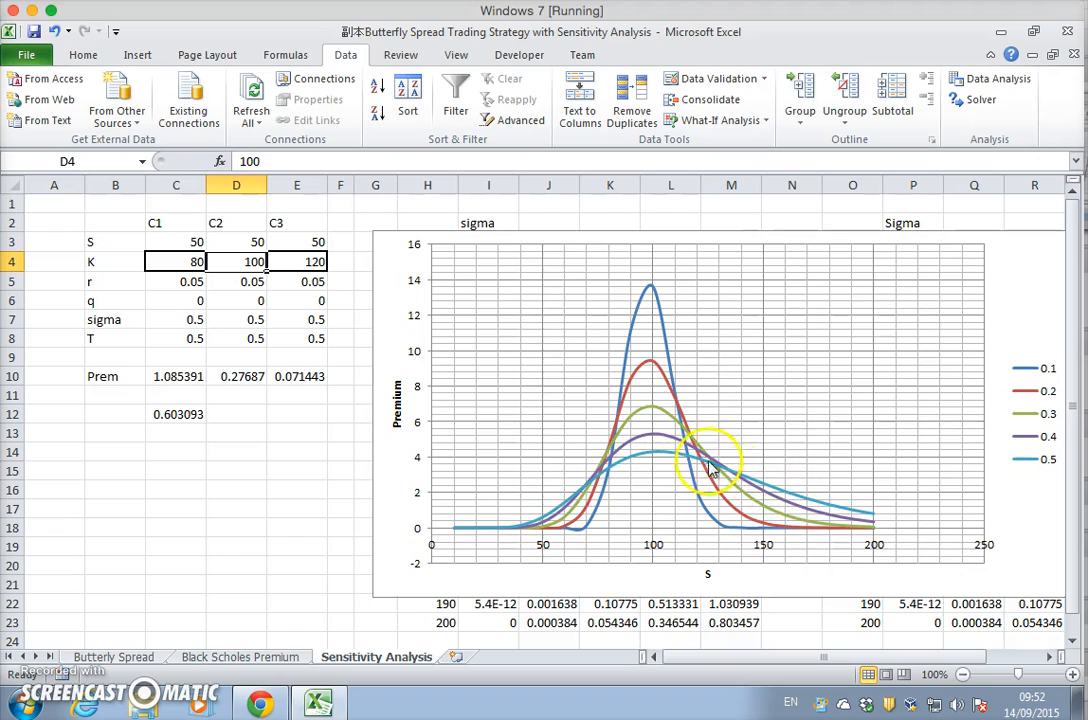
left_click(236, 452)
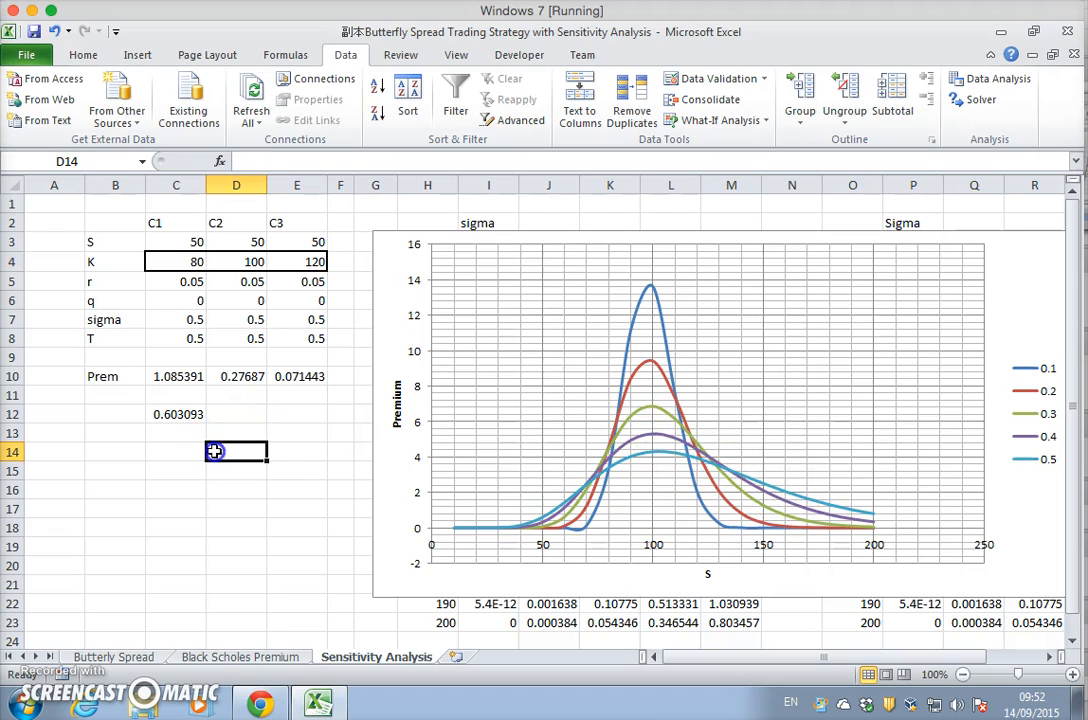
mouse_move(284, 480)
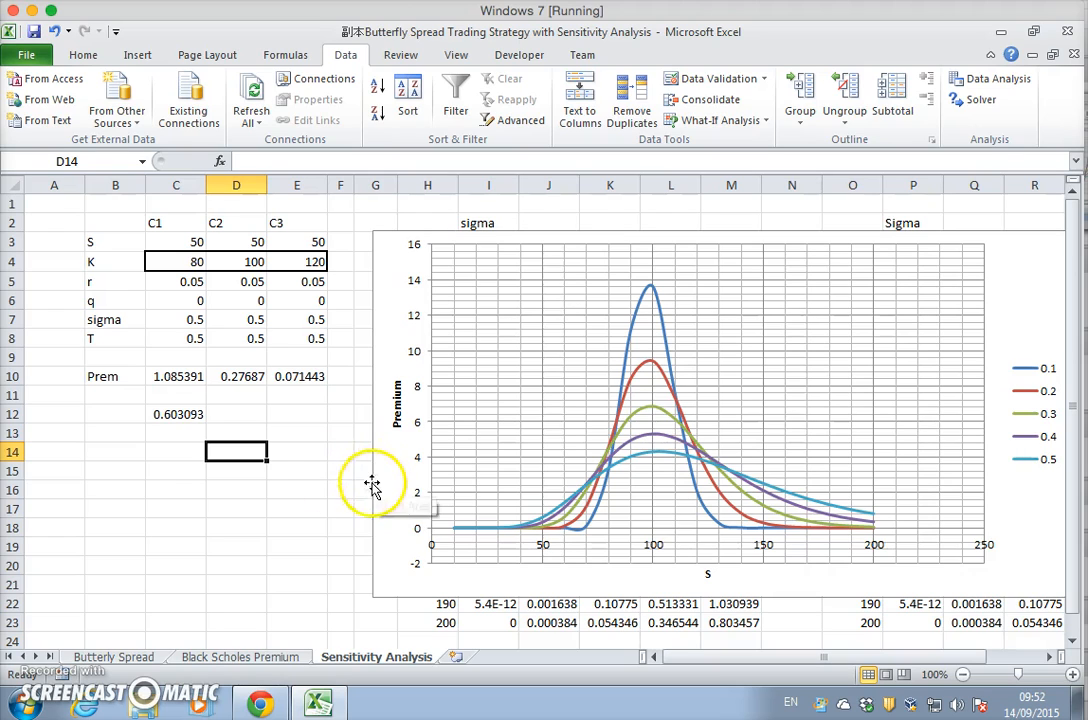
mouse_move(310, 482)
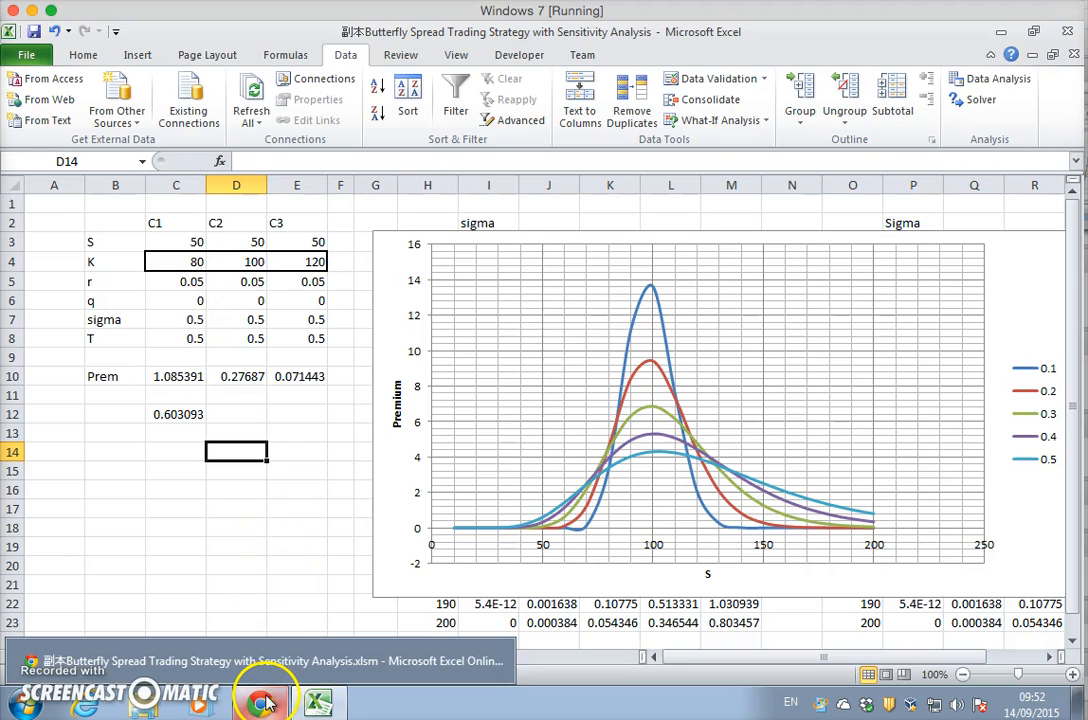
Step: Bring the browser forward and switch from Excel Online to the YouTube playlists page
left_click(262, 704)
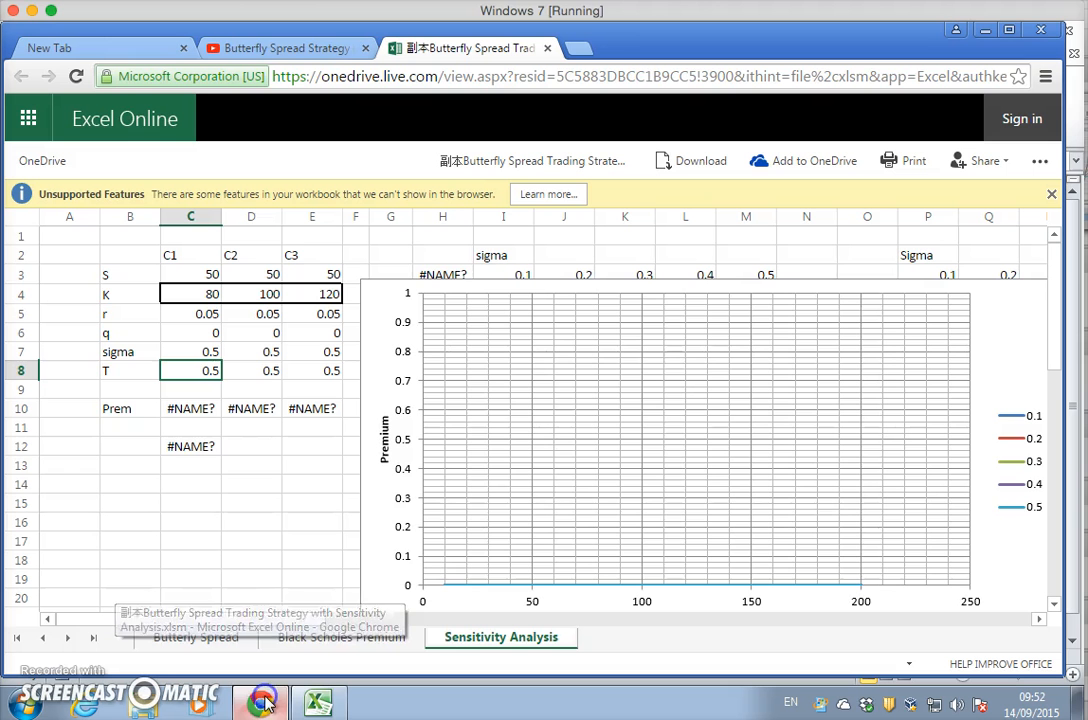
left_click(284, 48)
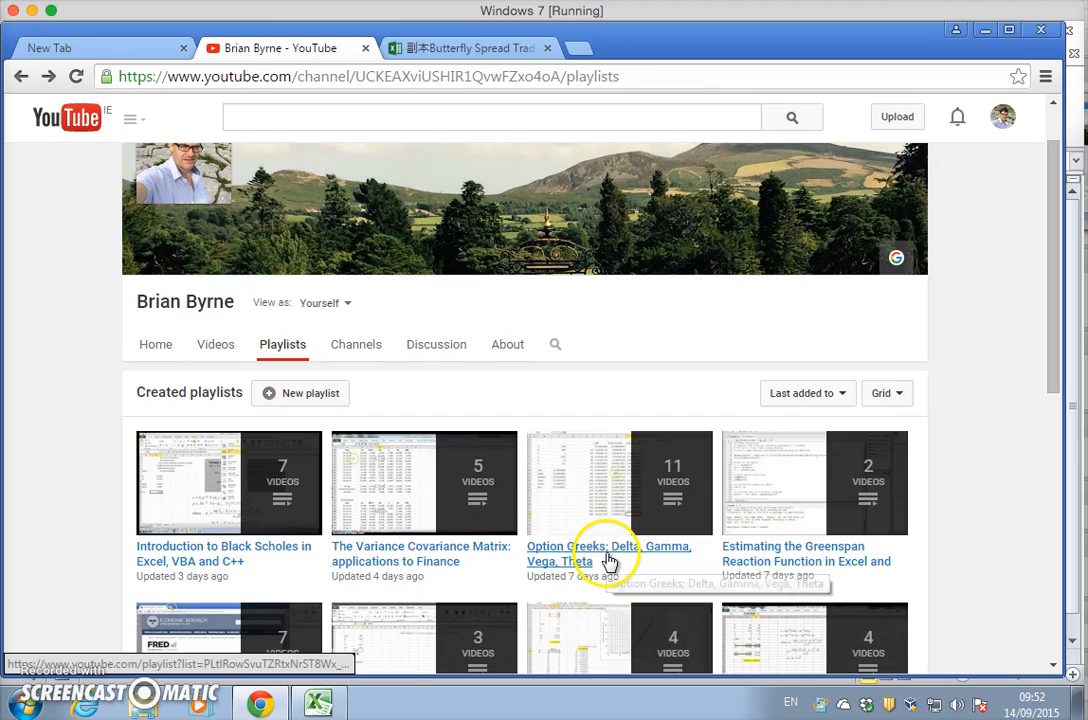
Step: Open the Option Greeks playlist and go to the Vega lesson video
left_click(604, 552)
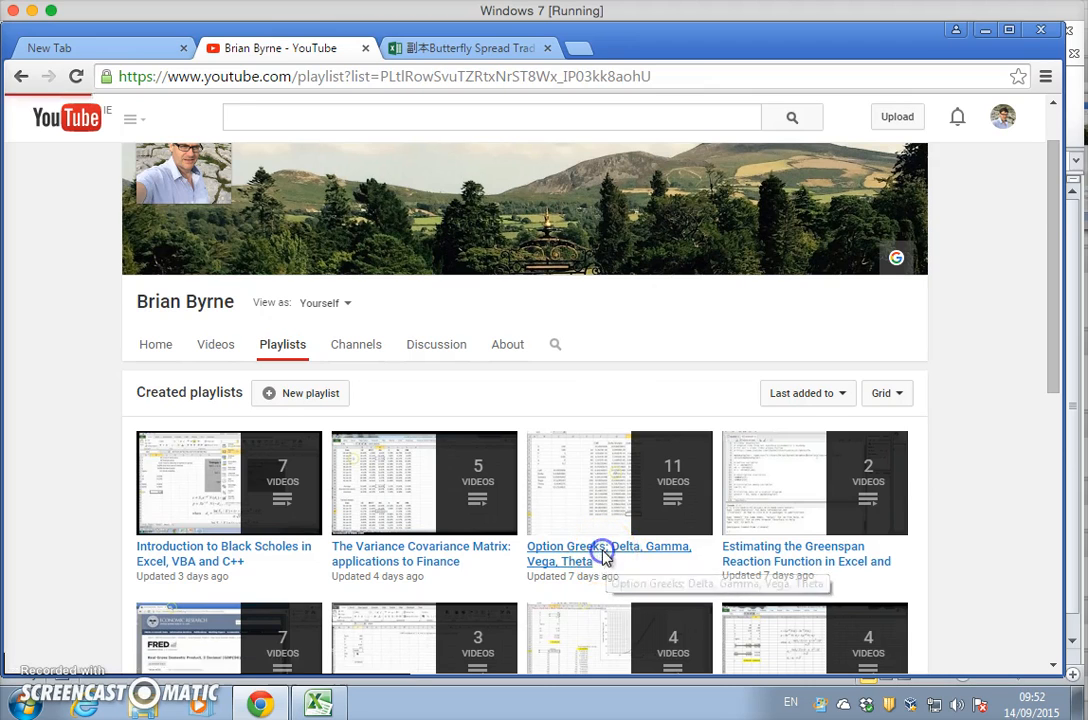
left_click(608, 552)
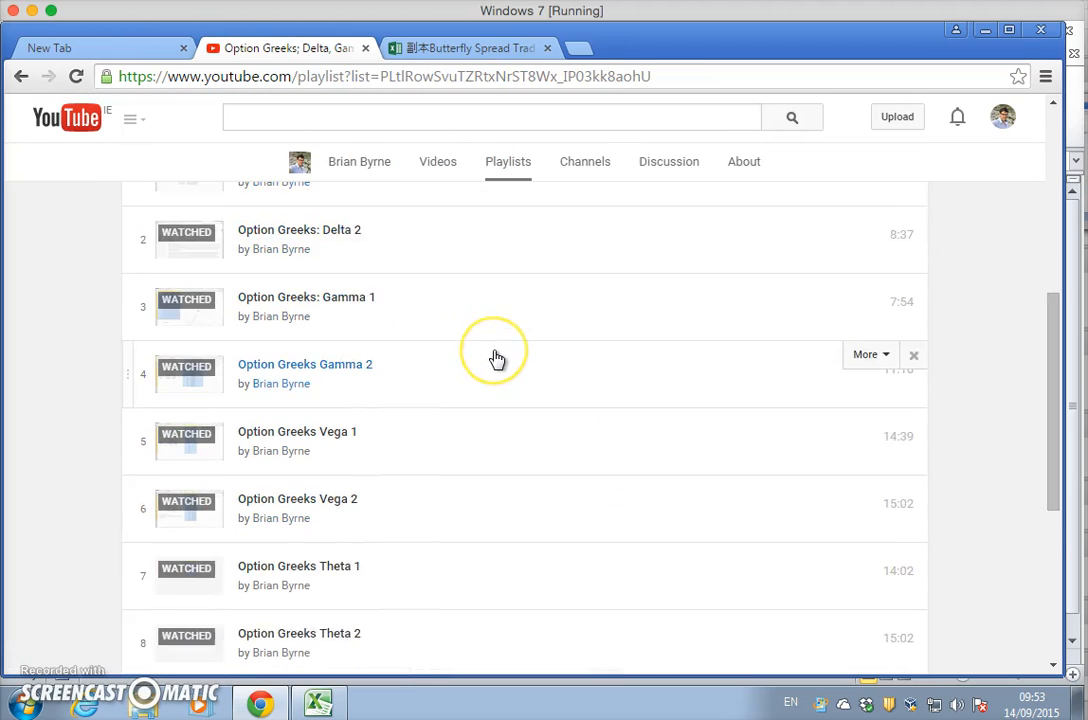
scroll("down", 3)
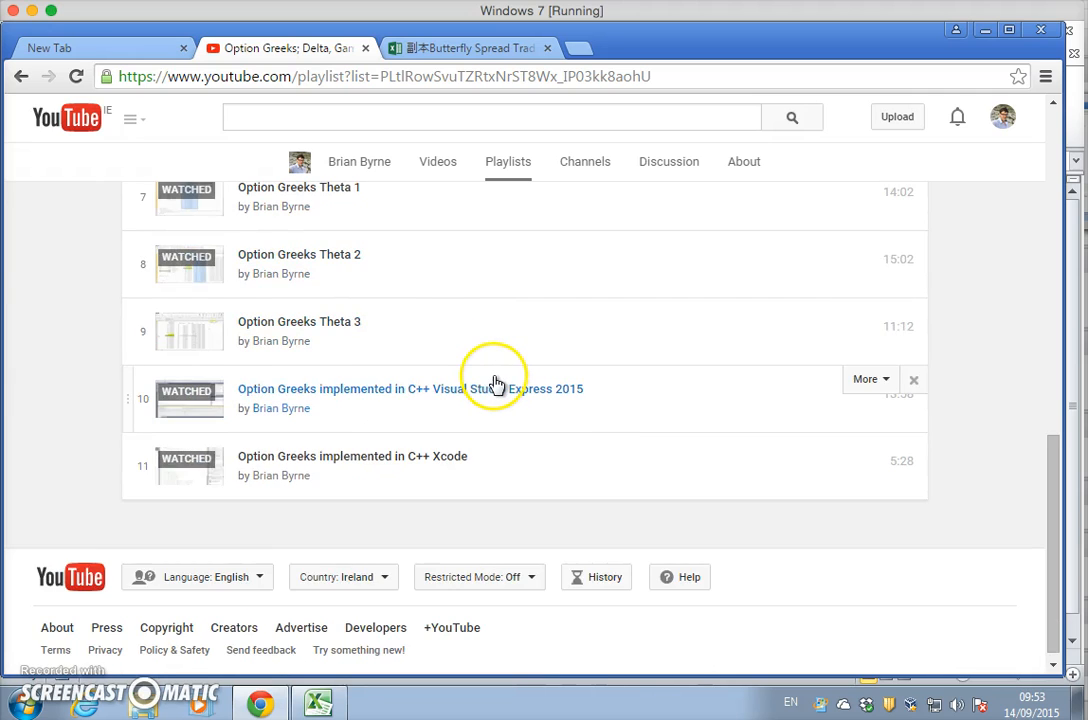
scroll("up", 3)
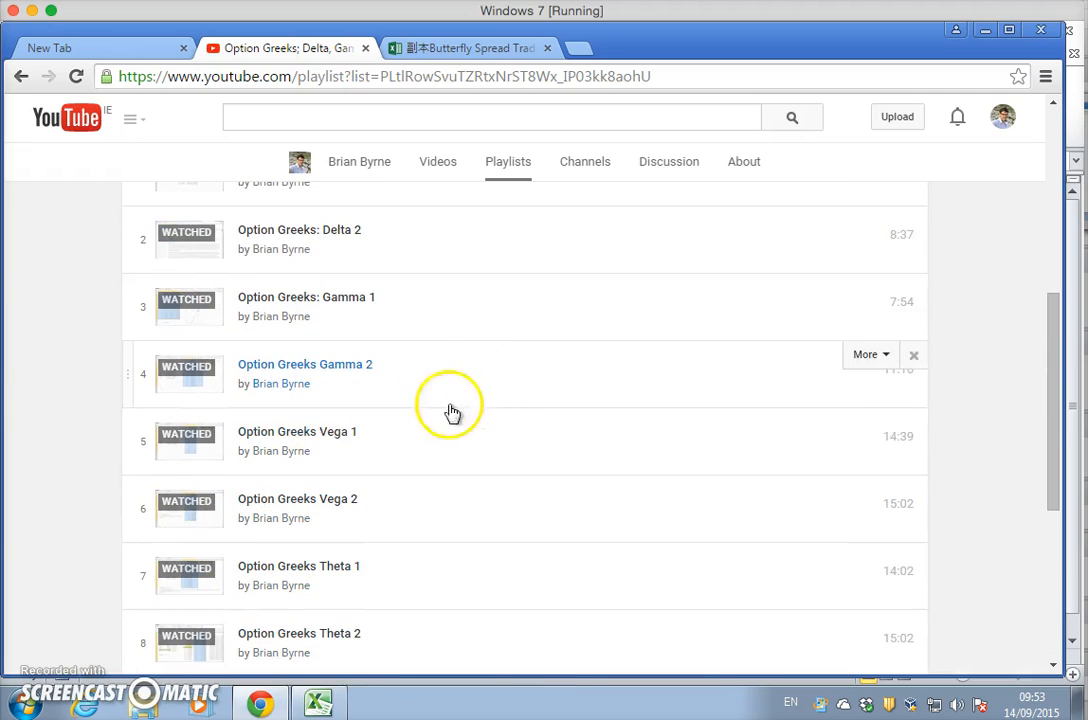
mouse_move(296, 432)
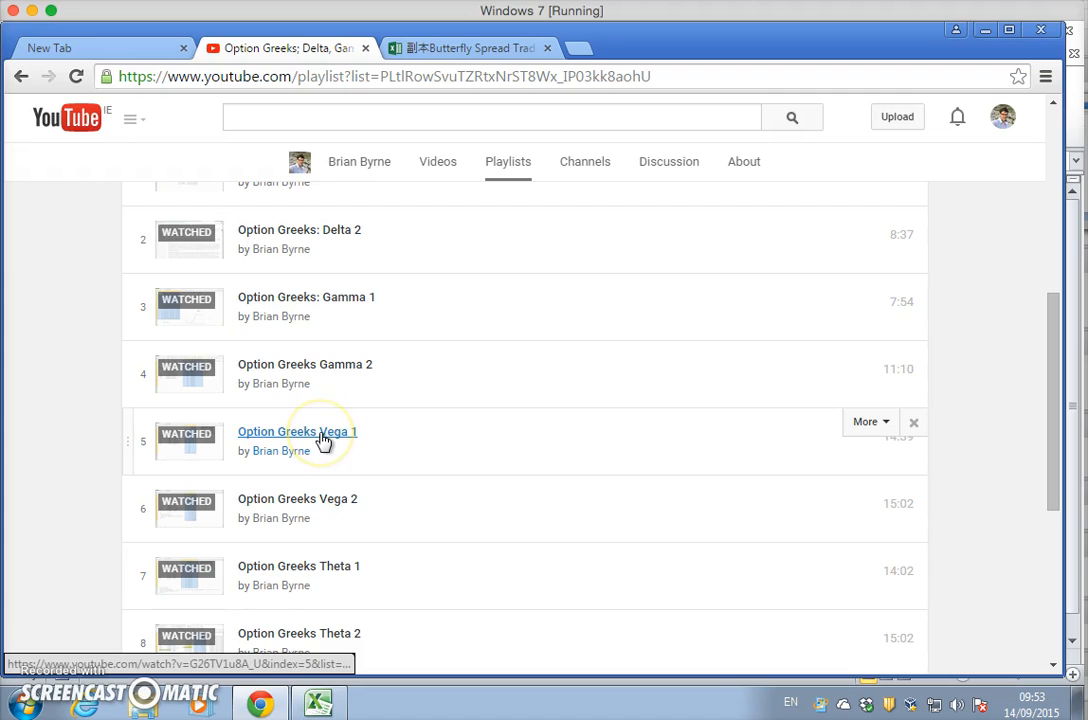
left_click(296, 432)
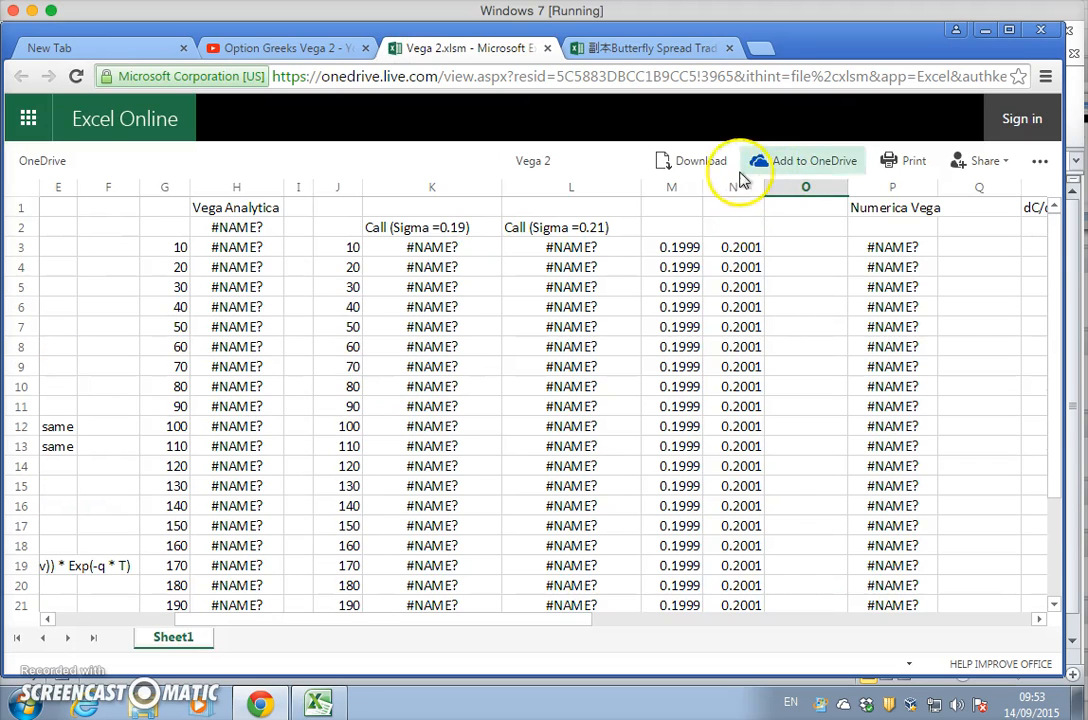
Step: Download Vega 2.xlsm and bring it forward in desktop Excel
left_click(690, 160)
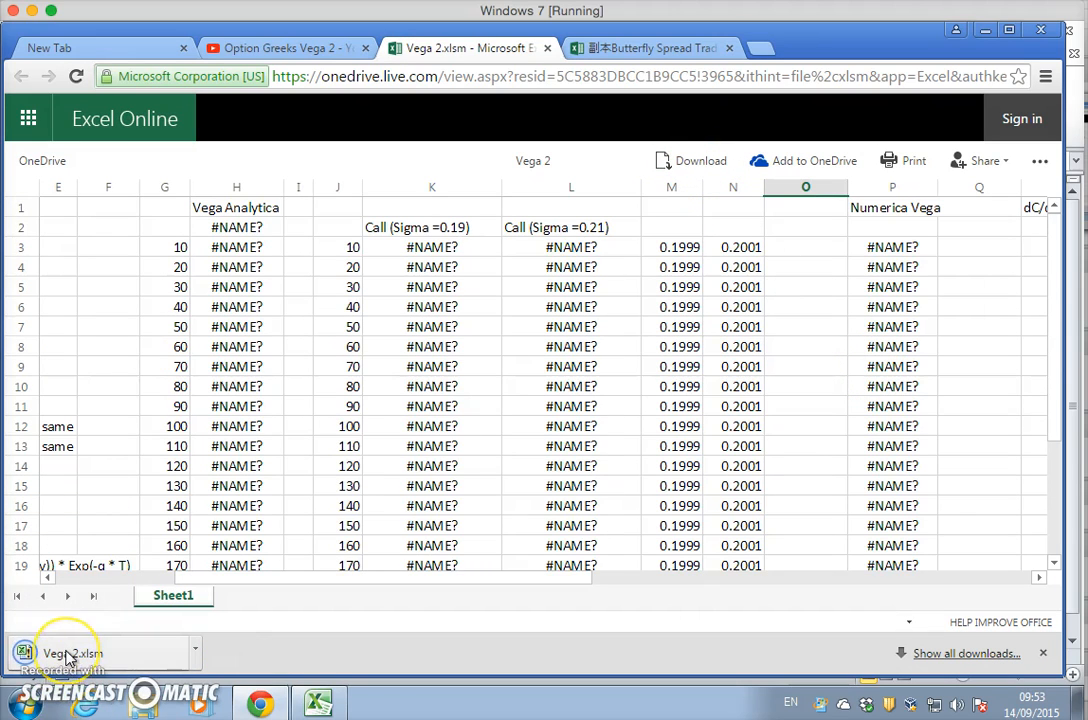
left_click(70, 652)
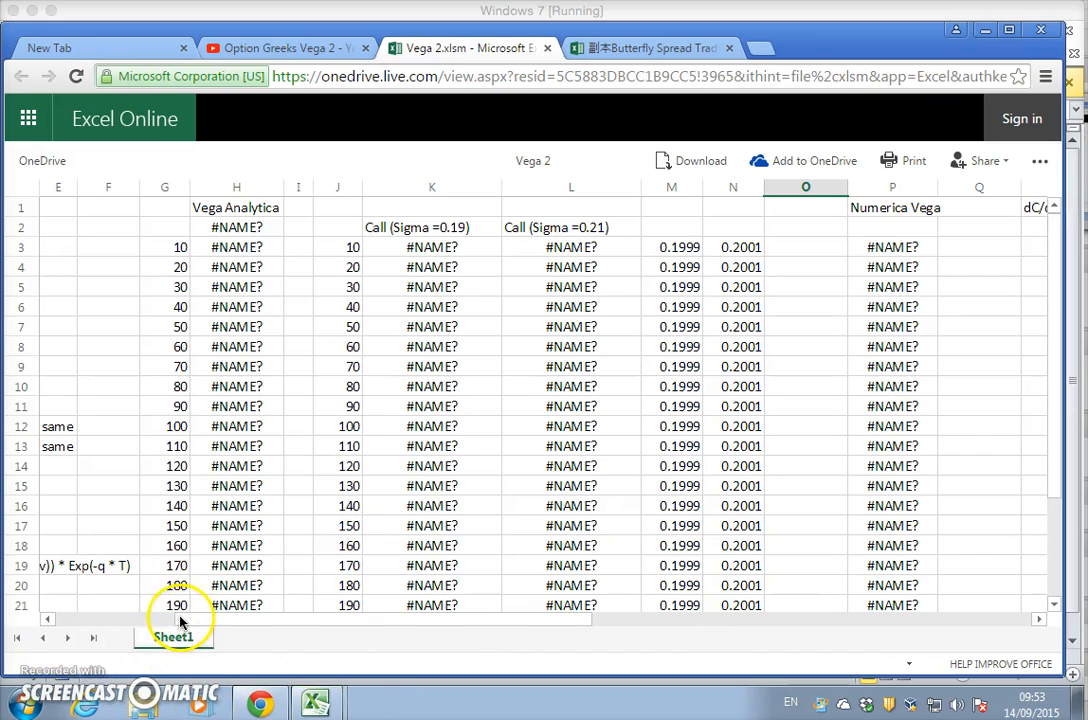
mouse_move(310, 704)
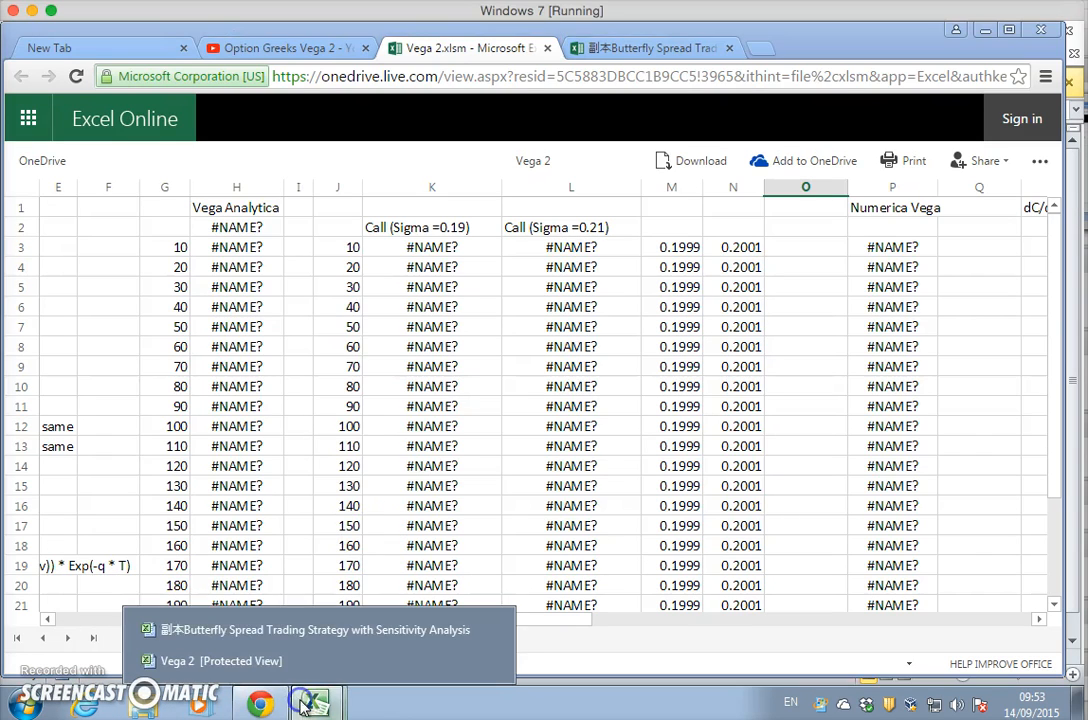
left_click(310, 704)
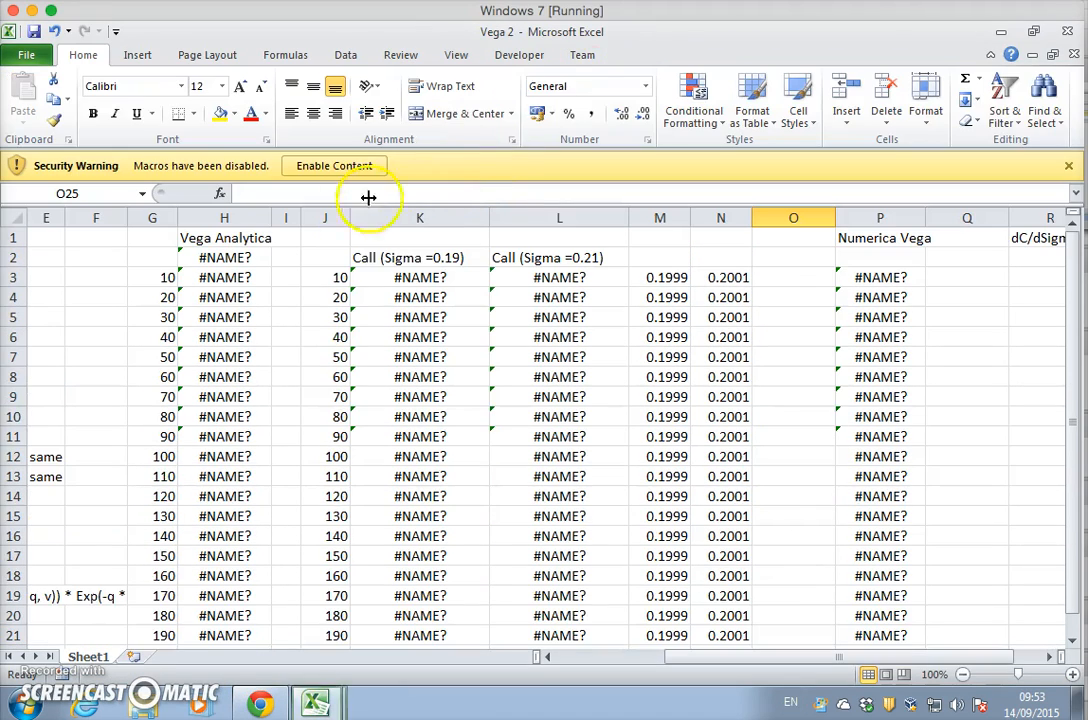
Step: Enable macros and build a one-variable data table over G2:H21 with stock price C3 as column input
left_click(334, 164)
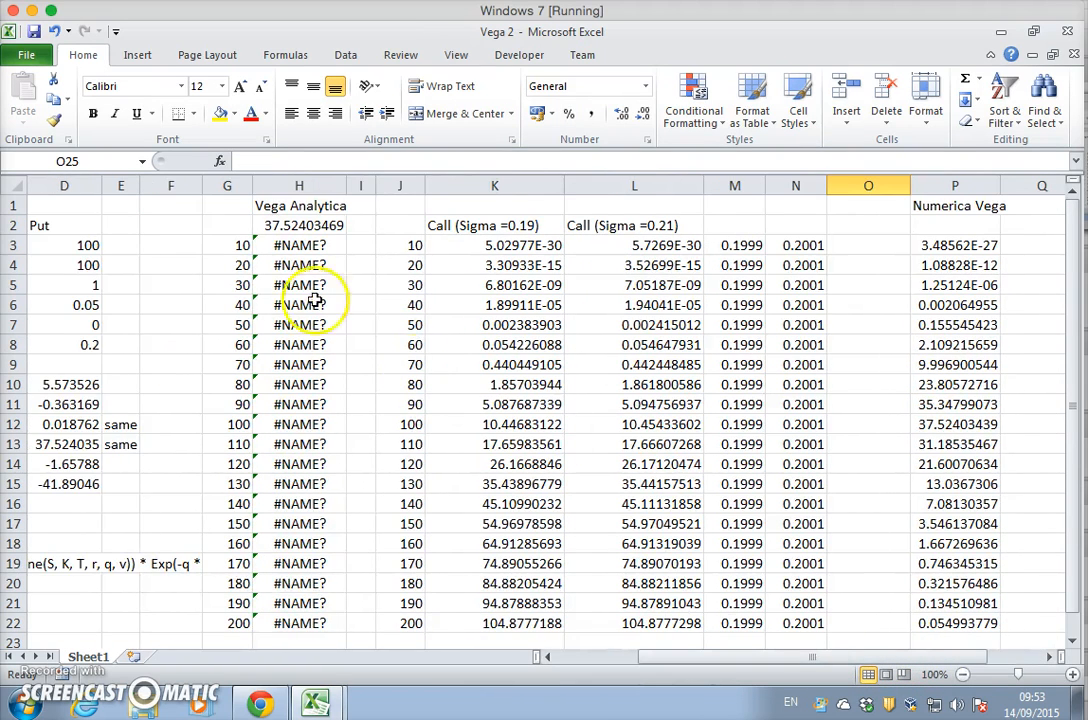
left_click(228, 224)
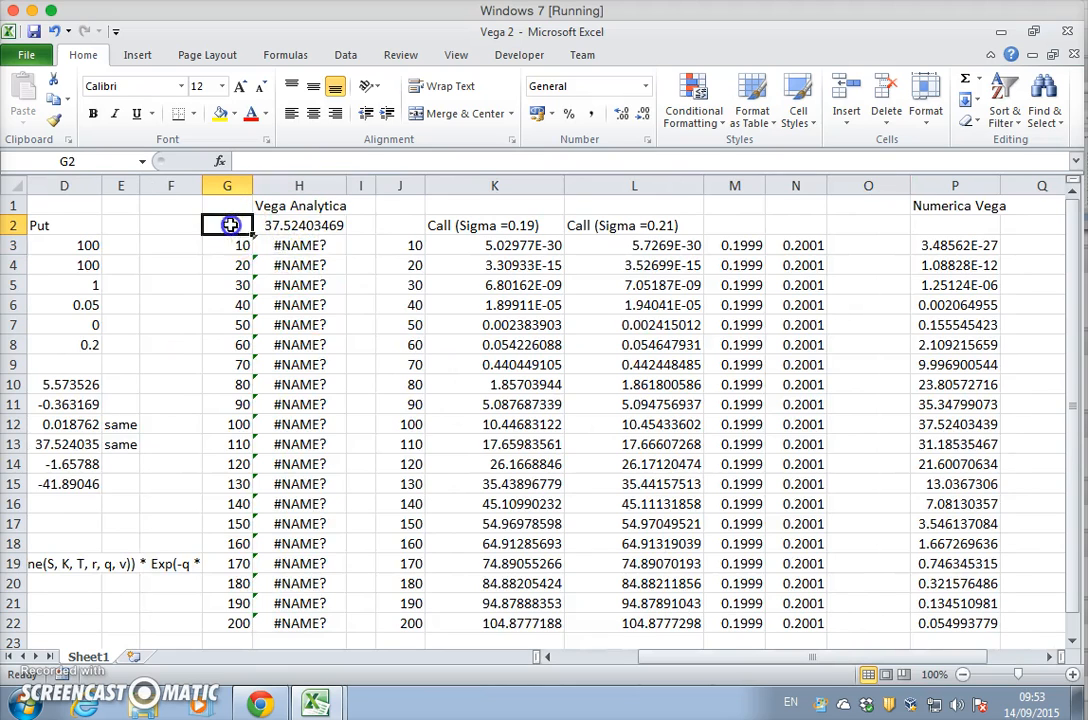
left_click_drag(228, 224, 300, 624)
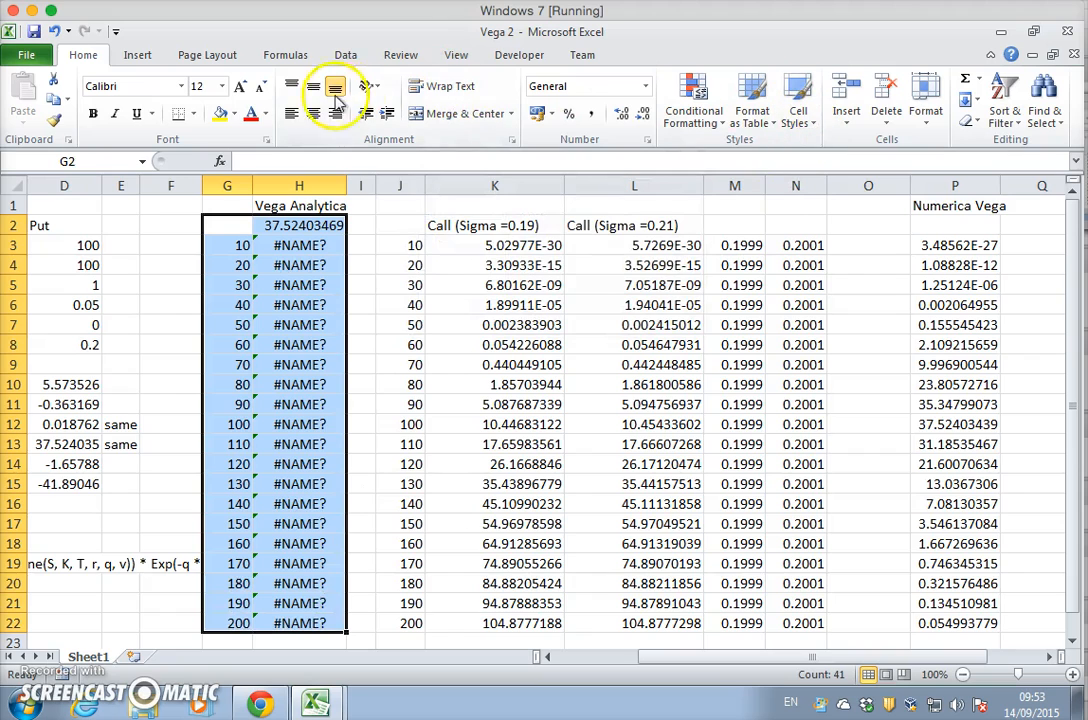
left_click(344, 56)
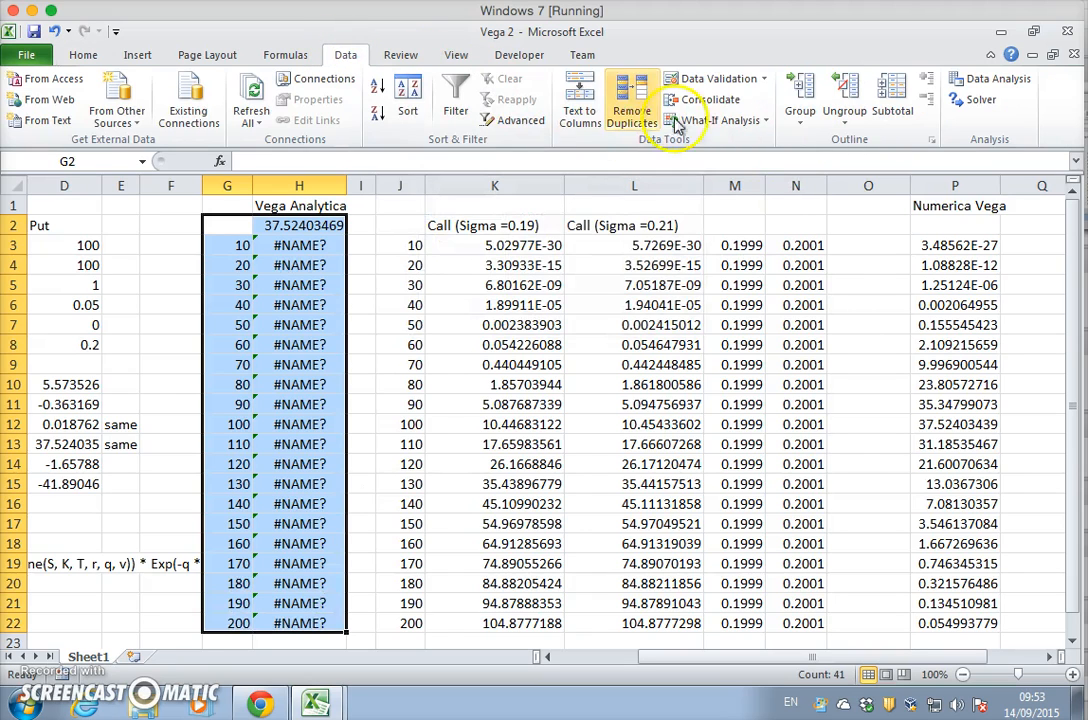
left_click(712, 120)
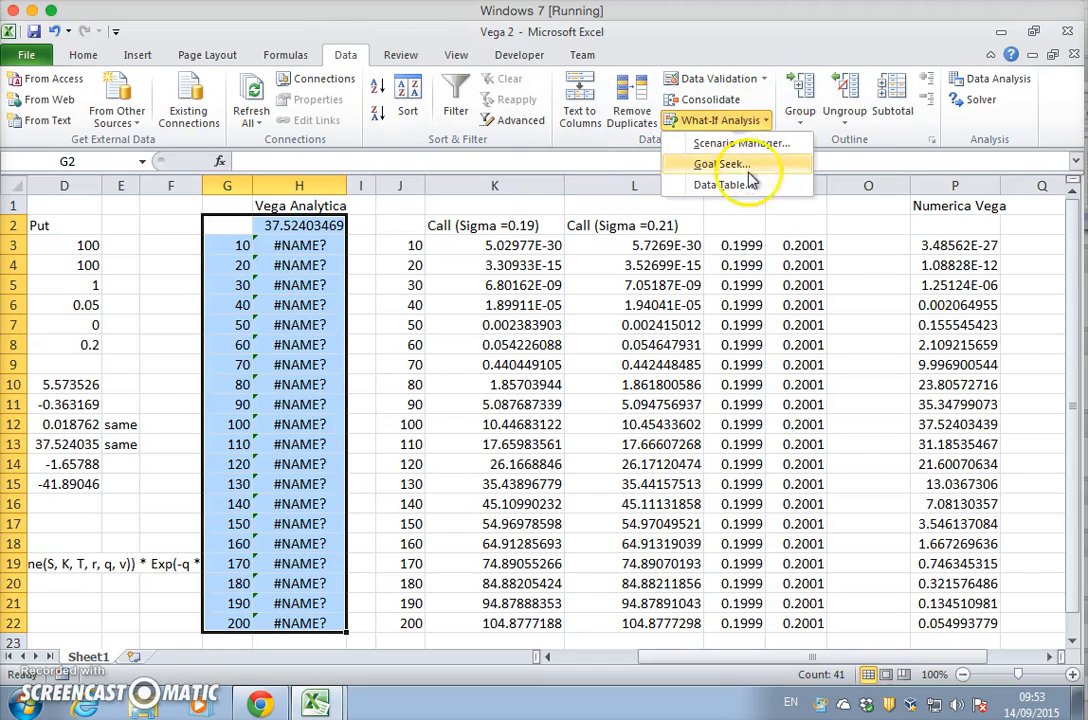
left_click(720, 184)
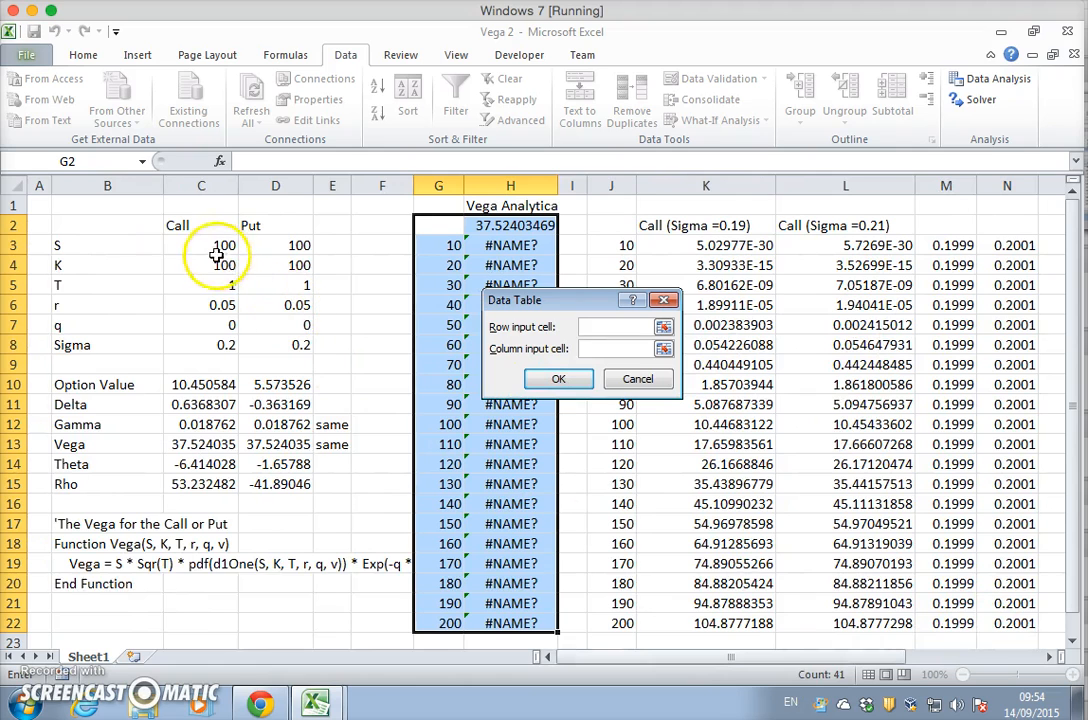
left_click(558, 378)
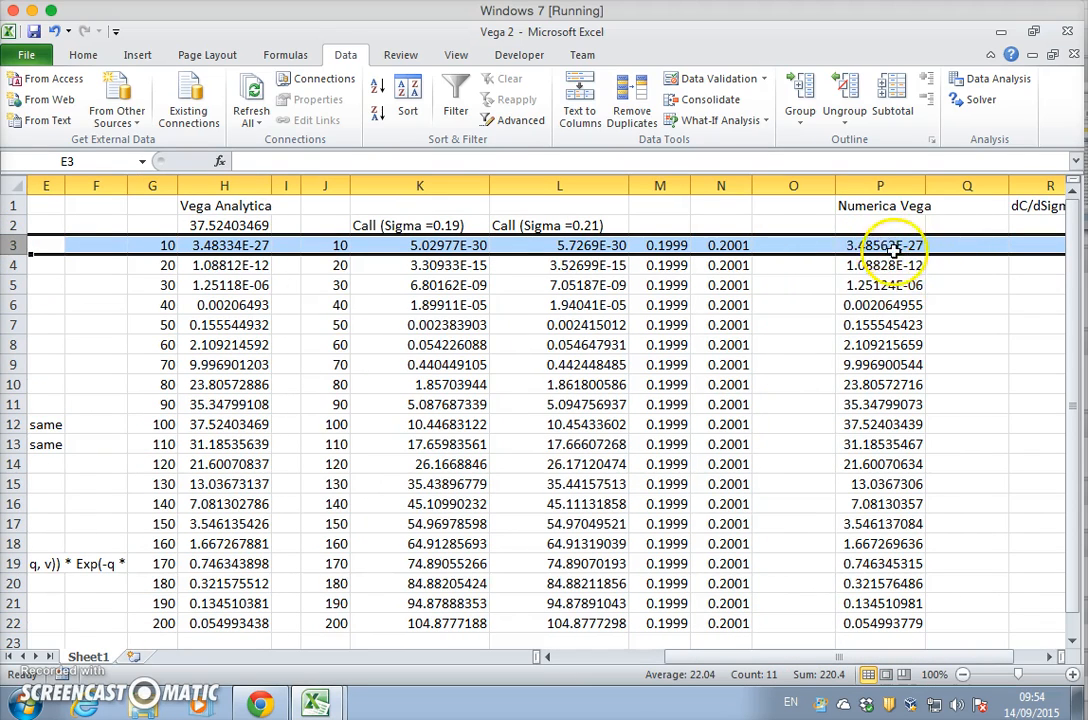
mouse_move(948, 250)
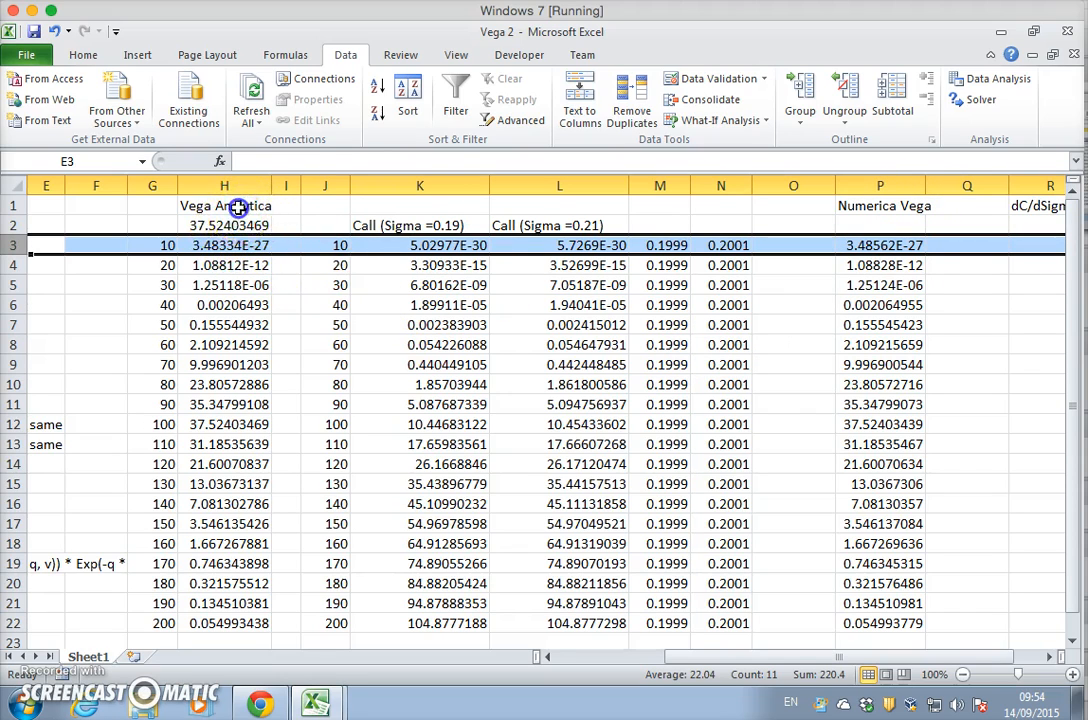
Step: Fix the H1 header to Vega Analytical, review K3's call-price formula, and switch to the Butterfly Spread workbook
double_click(224, 204)
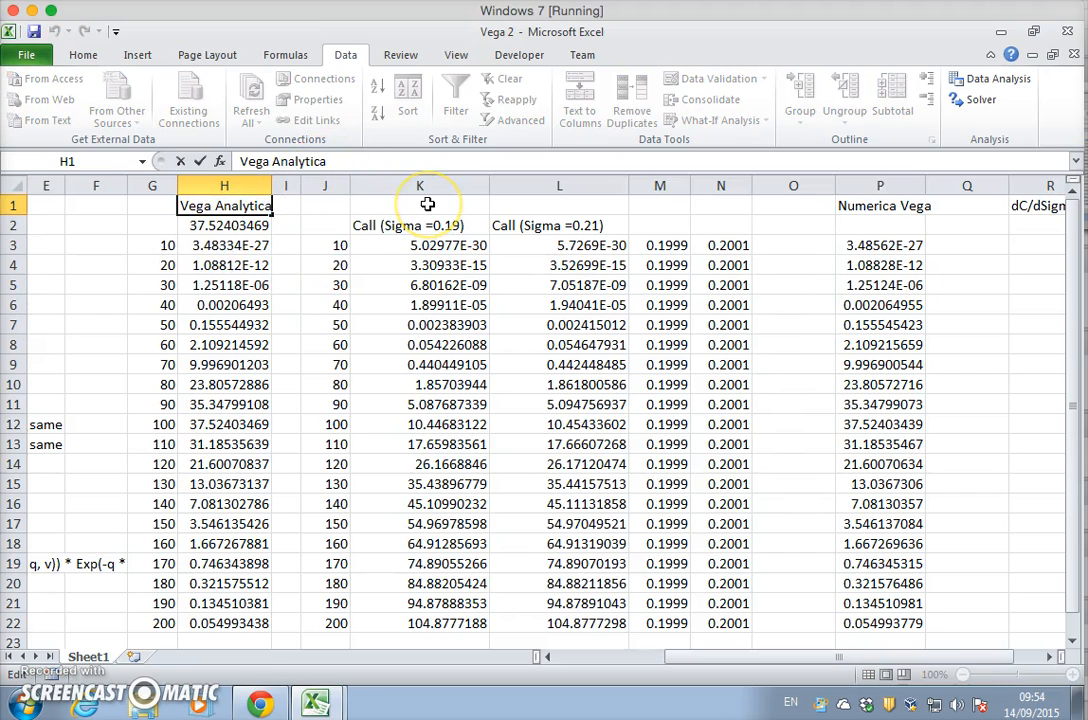
left_click(224, 224)
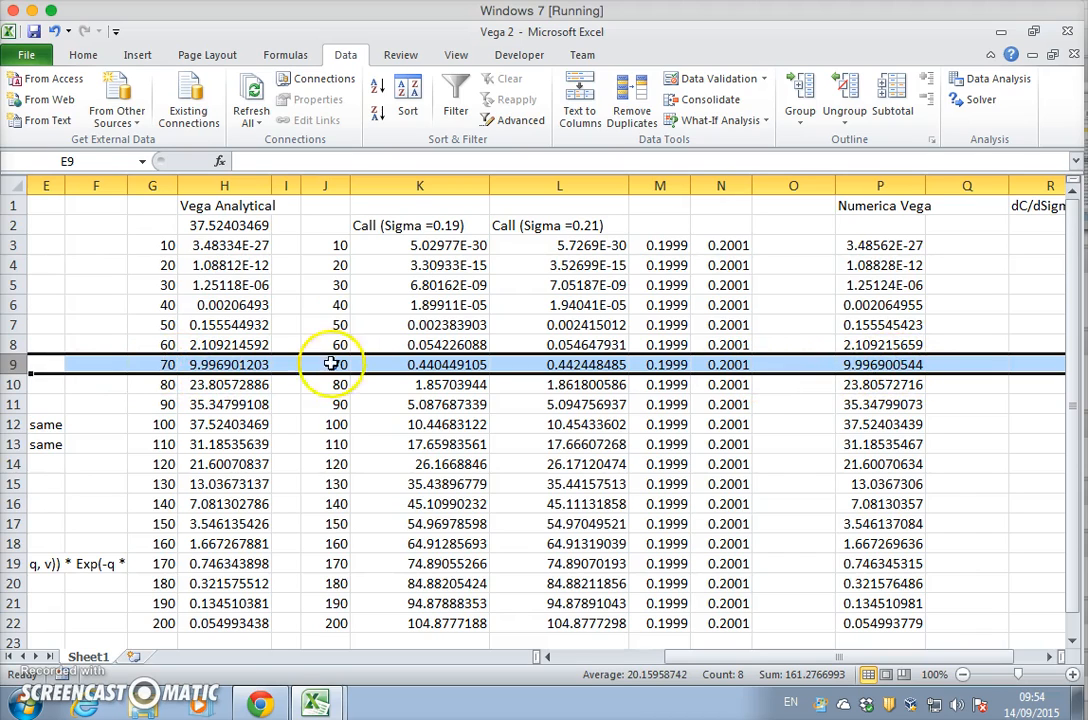
mouse_move(848, 364)
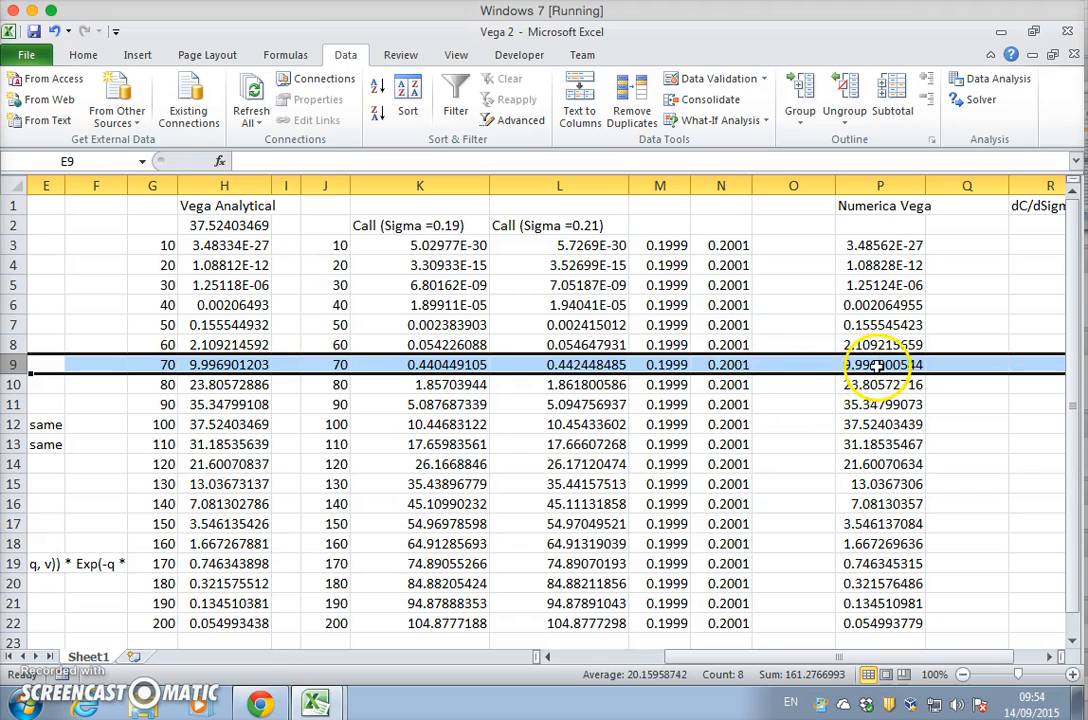
mouse_move(838, 284)
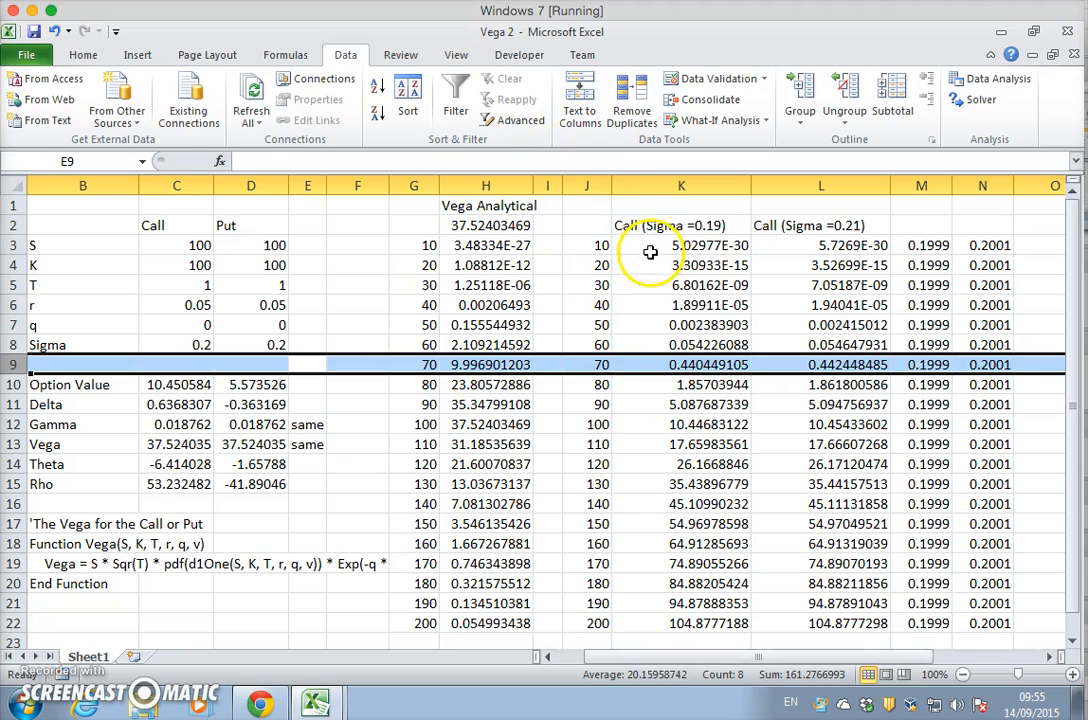
left_click(680, 244)
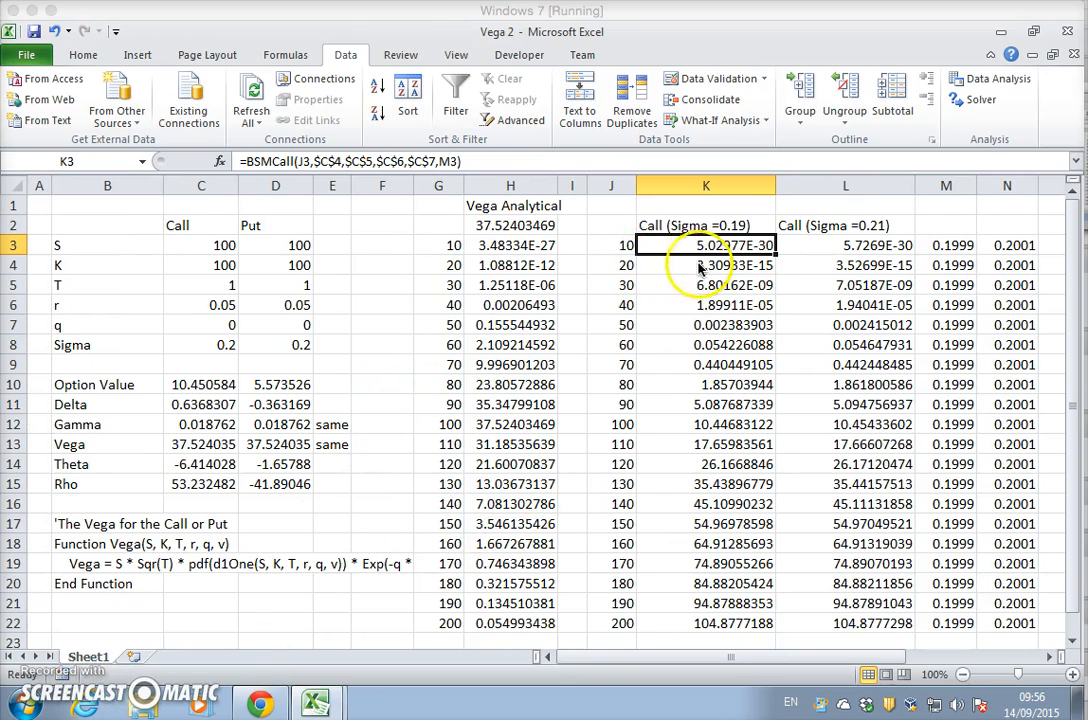
mouse_move(212, 384)
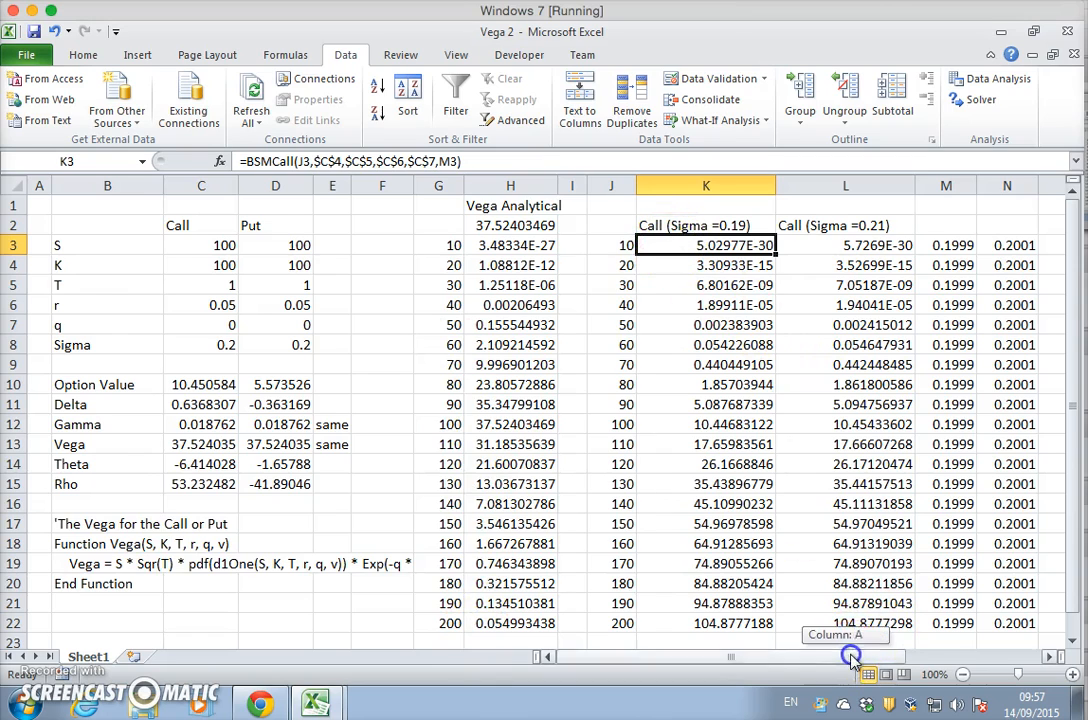
scroll("right", 3)
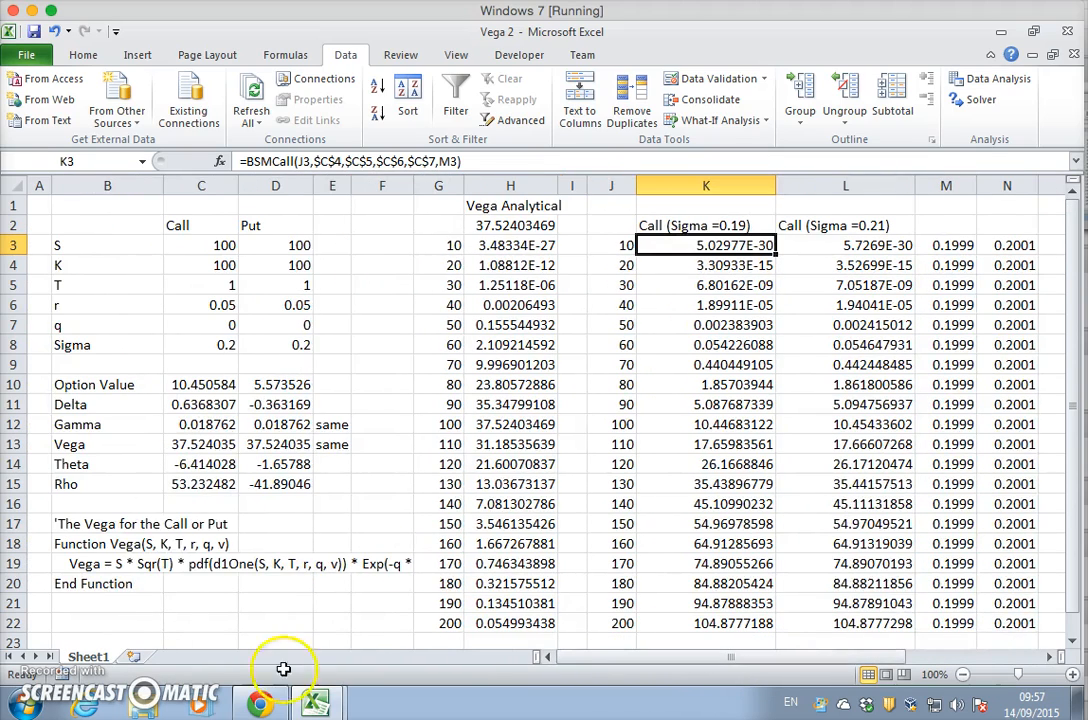
left_click(376, 656)
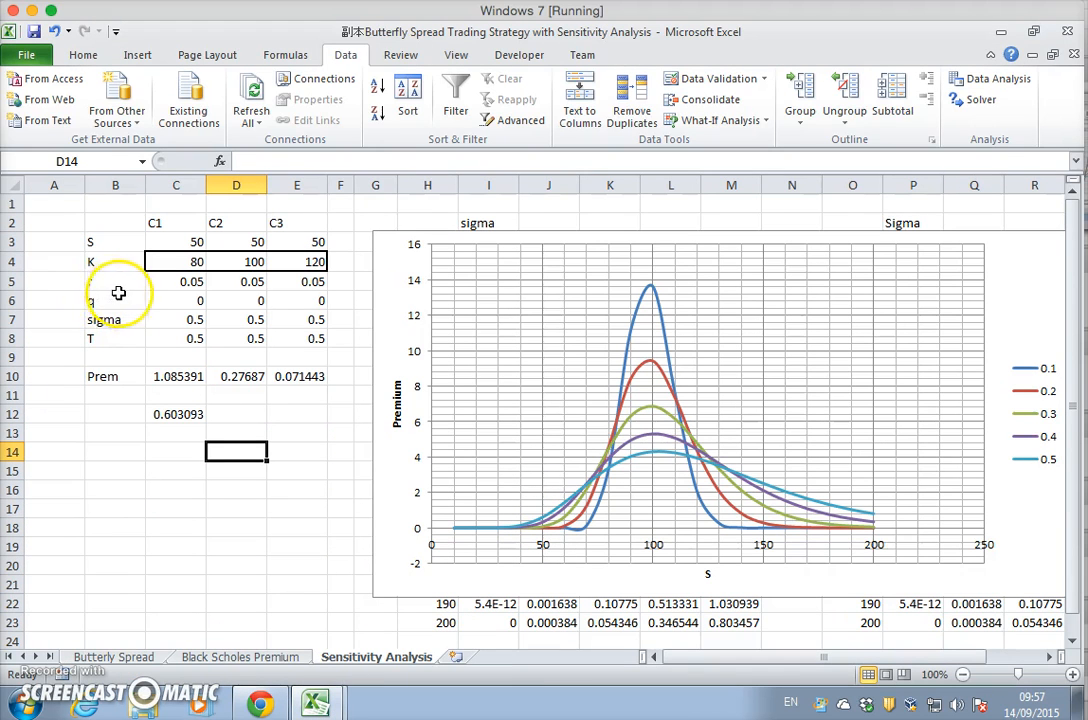
Step: Copy the whole Sensitivity Analysis sheet into Vega 2's new Sheet2 and inspect the C10 premium formula
left_click(16, 184)
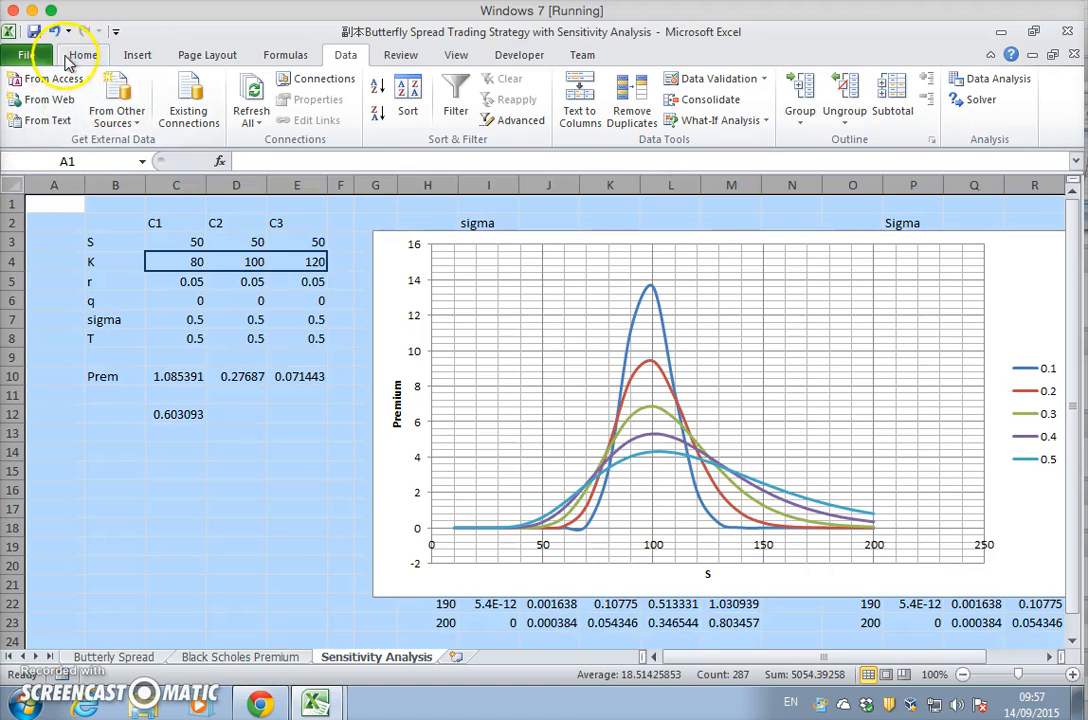
left_click(84, 56)
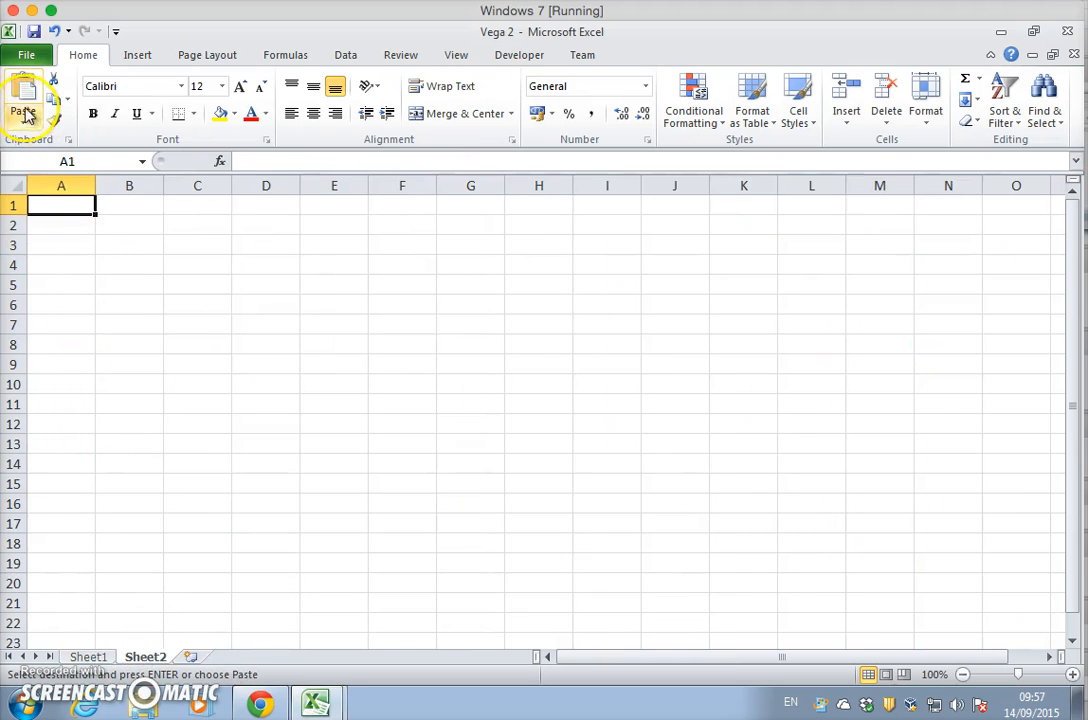
left_click(22, 96)
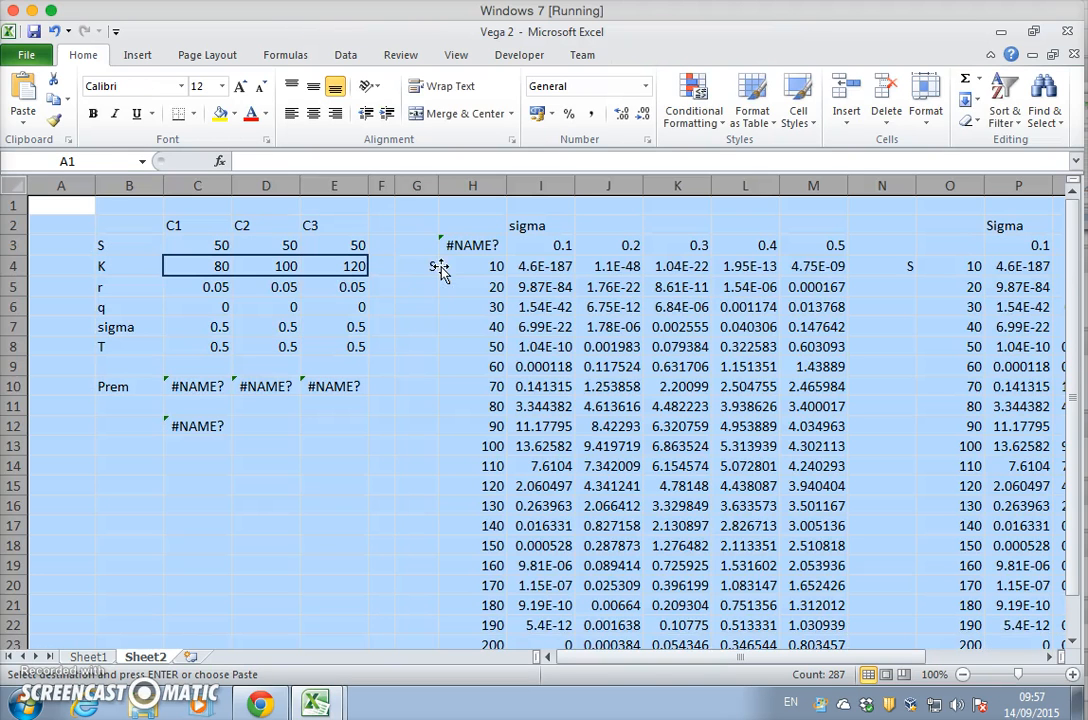
left_click(196, 386)
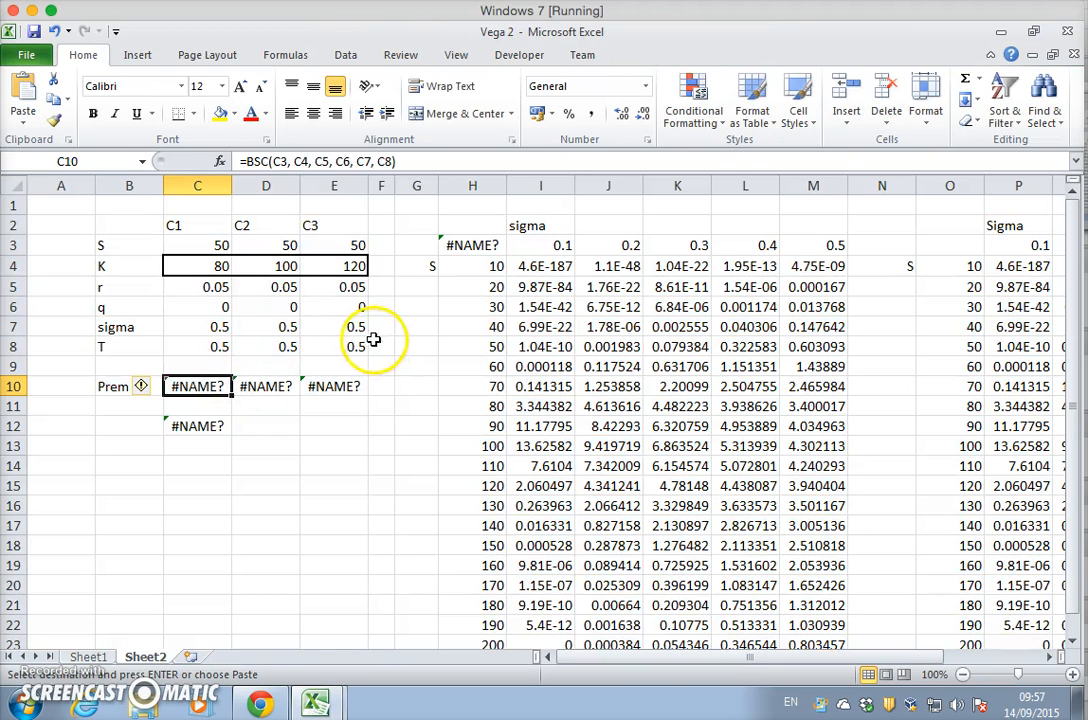
mouse_move(240, 600)
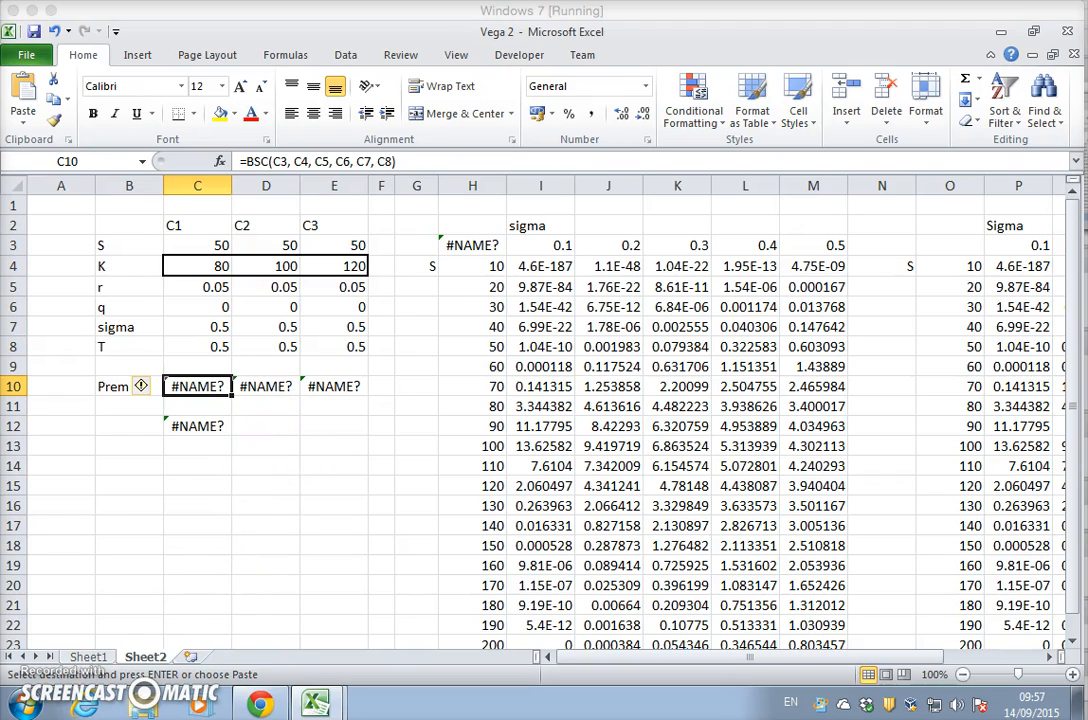
mouse_move(164, 458)
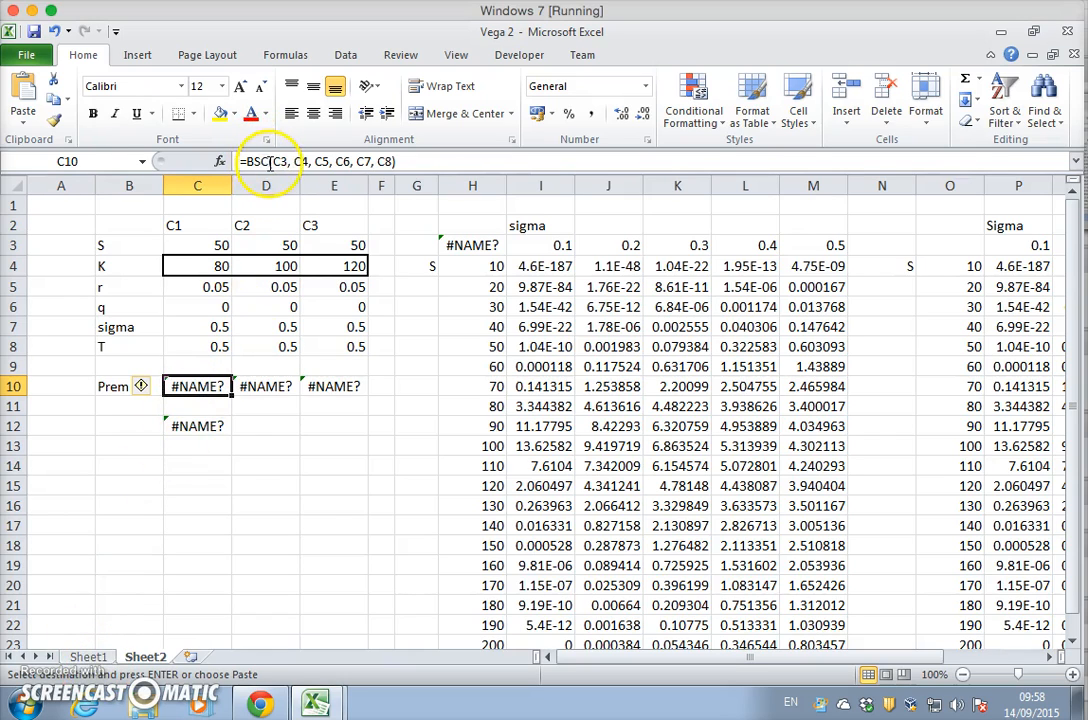
mouse_move(262, 160)
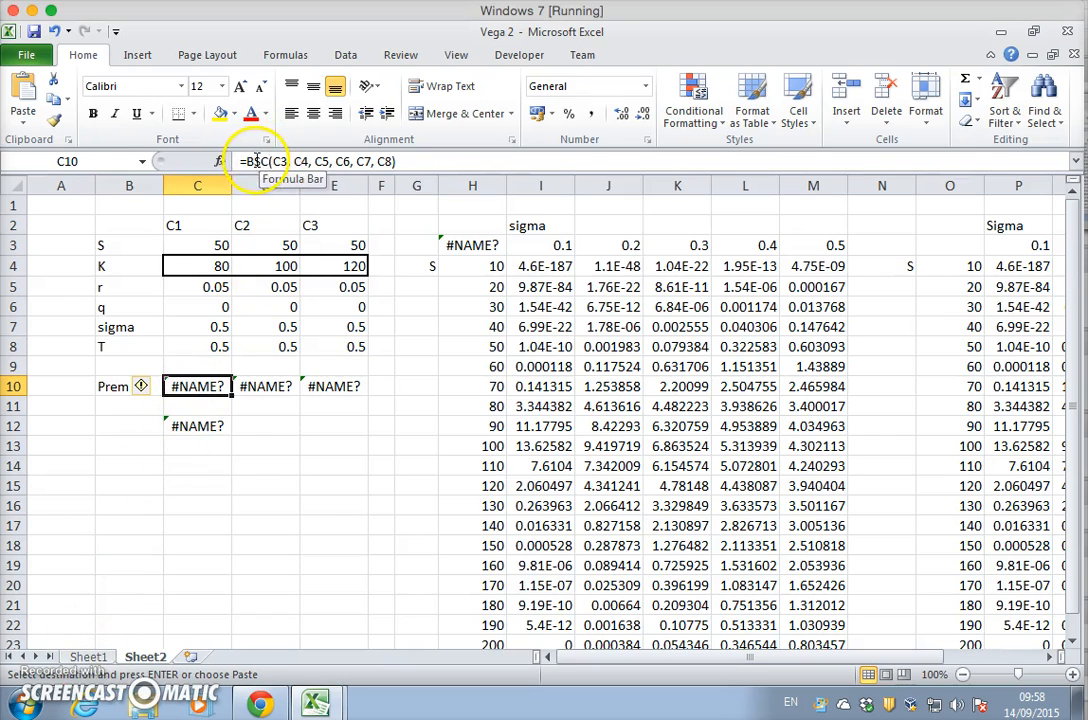
Step: Bring up the workbook's VBA code editor from the Developer tools
left_click(520, 56)
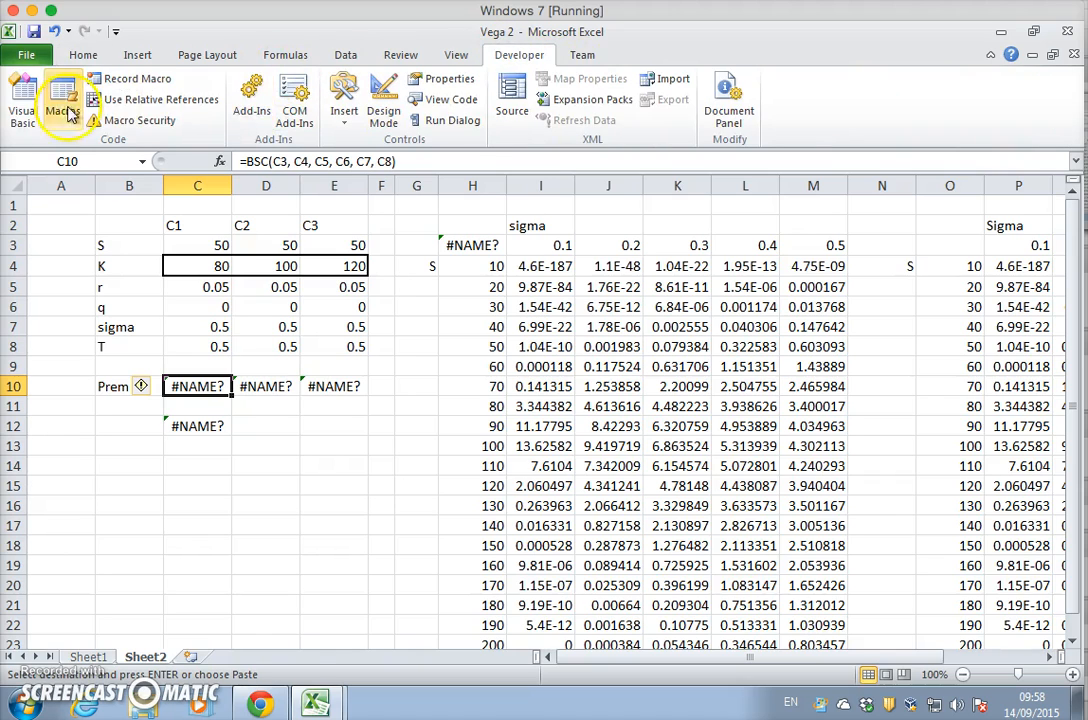
left_click(60, 98)
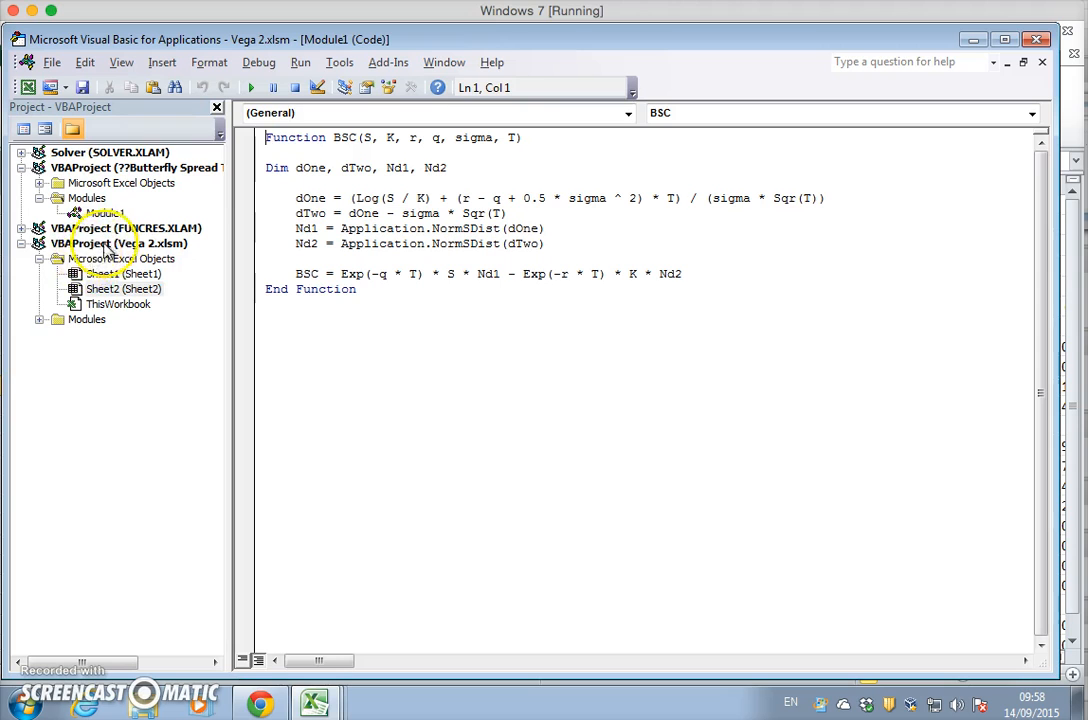
Step: Copy the BSMCall(S, K, T, r, q, v) signature from Vega 2's Module1 and return to the sheet
left_click(86, 318)
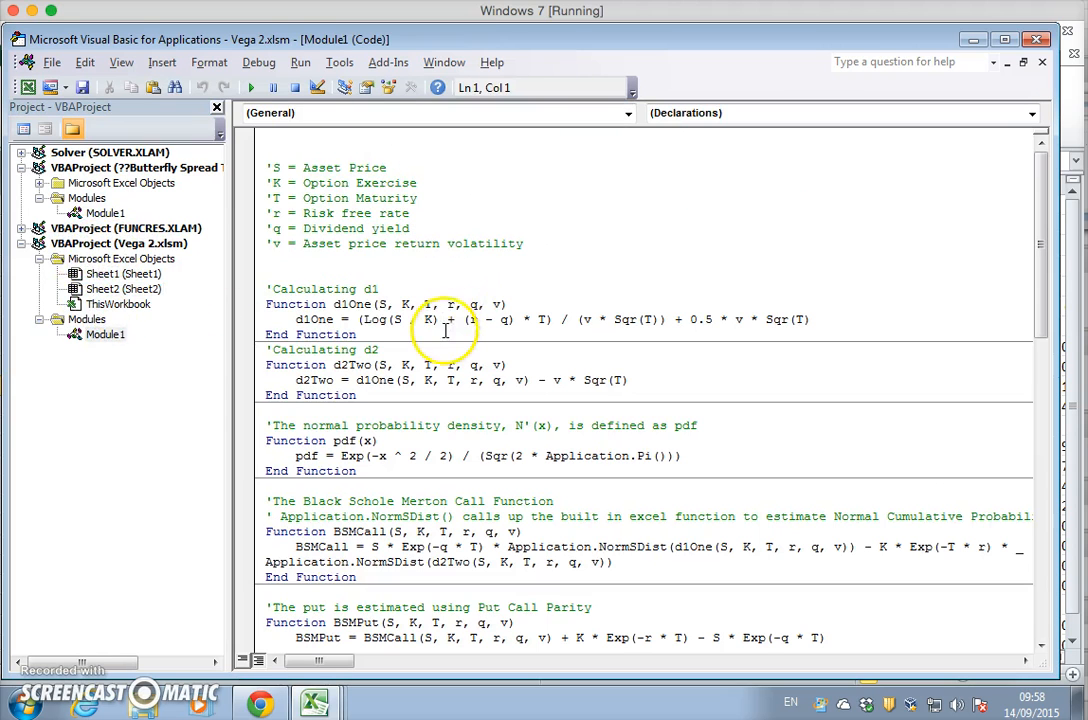
scroll("down", 3)
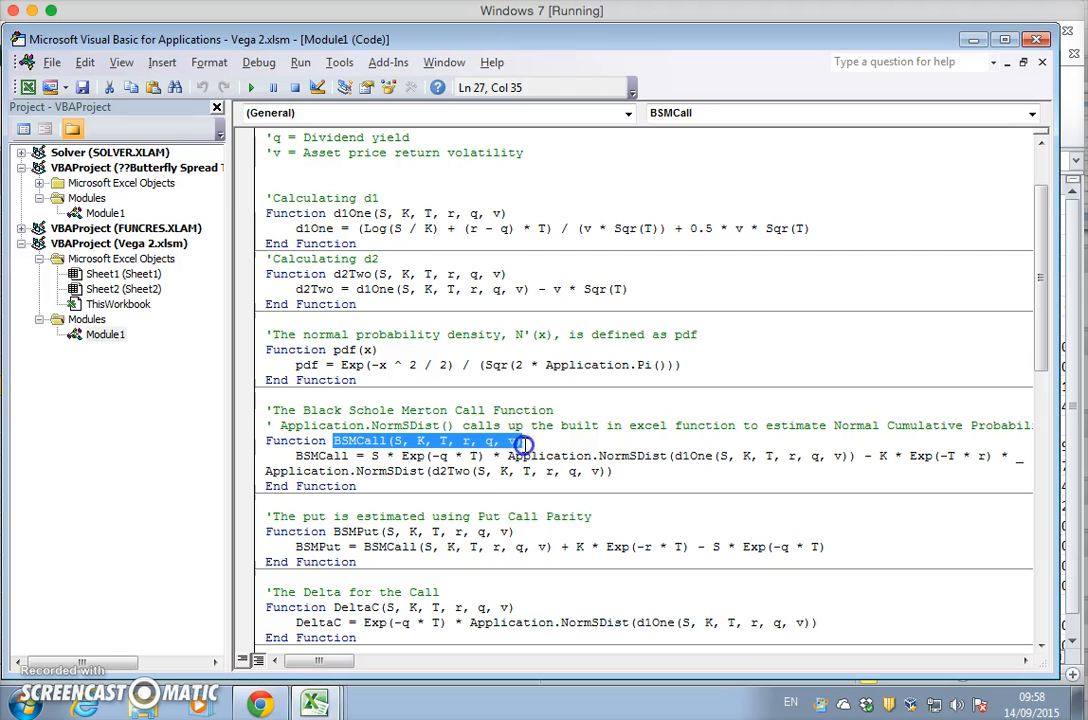
right_click(524, 444)
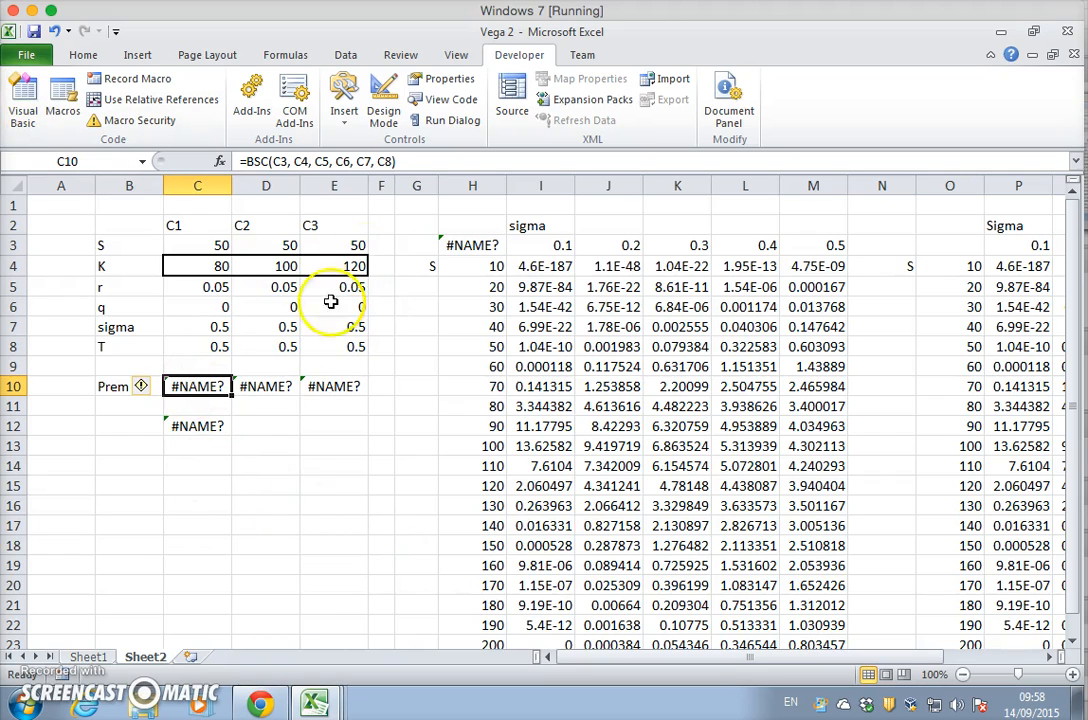
left_click(196, 486)
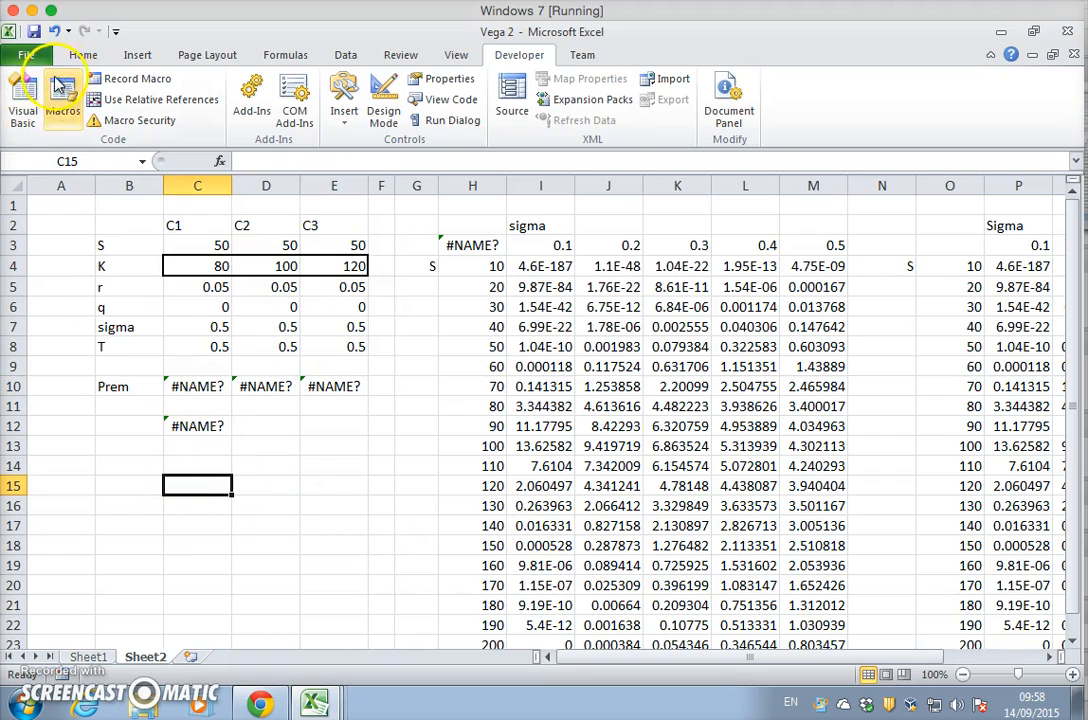
Step: Rewrite C10 with the BSMCall function on the C3:C8 inputs so it returns 1.085391
left_click(84, 56)
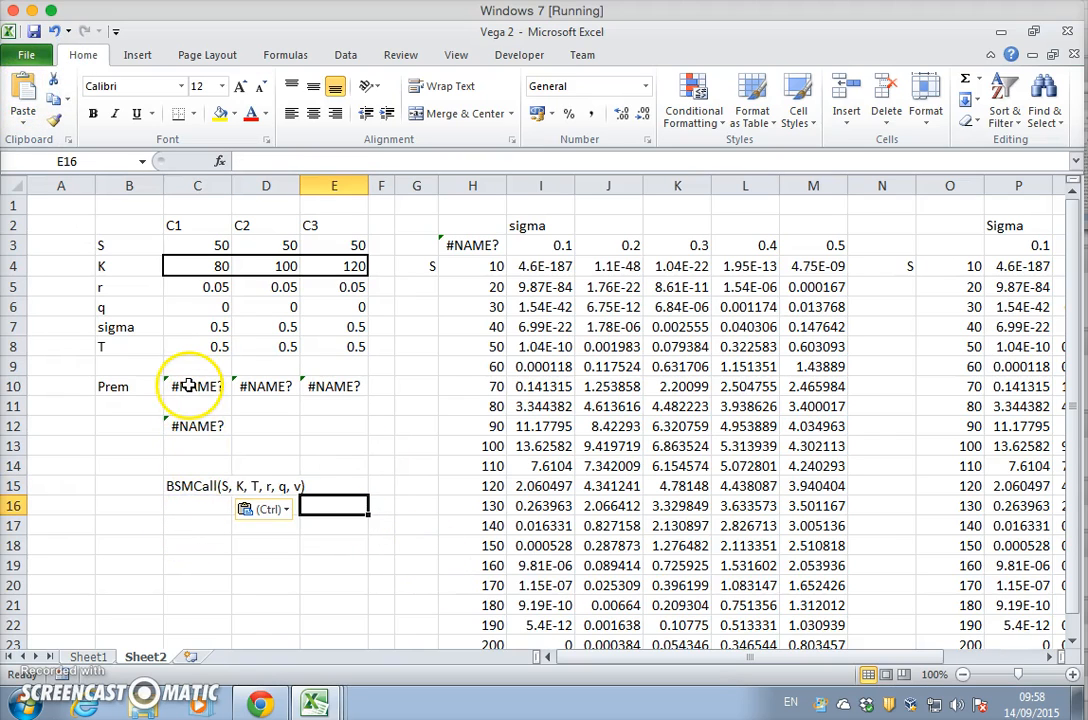
left_click(196, 386)
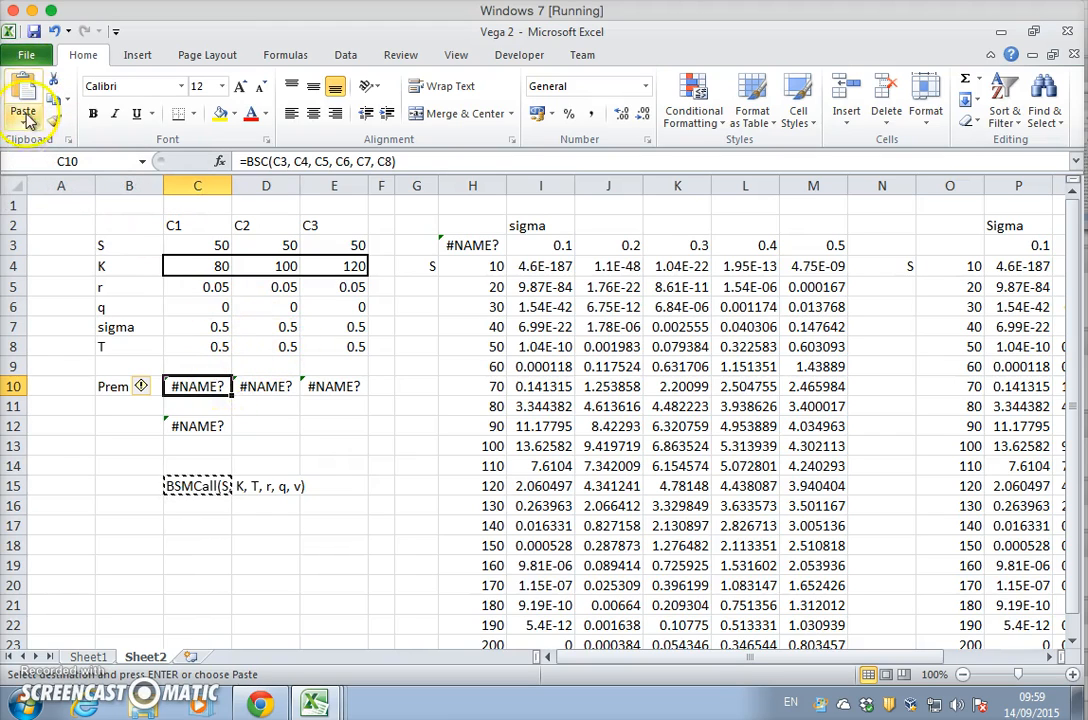
left_click(22, 100)
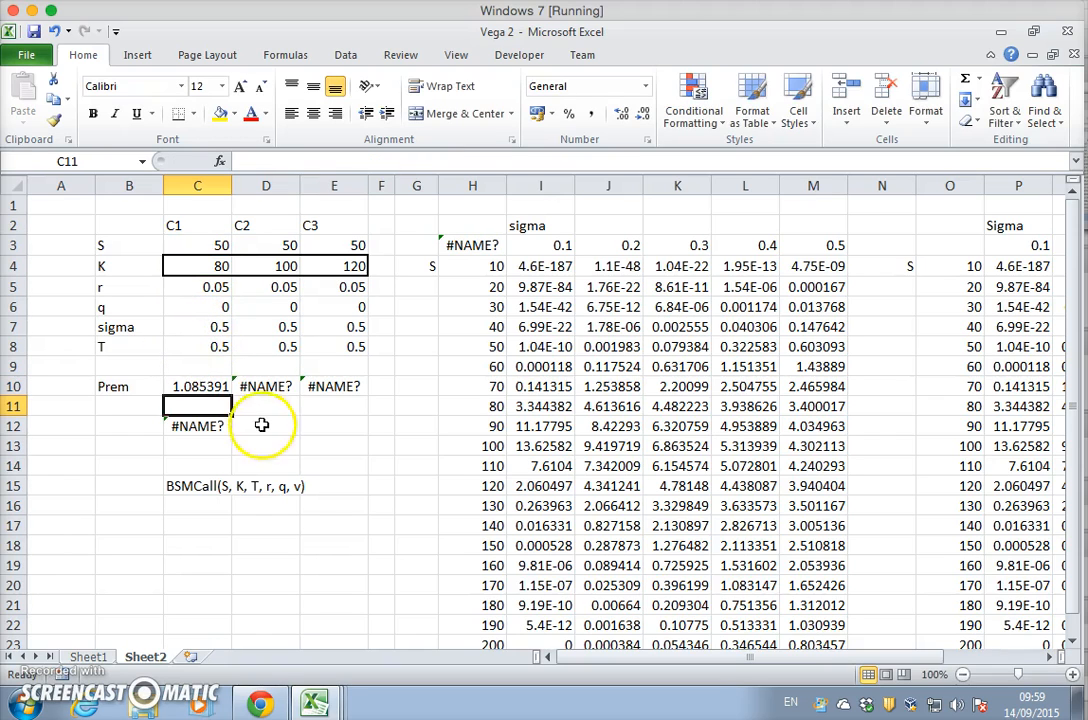
Step: Fill C10's formula across to E10 and compute the butterfly value =C10+E10-2*D10 in C12
left_click(196, 386)
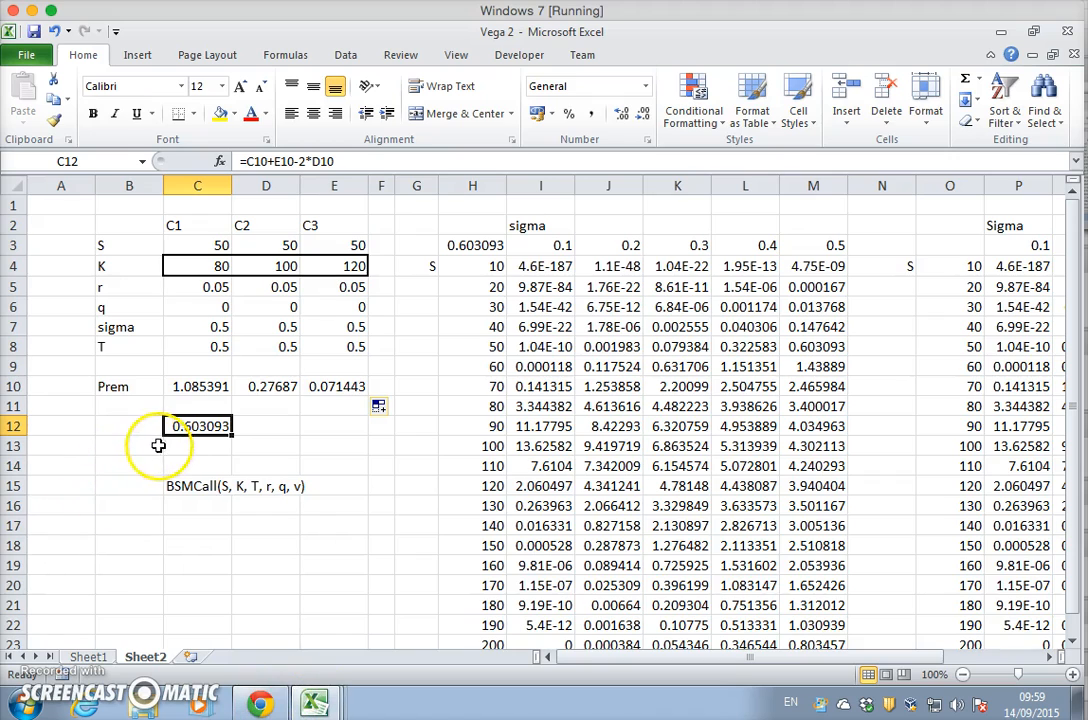
mouse_move(266, 584)
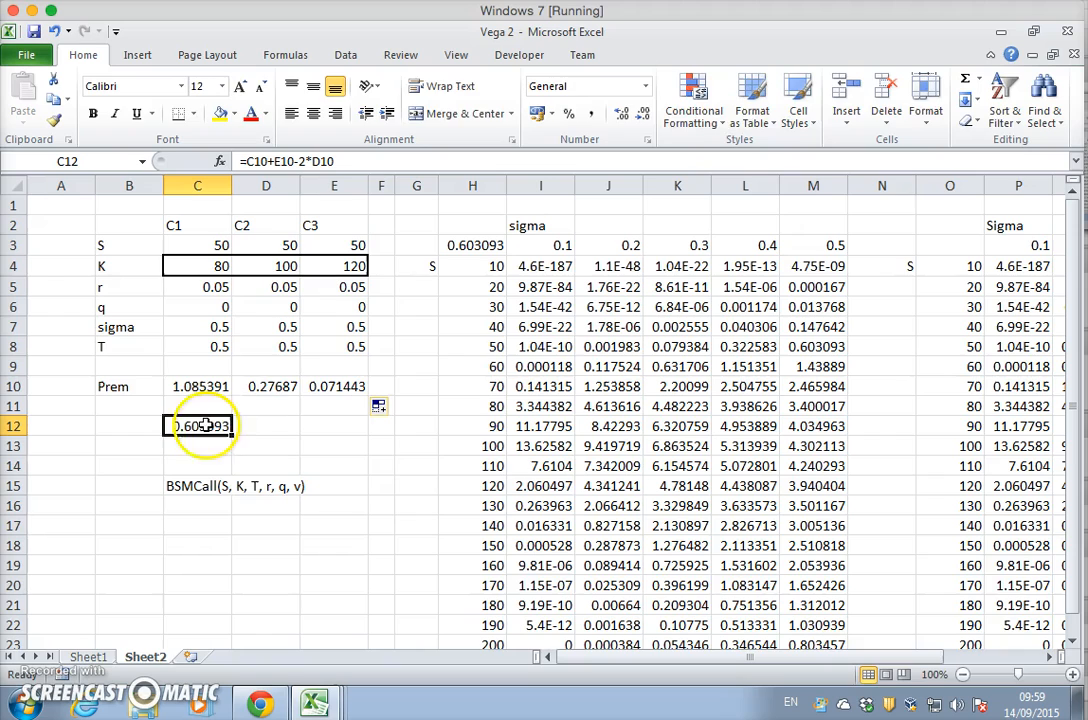
double_click(196, 426)
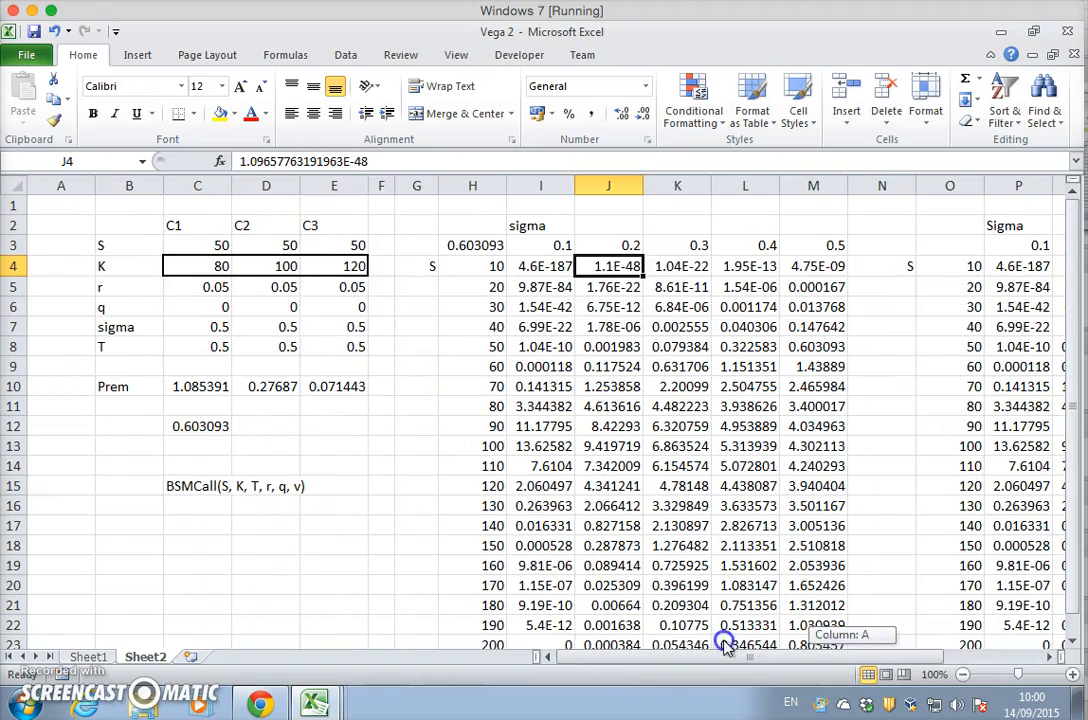
left_click(196, 264)
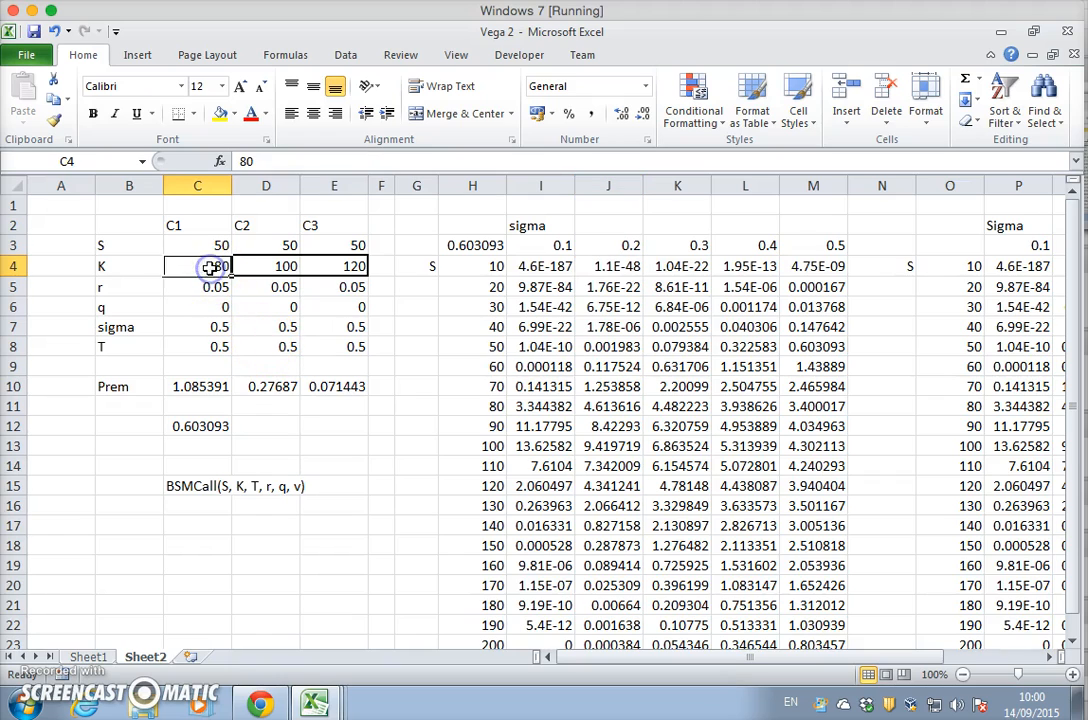
left_click(196, 286)
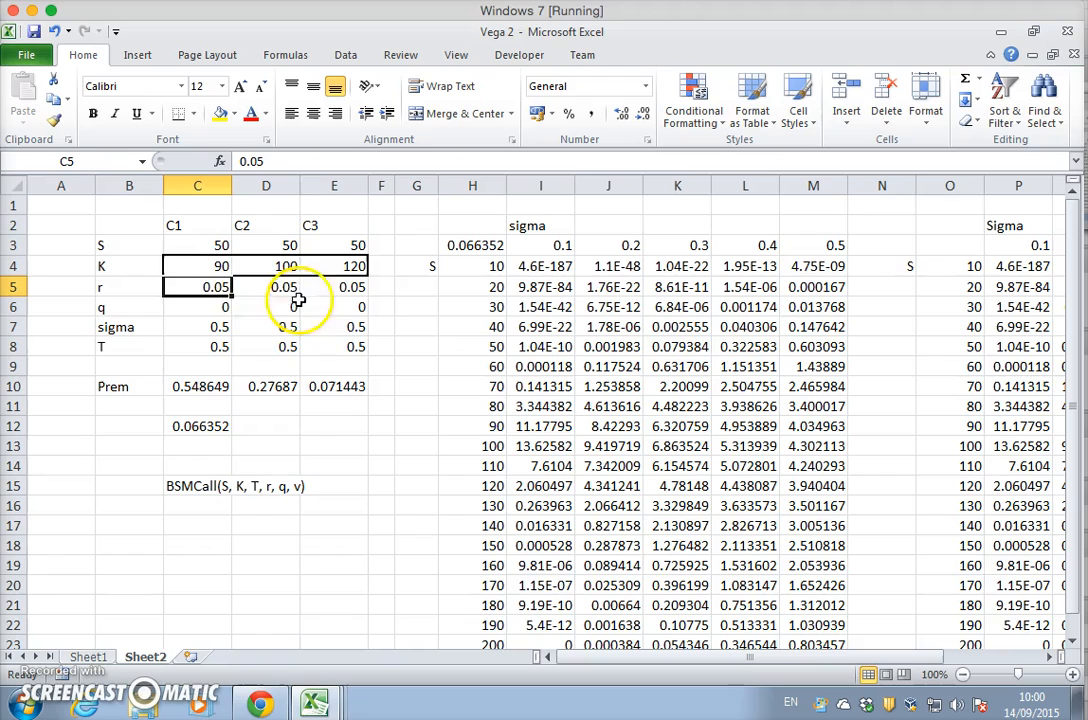
left_click(196, 266)
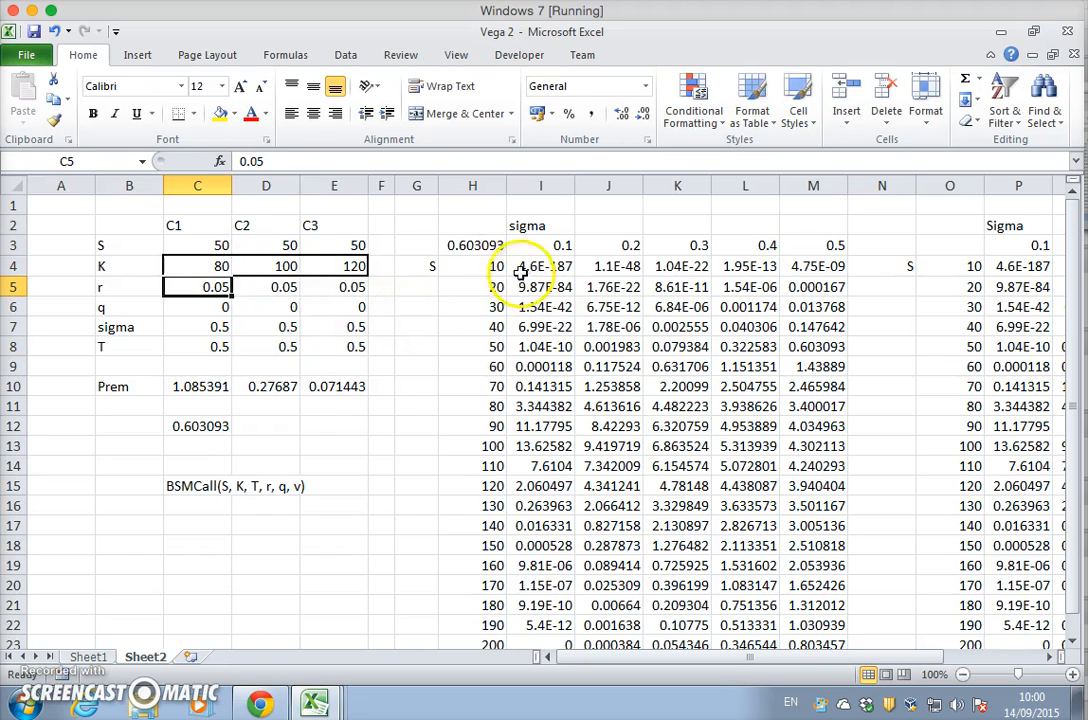
left_click_drag(520, 244, 852, 642)
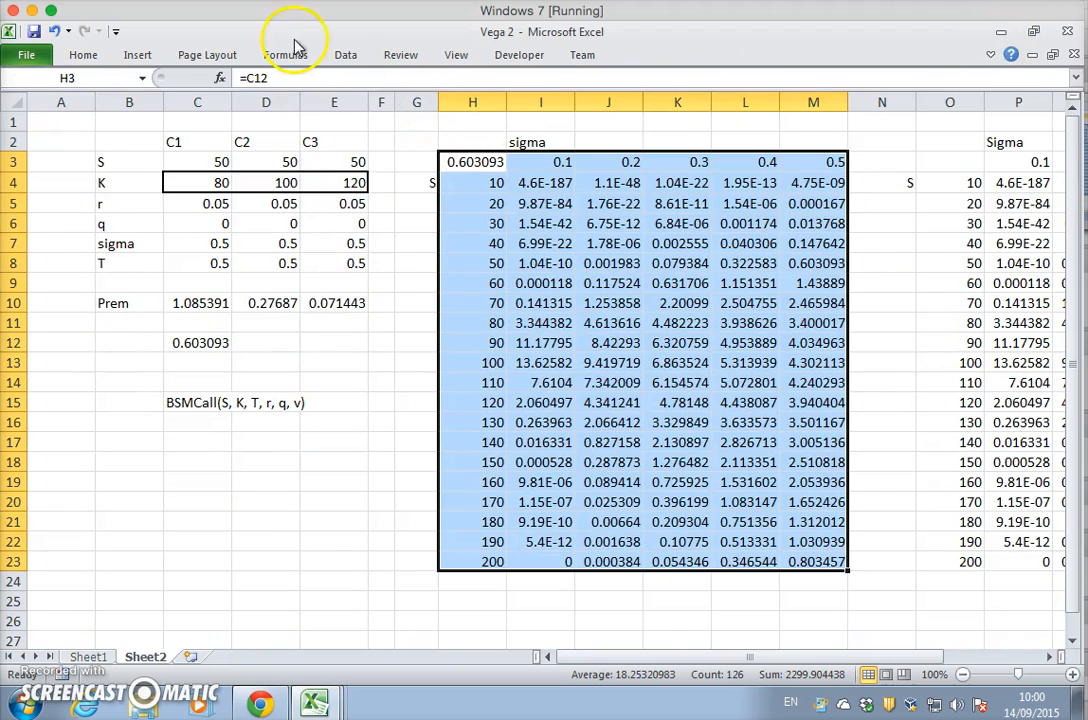
Step: Make the sigma-by-stock-price grid a two-way data table with row input C7 and column input C3
left_click(716, 120)
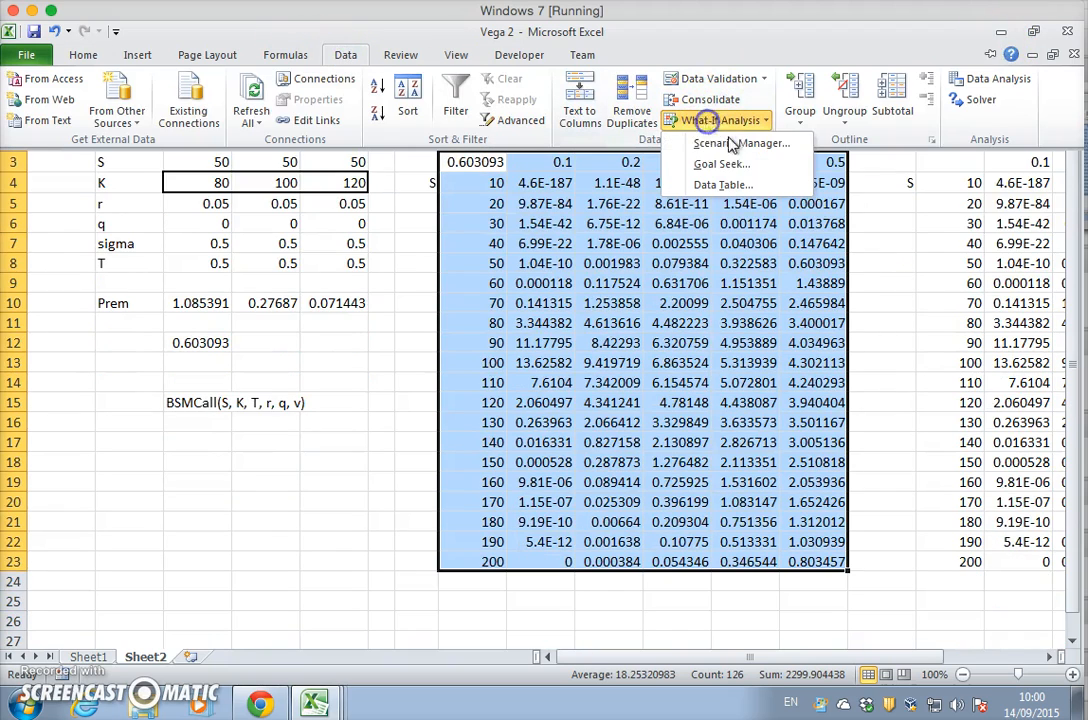
left_click(722, 184)
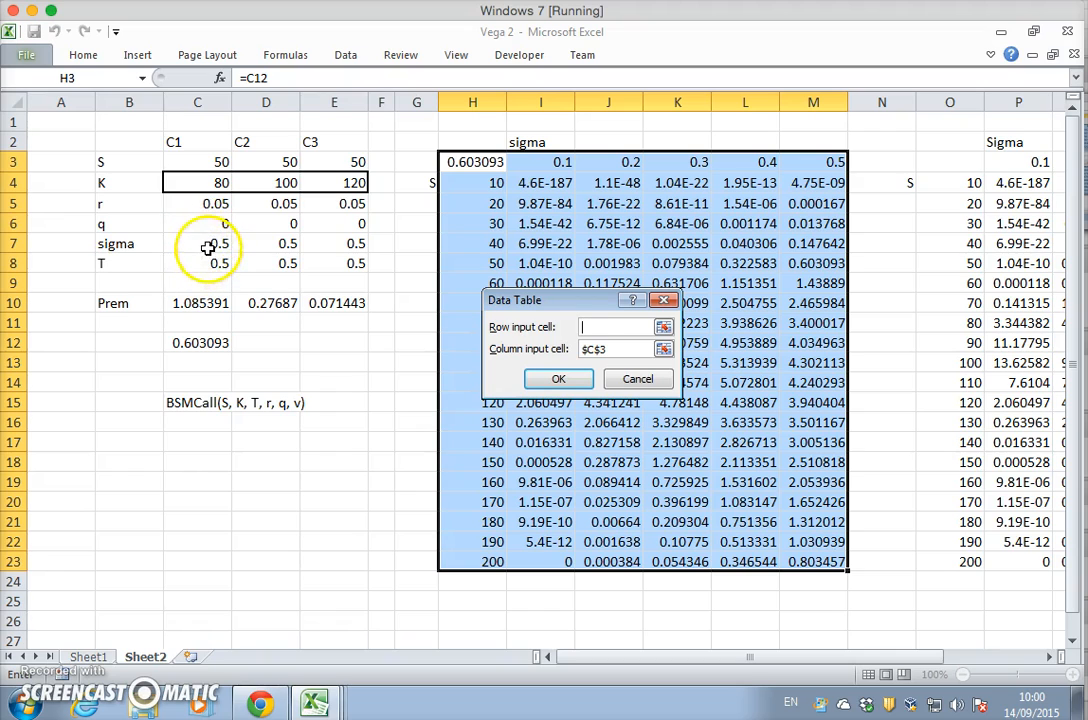
left_click(560, 378)
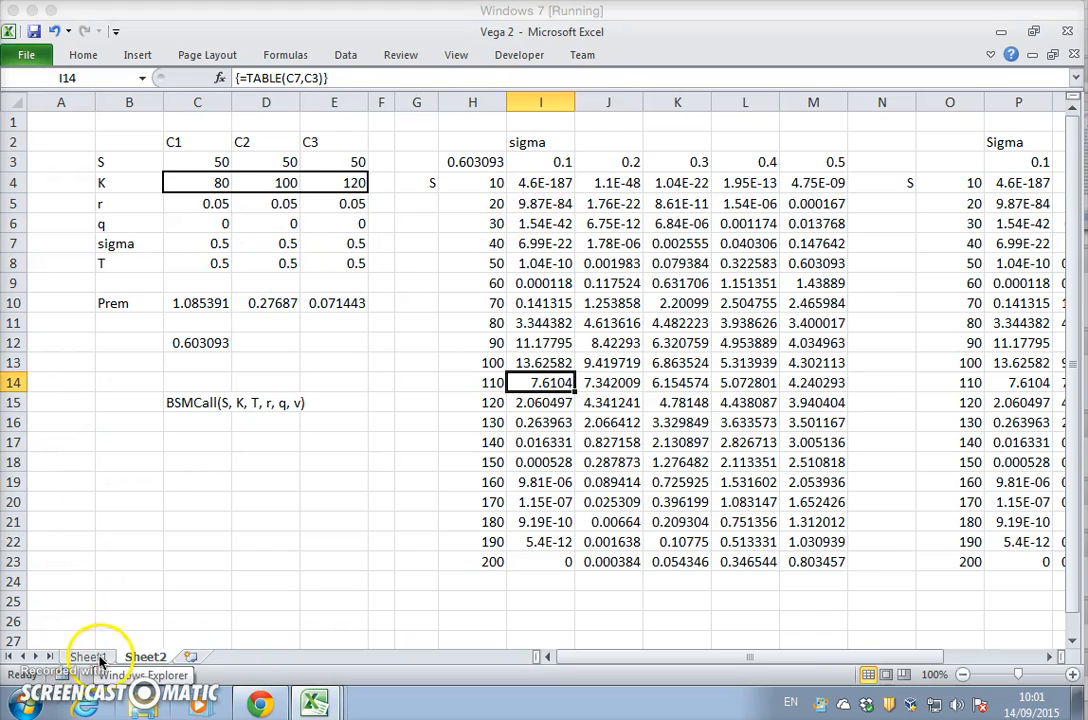
Step: Rename the sheets Vega for Single Option and Butterfly Option Portfolio, and insert a blank portfolio-vega sheet
left_click(88, 656)
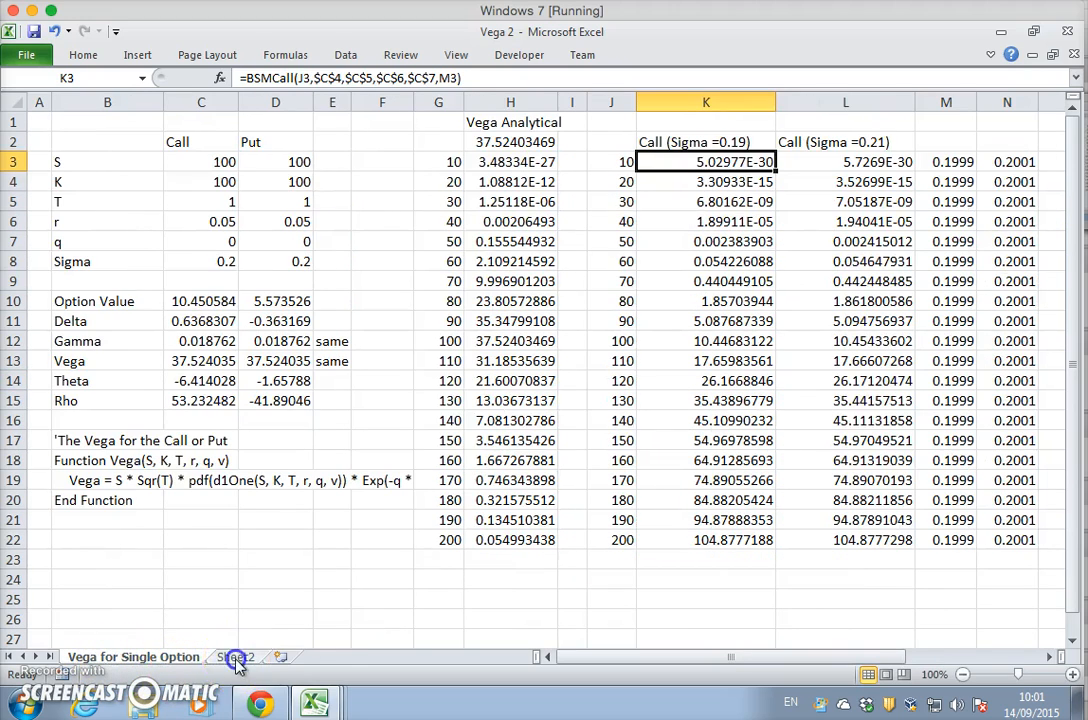
left_click(236, 656)
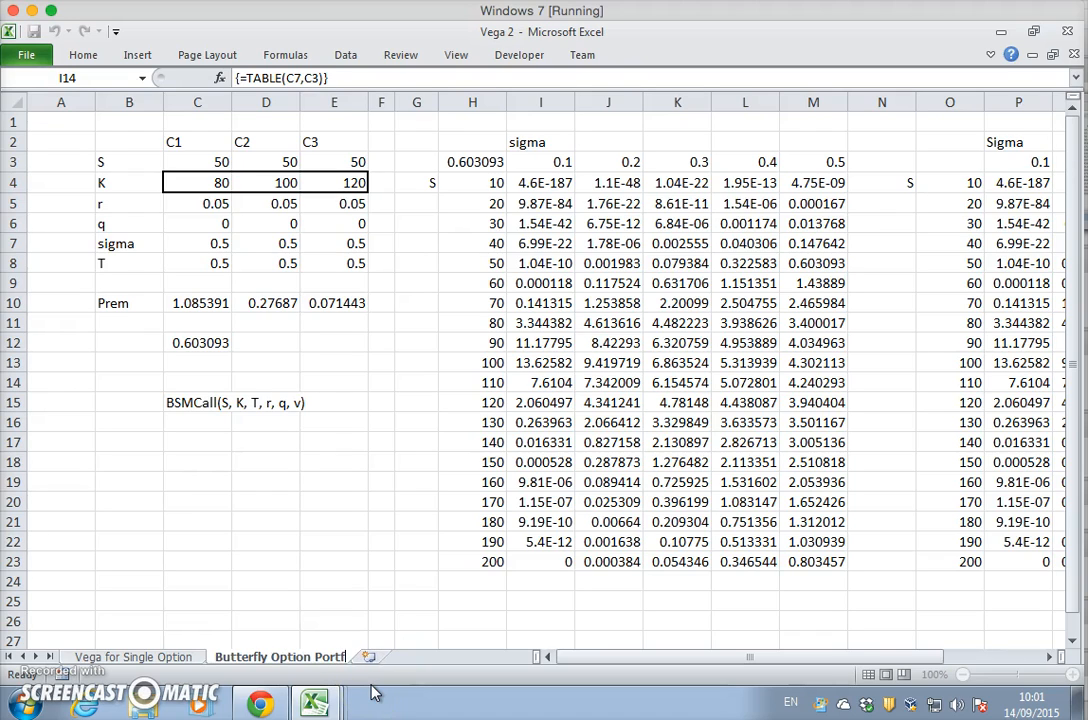
left_click(540, 382)
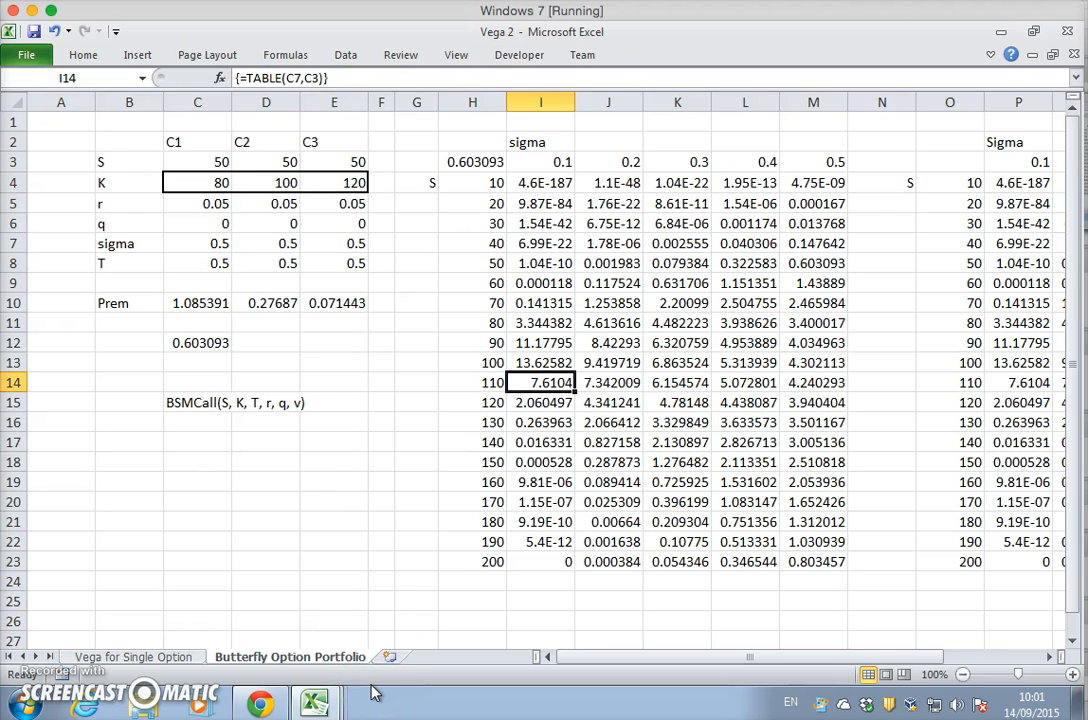
left_click(402, 656)
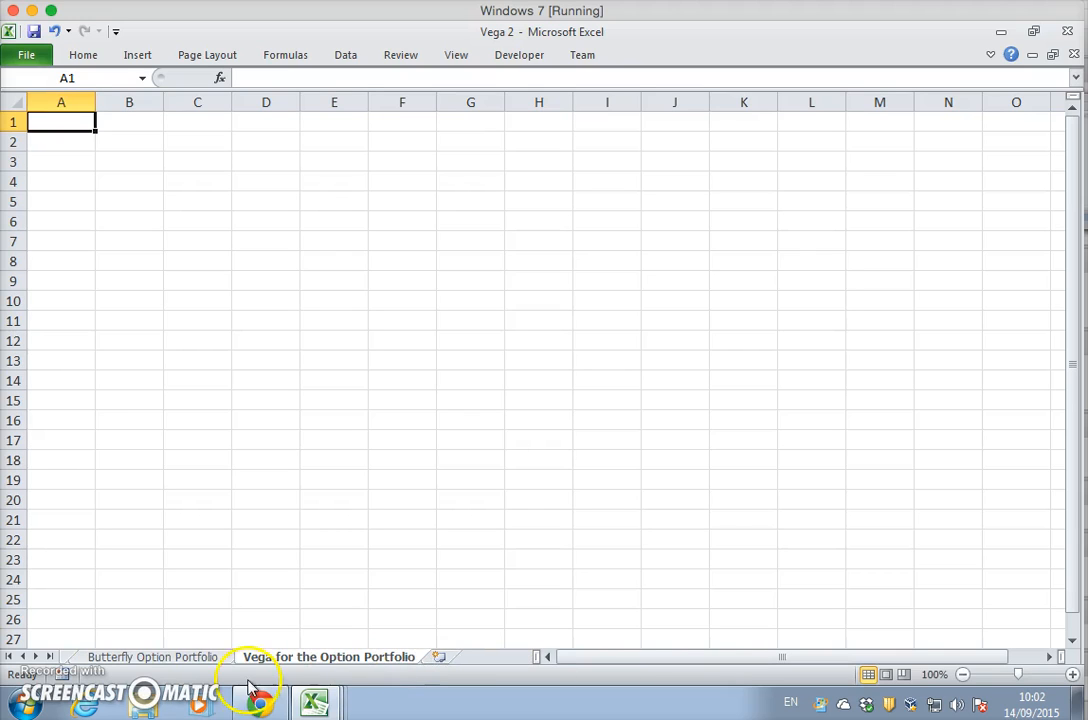
Step: Copy the butterfly sheet's B2:E13 inputs-and-premiums block and go to the Vega for Single Option sheet
left_click(152, 656)
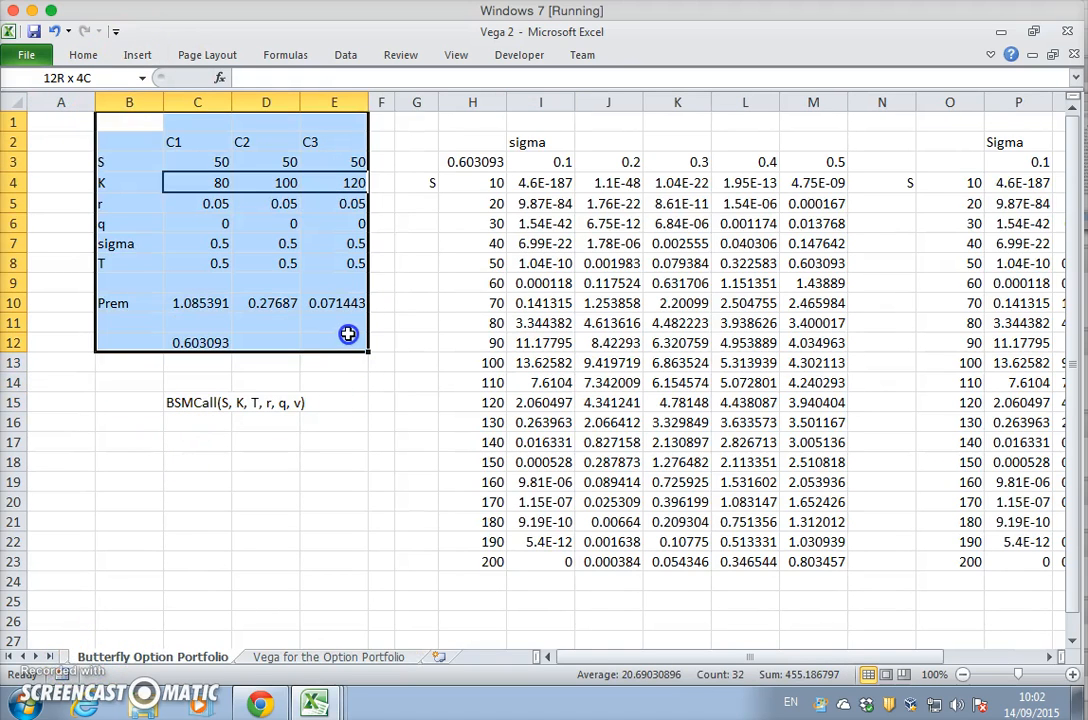
right_click(348, 334)
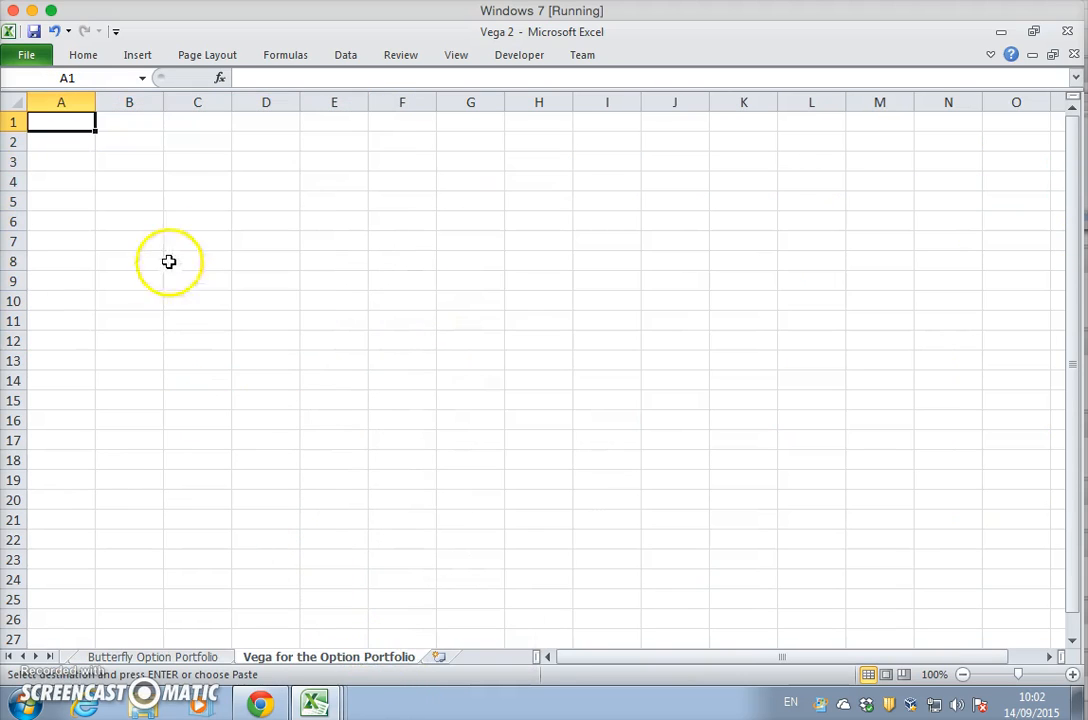
left_click(128, 140)
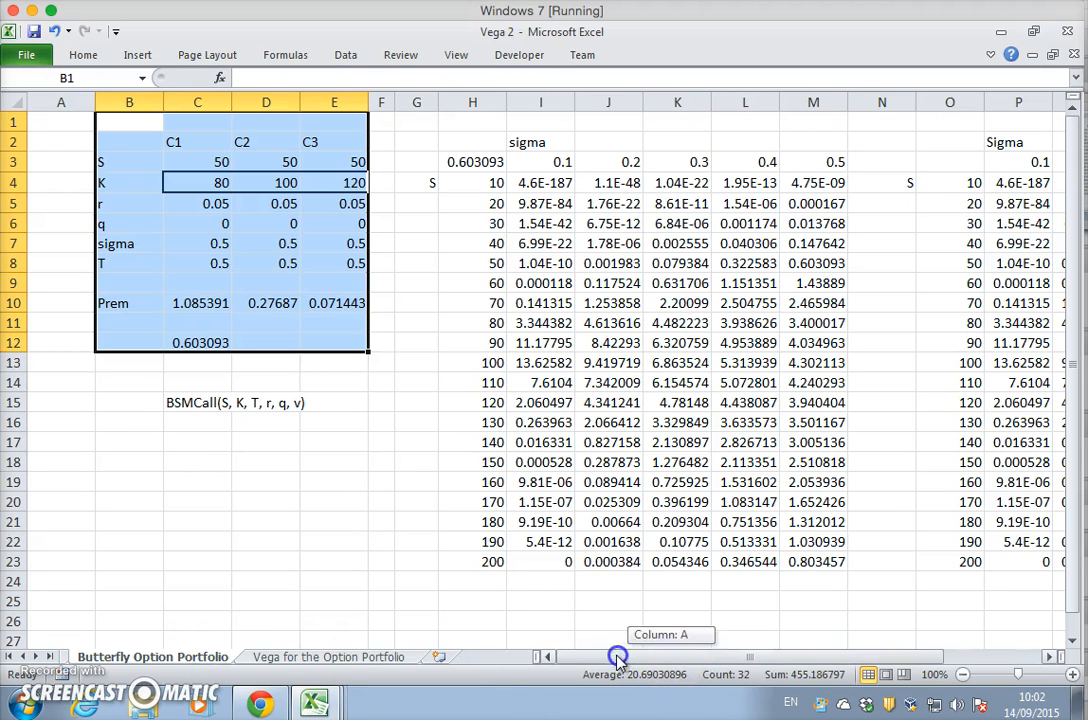
left_click(132, 656)
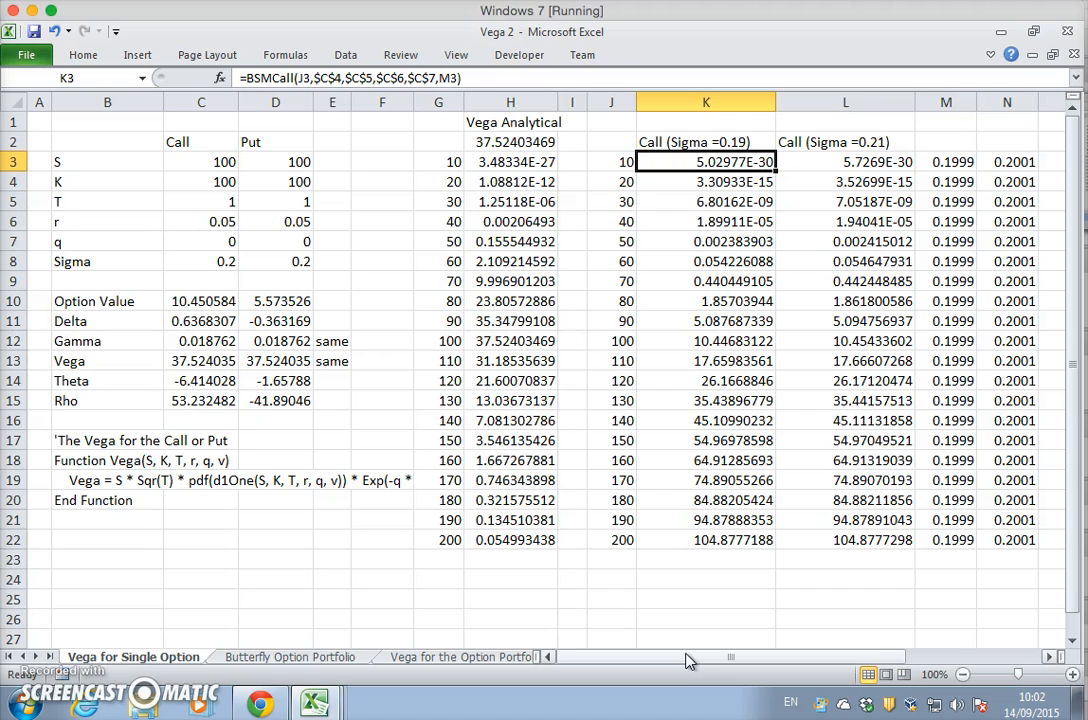
left_click(510, 140)
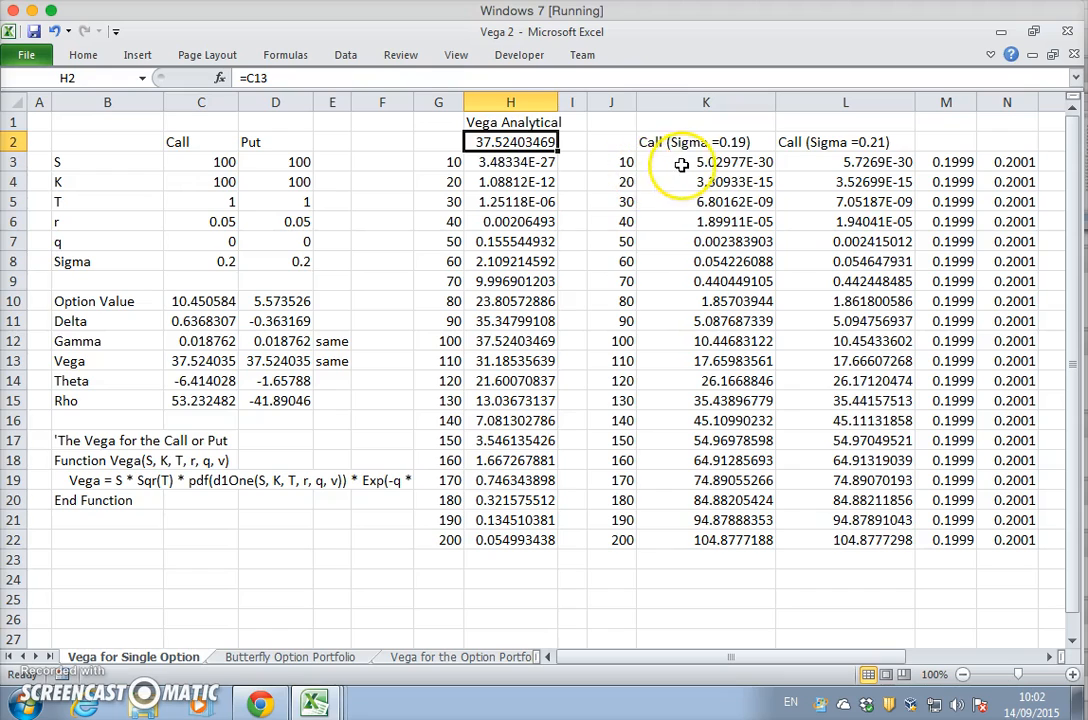
left_click(706, 160)
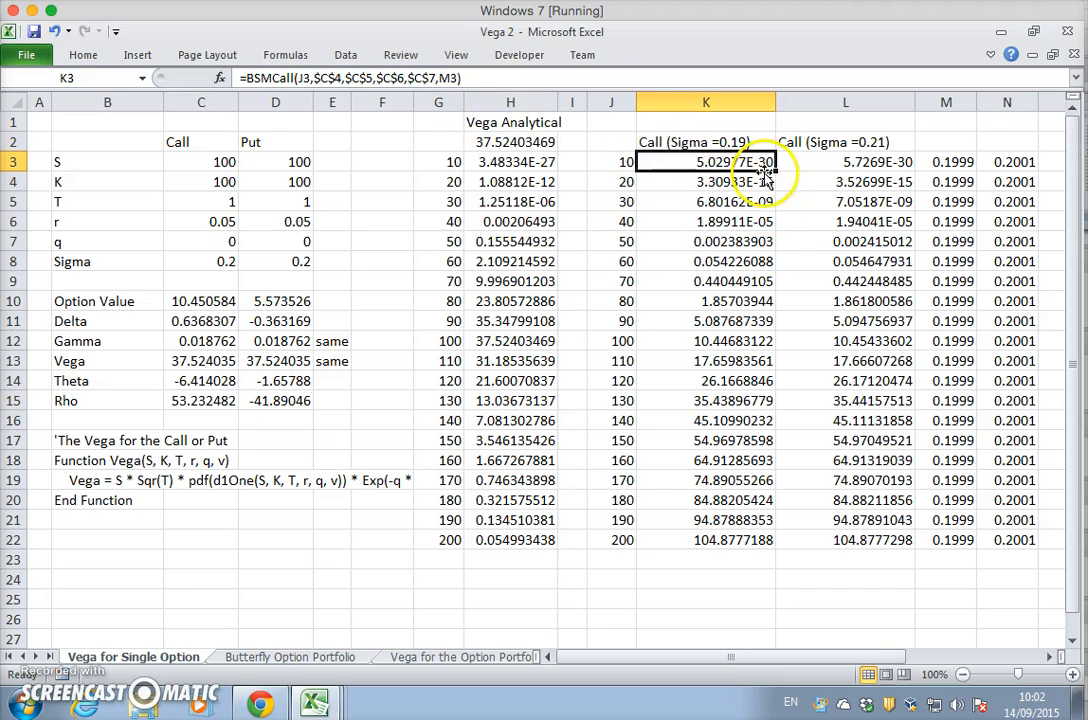
mouse_move(856, 232)
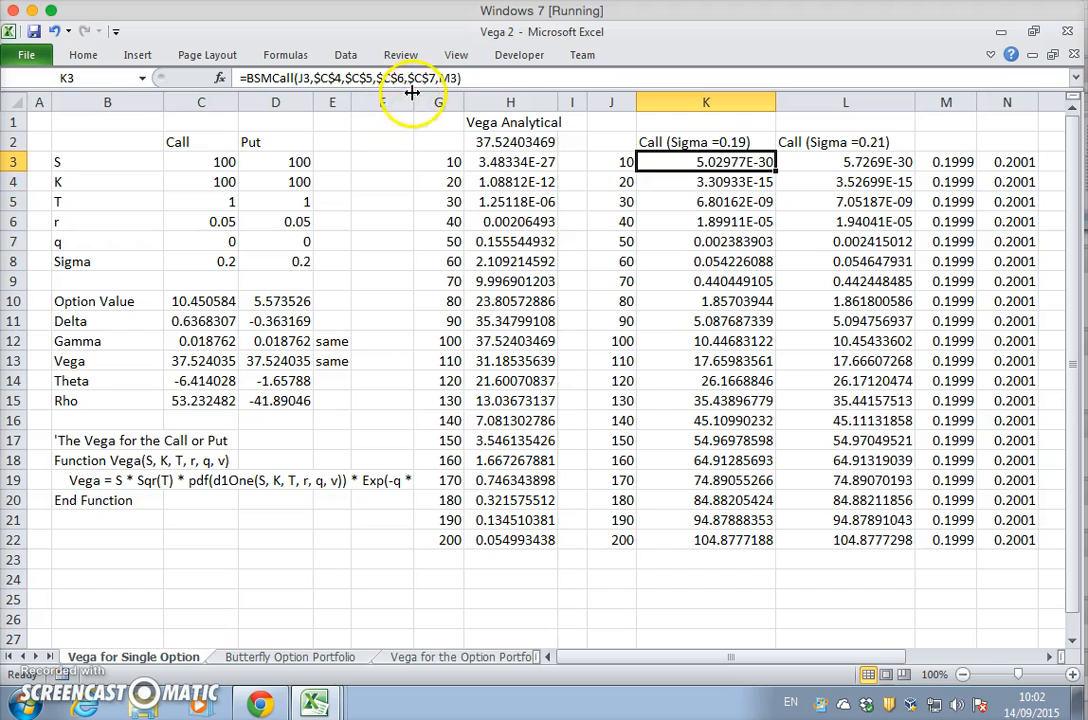
double_click(706, 160)
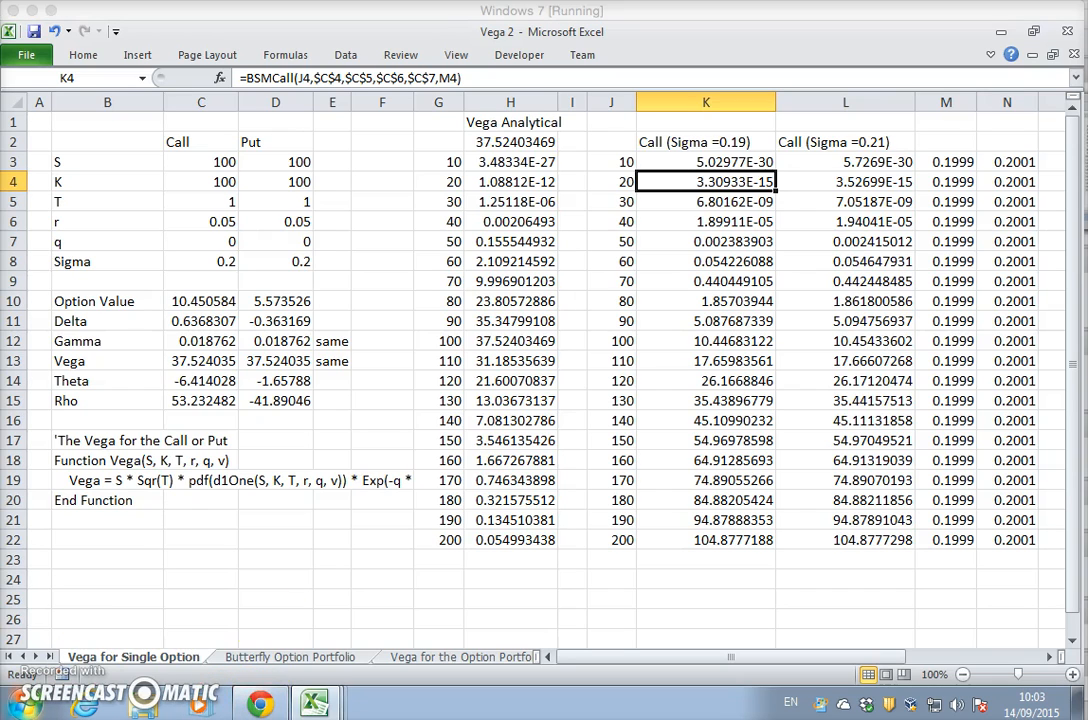
left_click(706, 160)
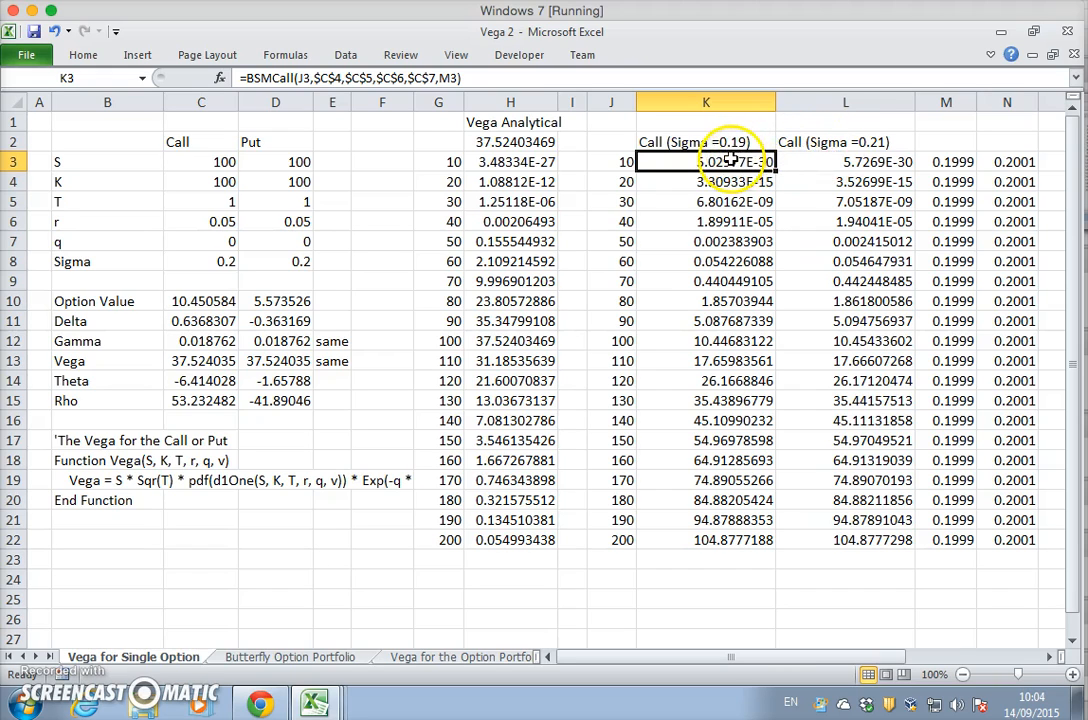
mouse_move(908, 164)
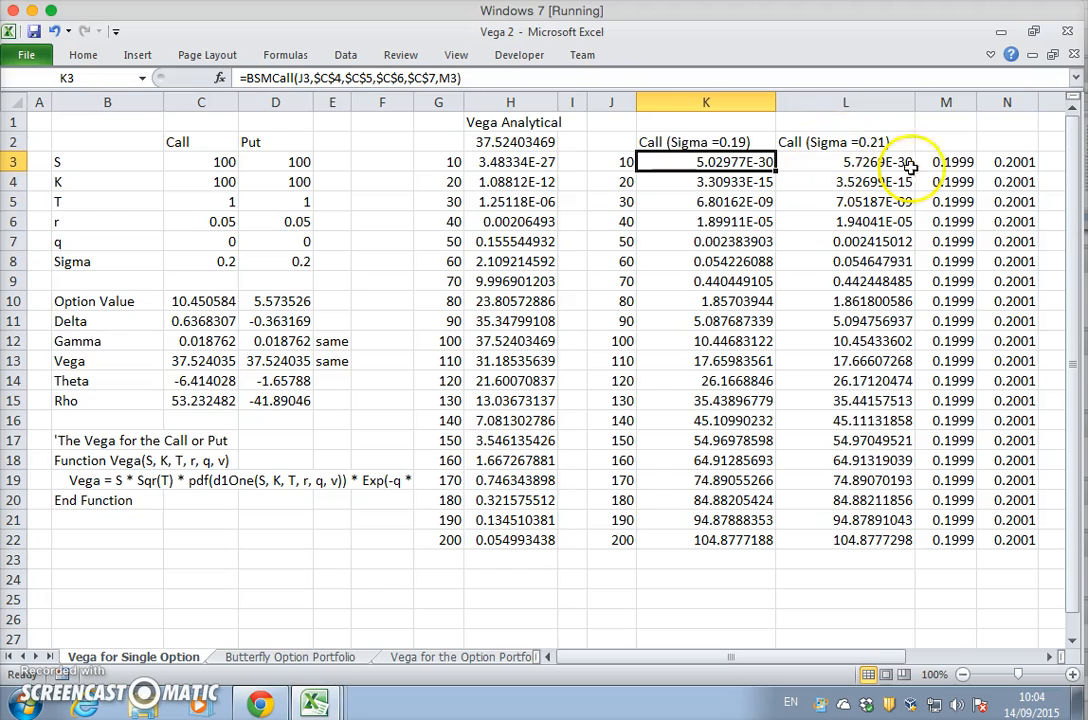
left_click(944, 160)
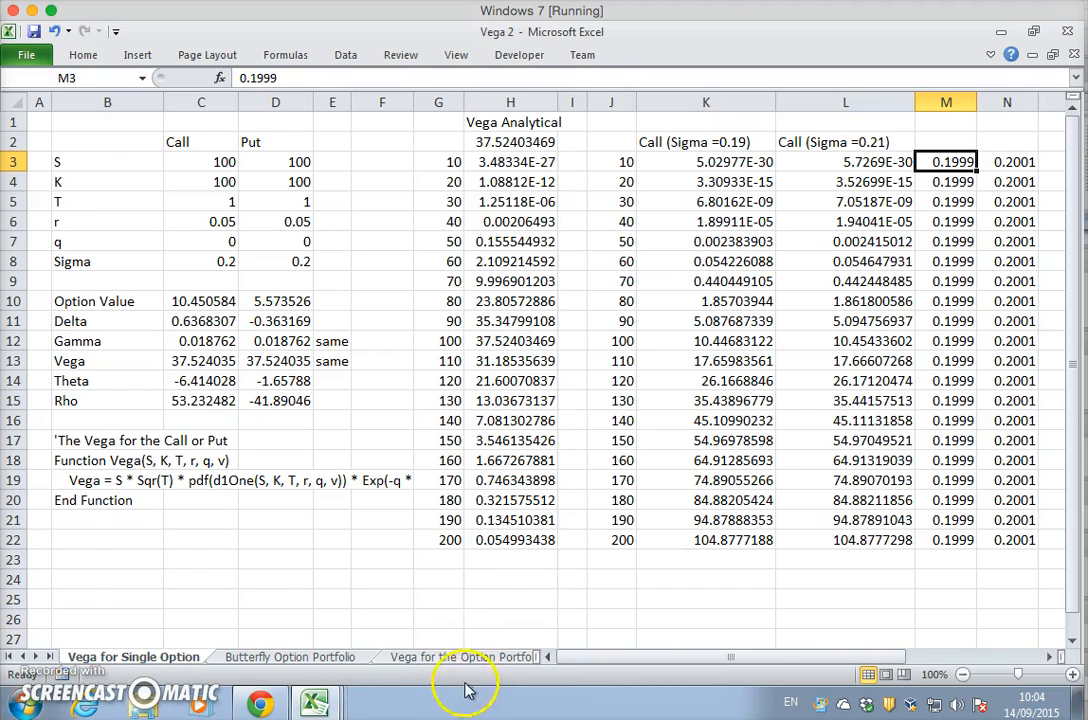
Step: Paste a second copy of the B3:E13 inputs, premiums and butterfly value block at B15
left_click(460, 656)
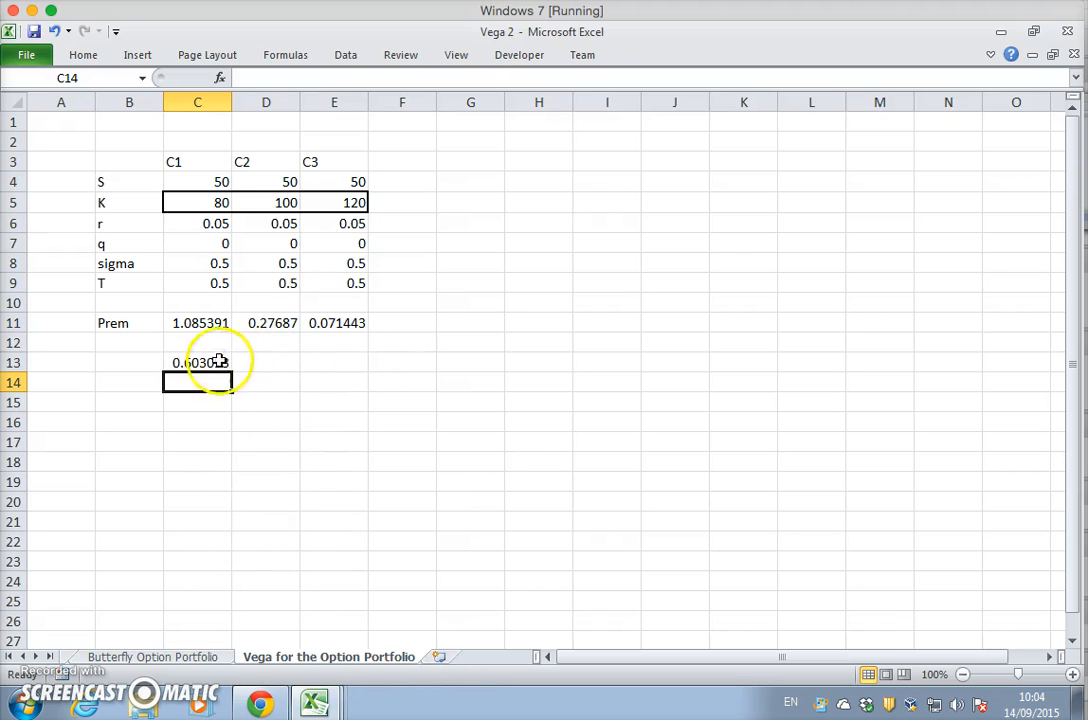
left_click(128, 180)
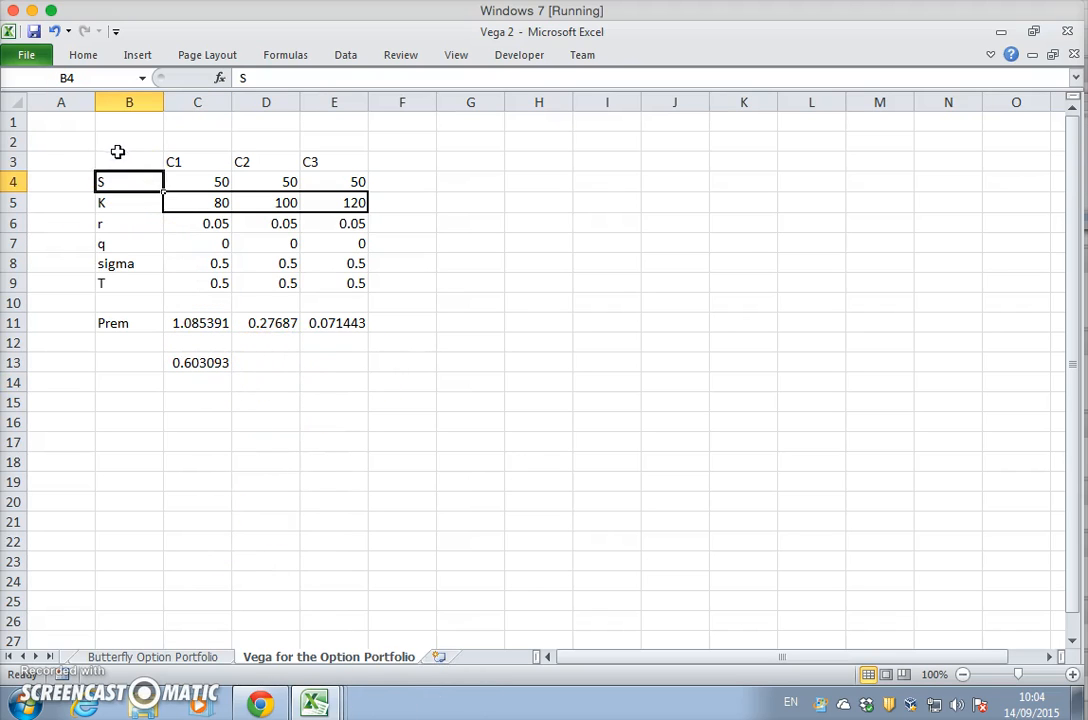
left_click_drag(128, 160, 334, 322)
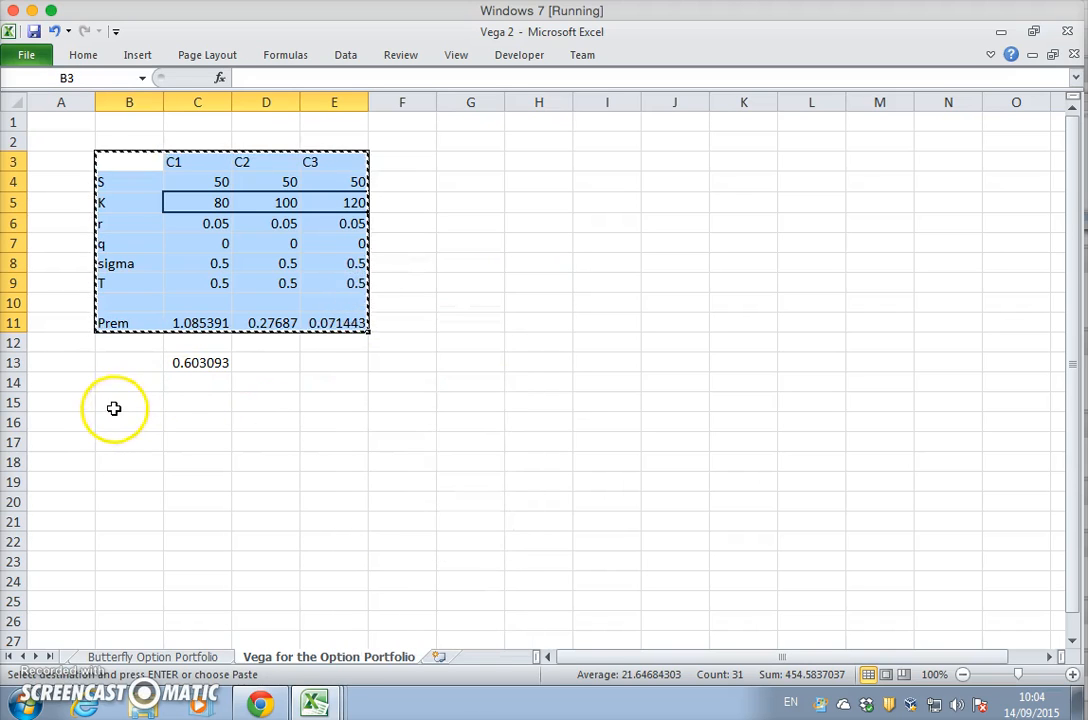
left_click(84, 56)
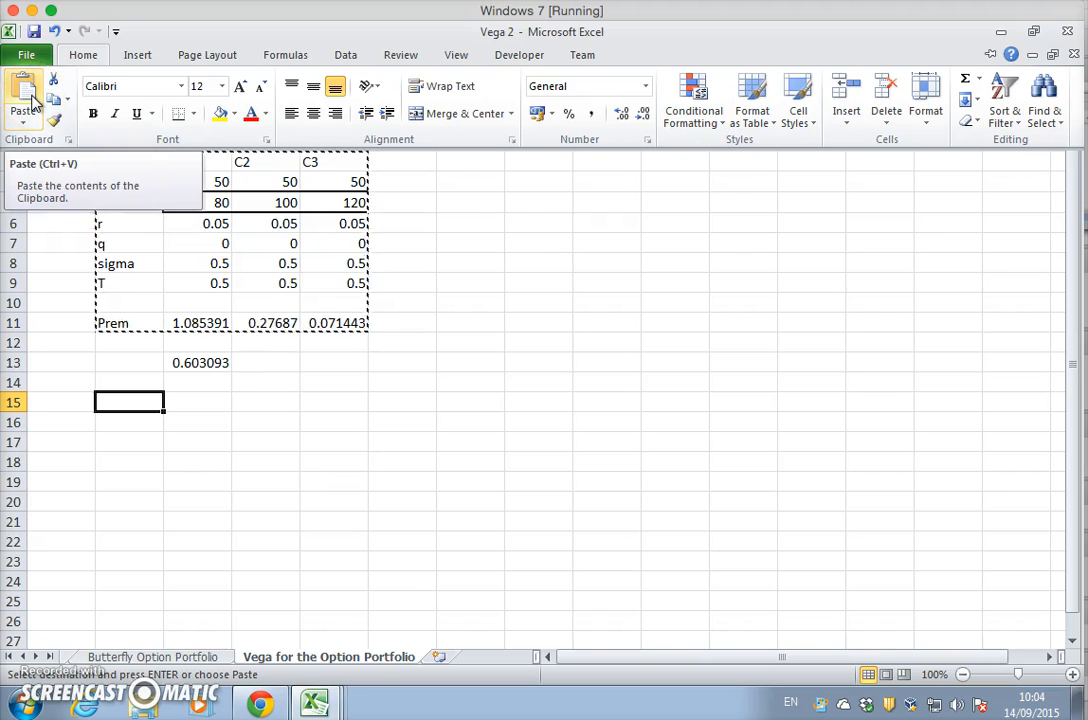
left_click(24, 96)
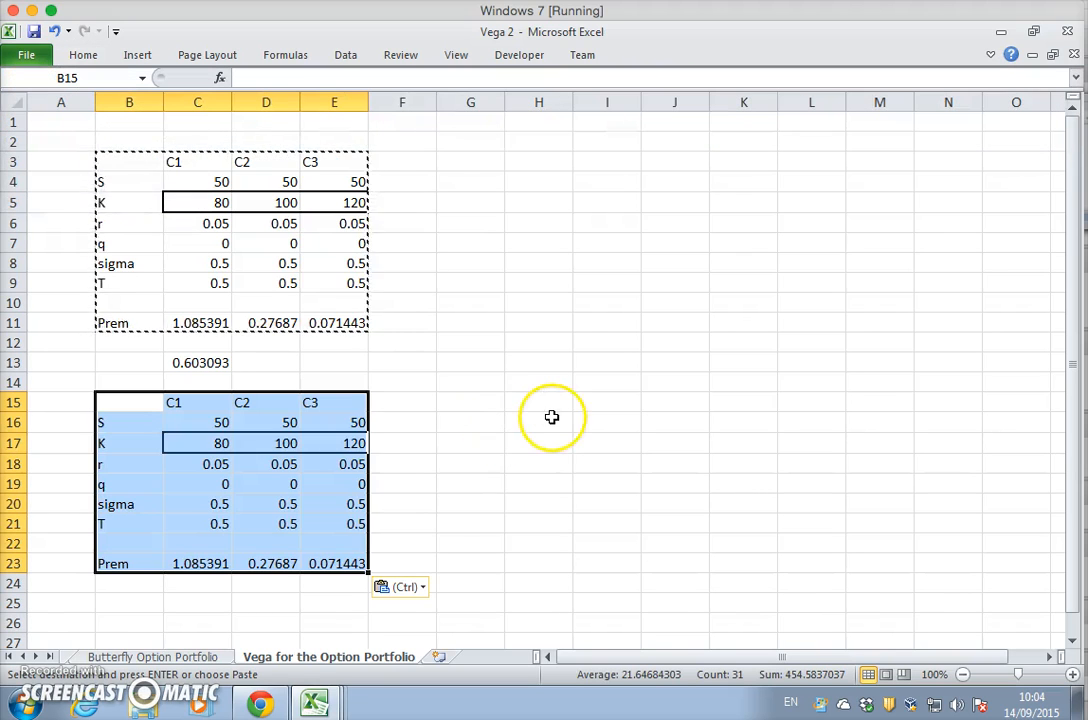
mouse_move(176, 192)
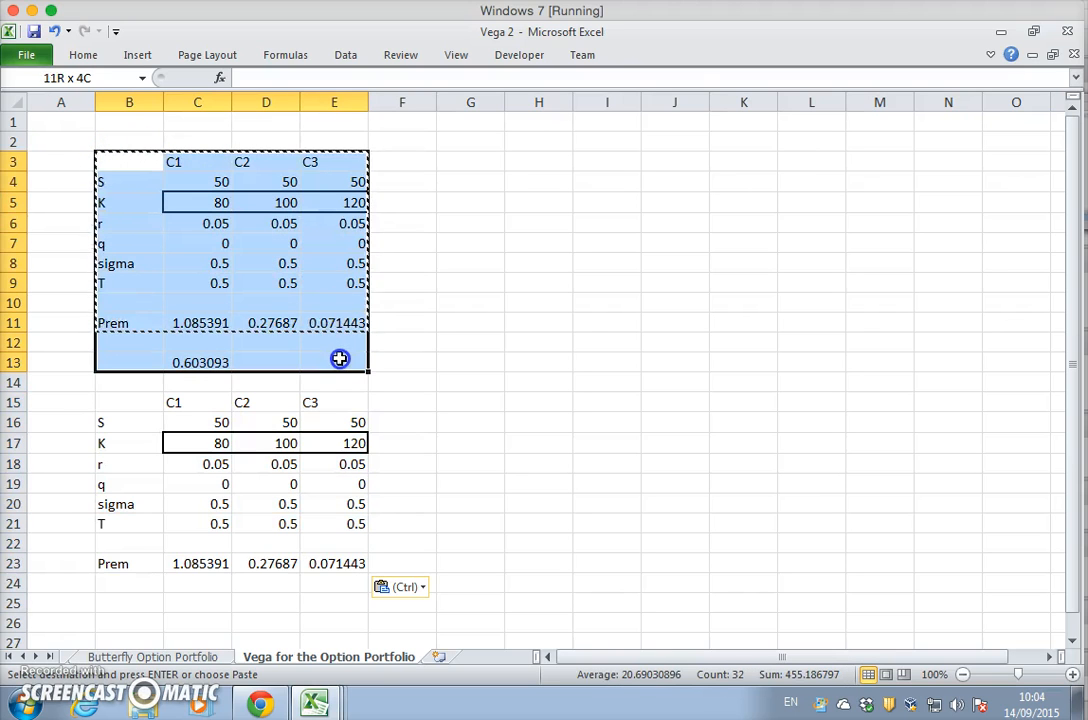
left_click(84, 54)
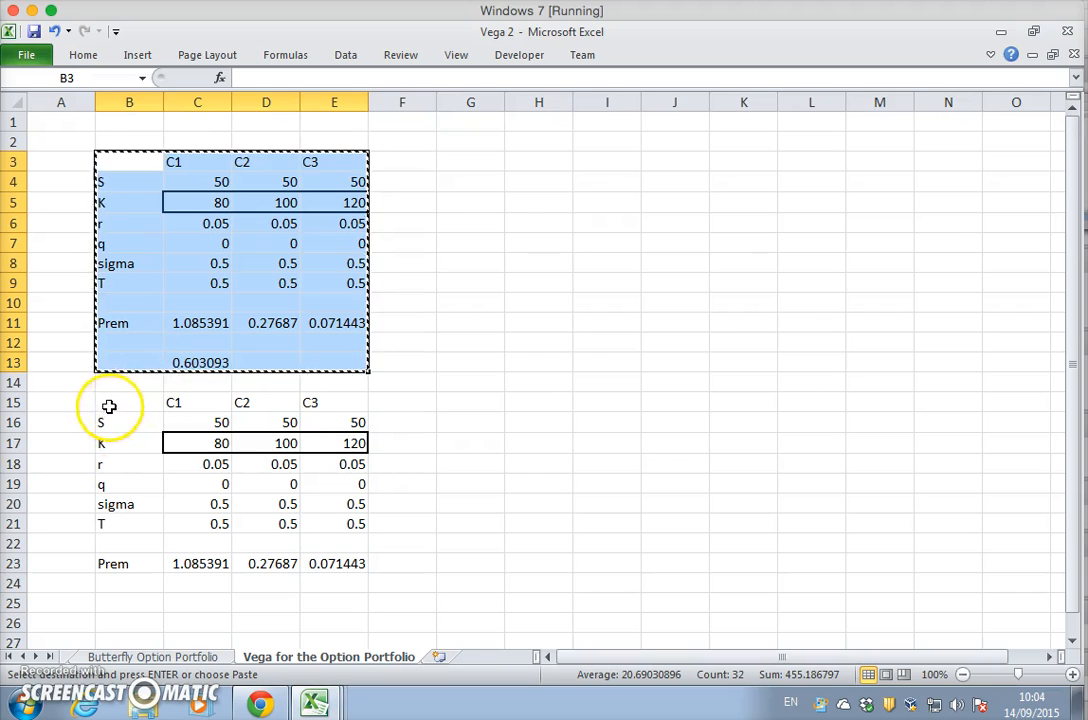
left_click(26, 54)
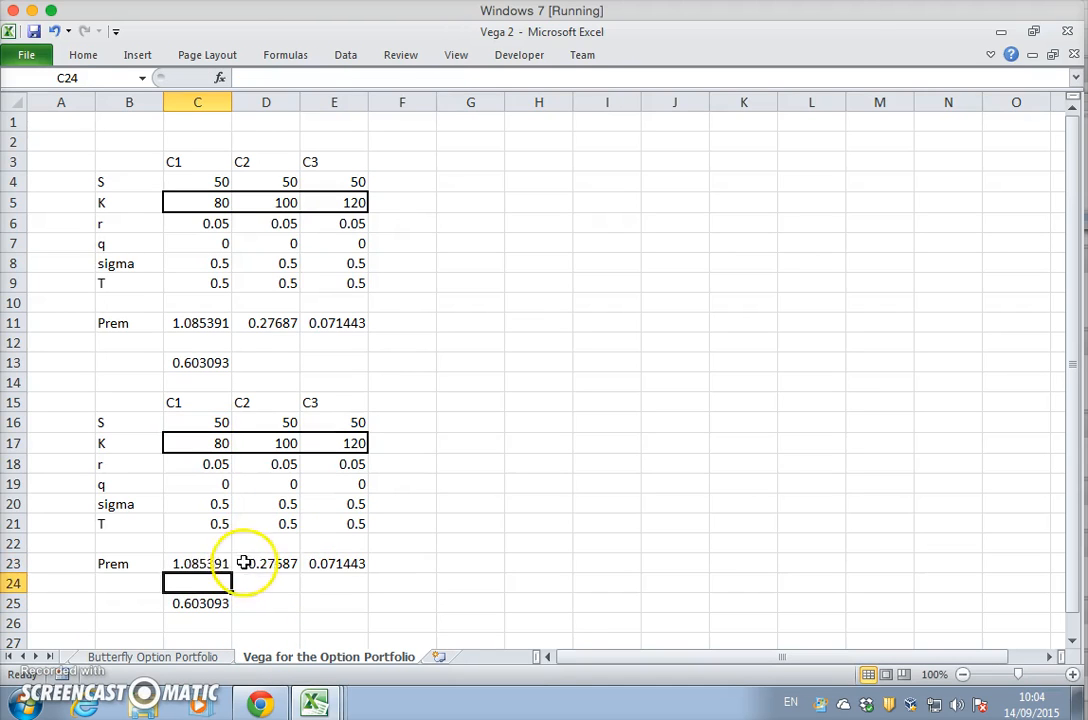
left_click(538, 322)
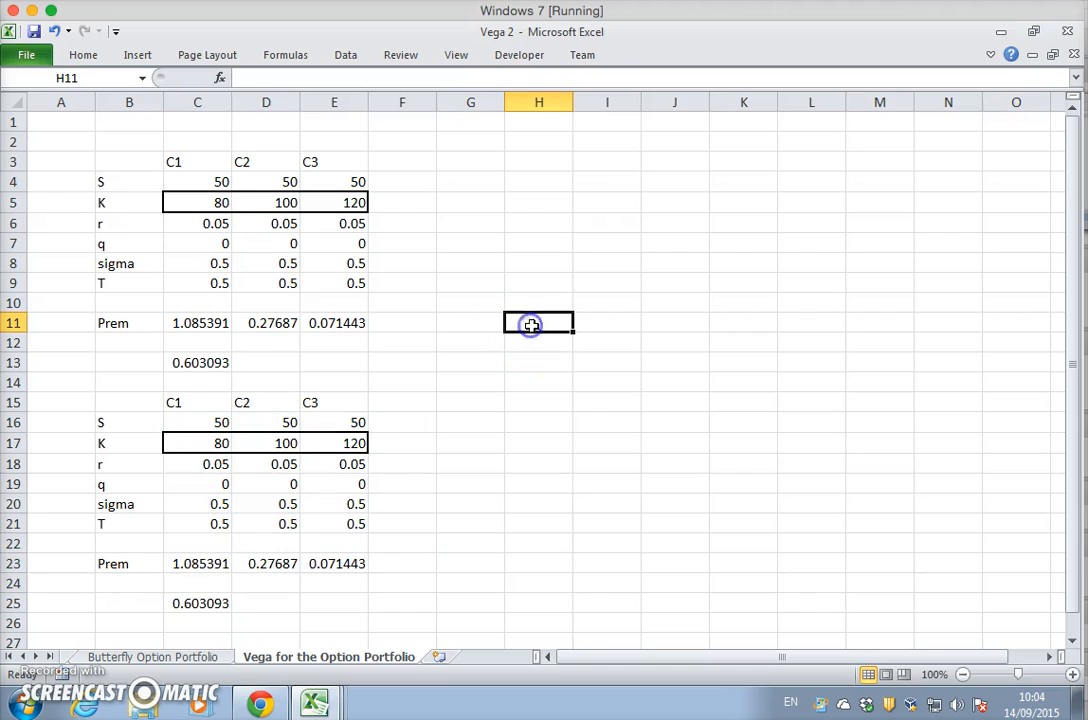
mouse_move(268, 276)
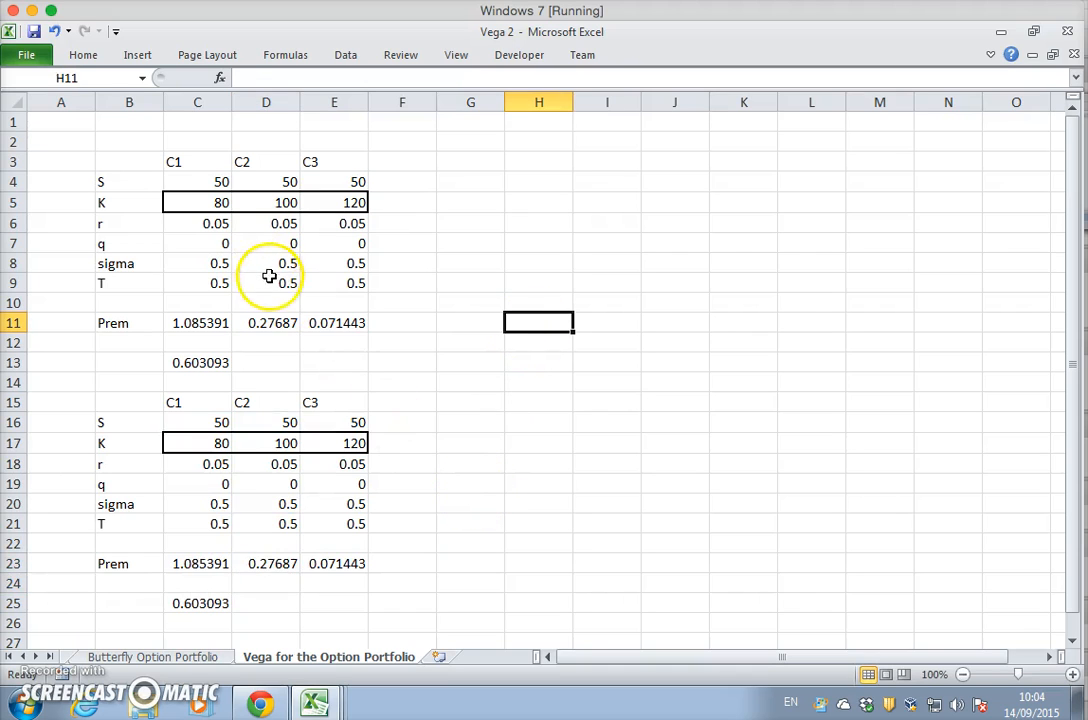
Step: Start retyping the upper block's first sigma value as 0
left_click(266, 284)
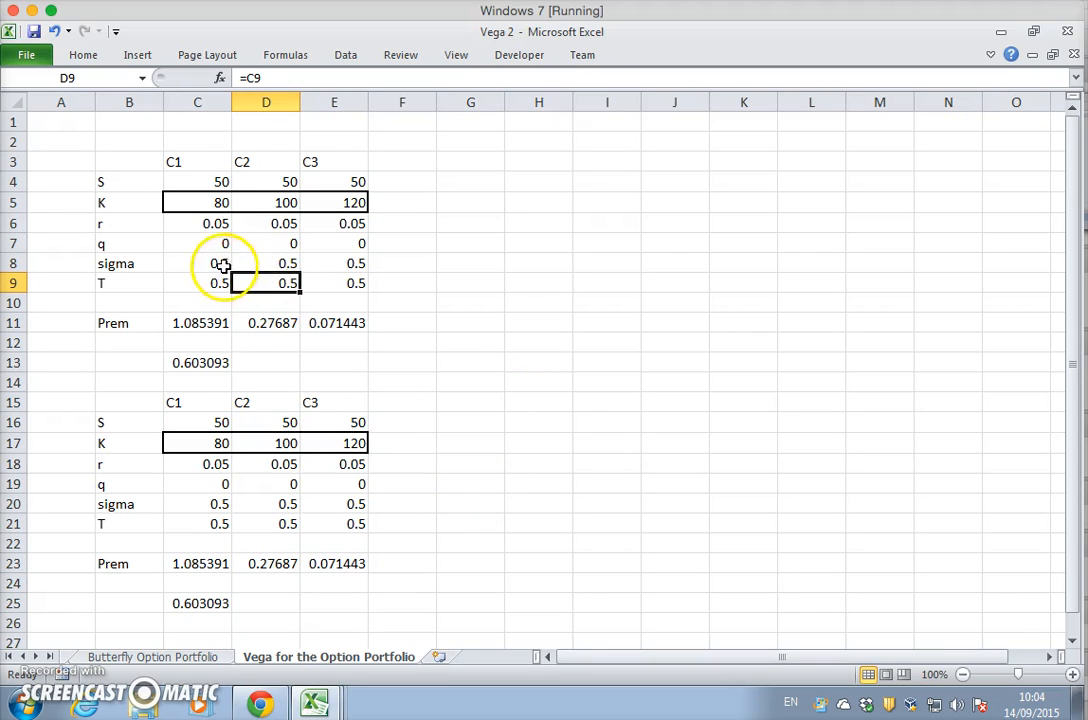
left_click(196, 264)
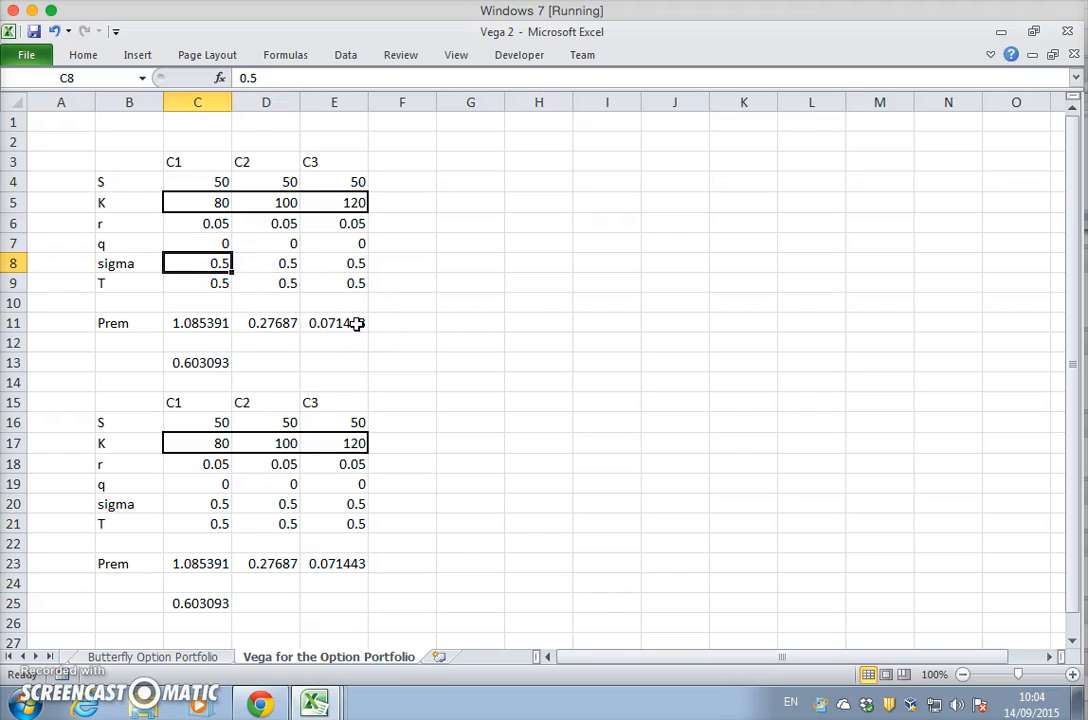
type("0.")
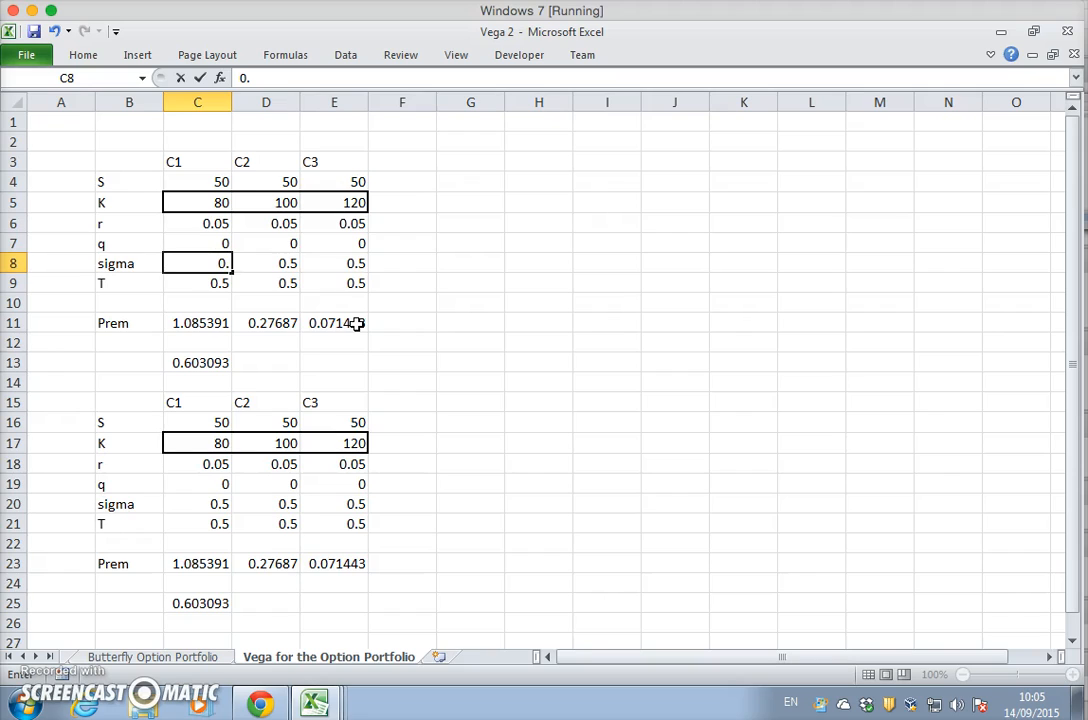
Step: Enter the top block's sigma as =0.2-0.0001, giving 0.1999 across the three options
key("Backspace")
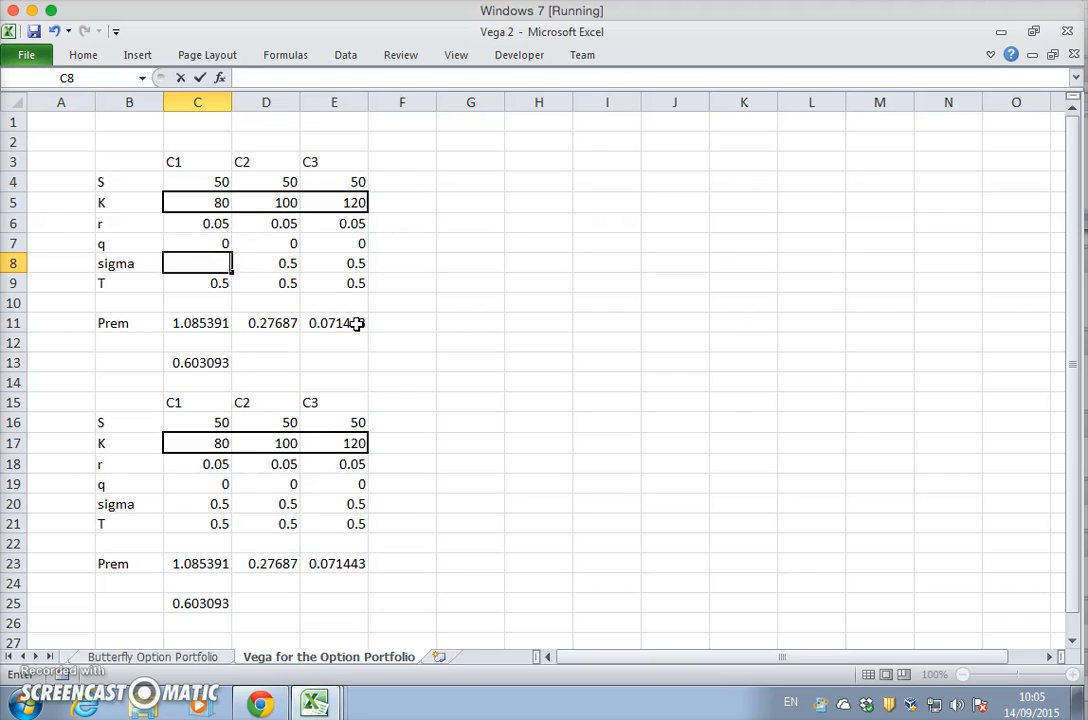
type("=")
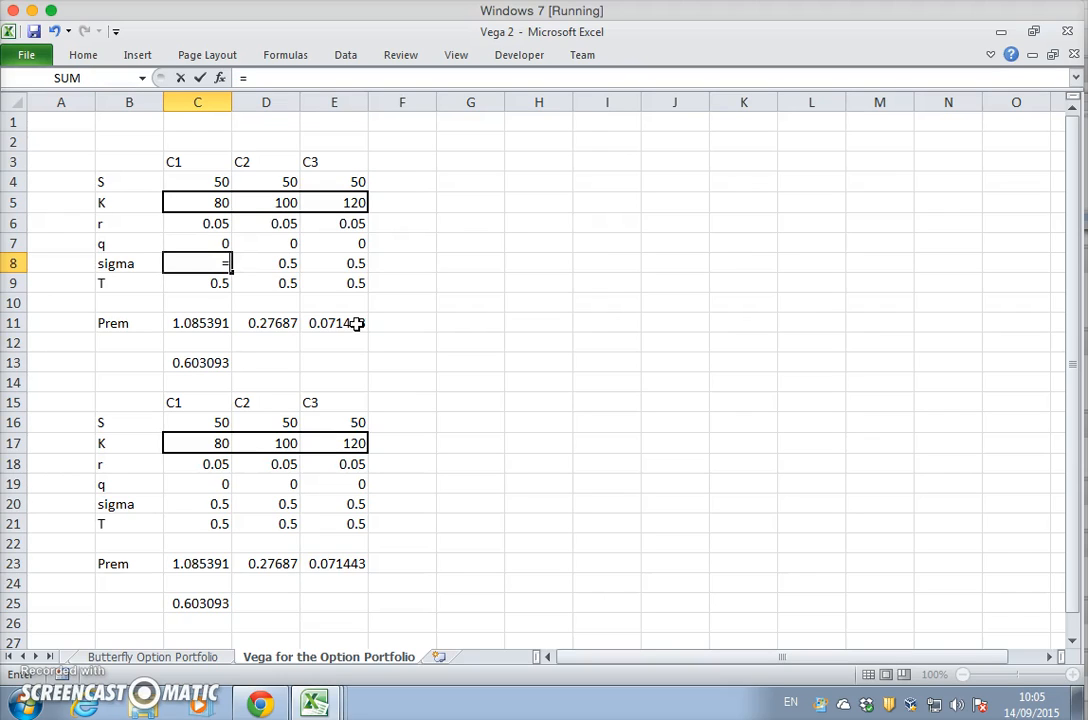
type("0.2-0.")
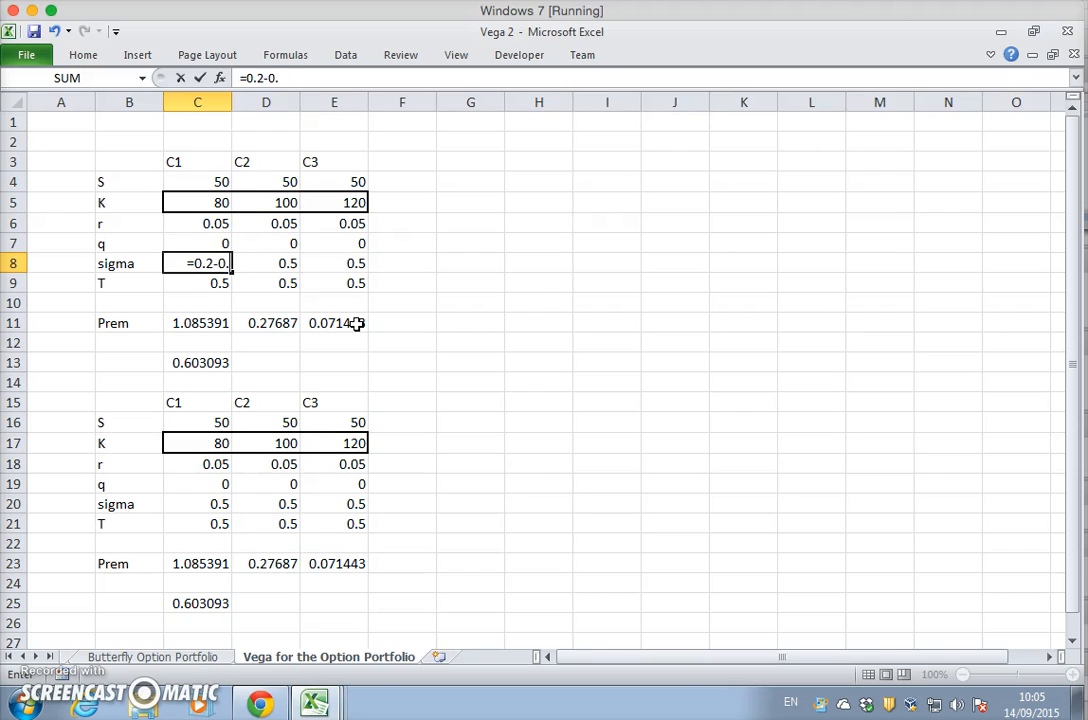
type("00")
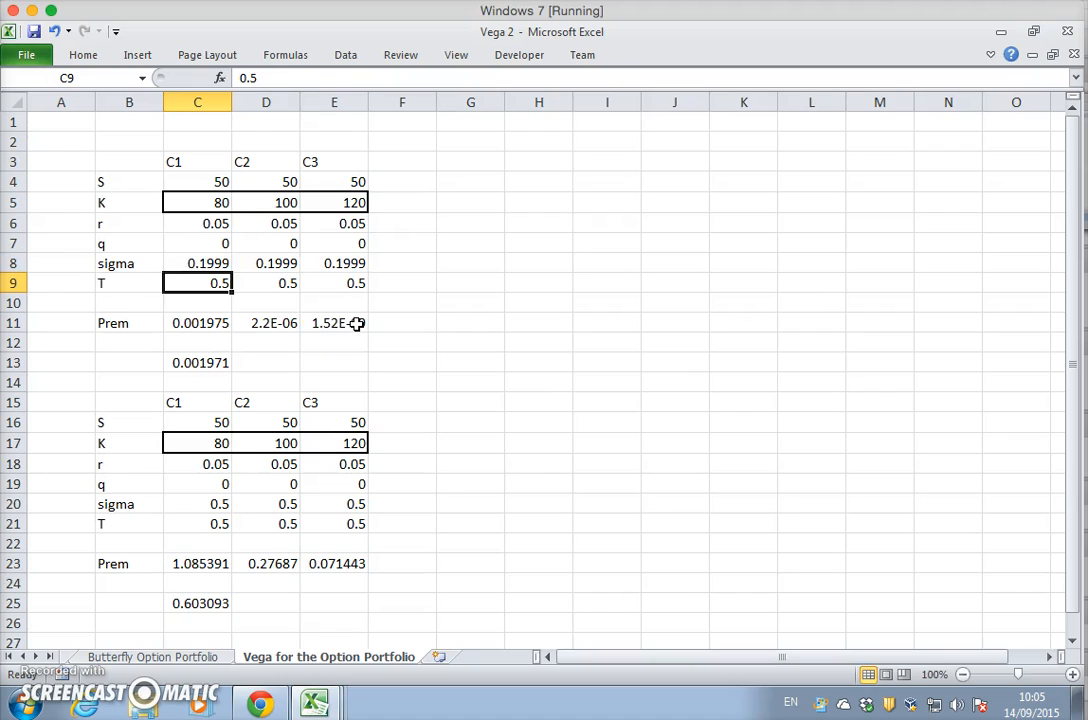
Step: Start the lower block's first sigma as =0.2+0.0001 for a value of 0.2001
left_click(196, 504)
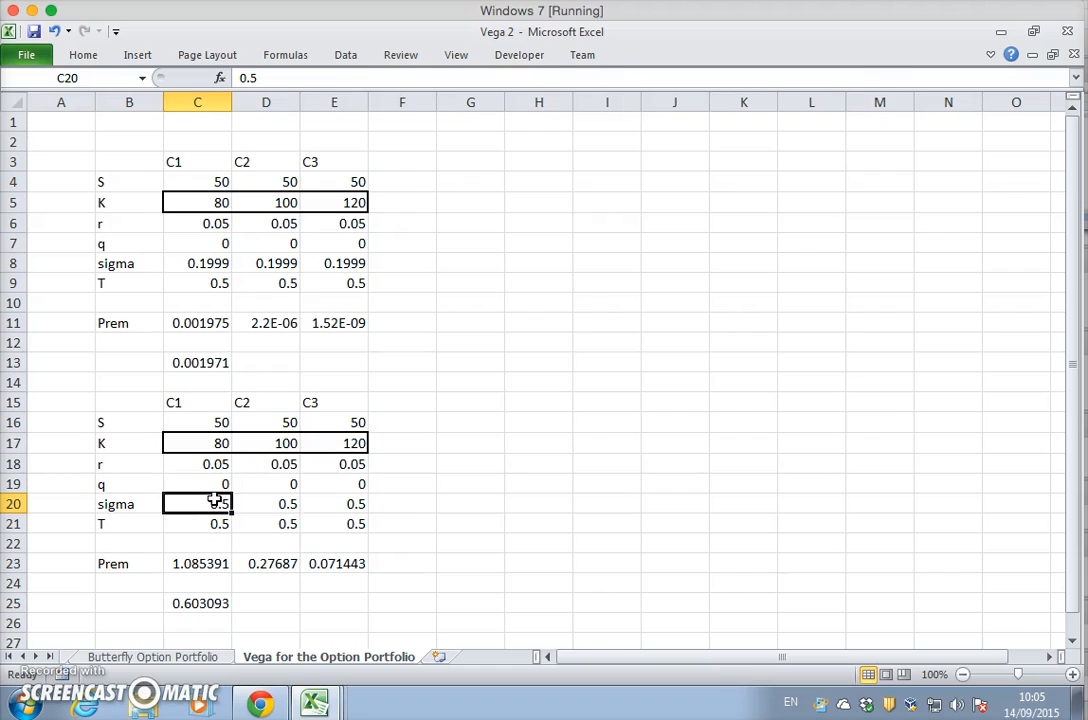
type("=0.0")
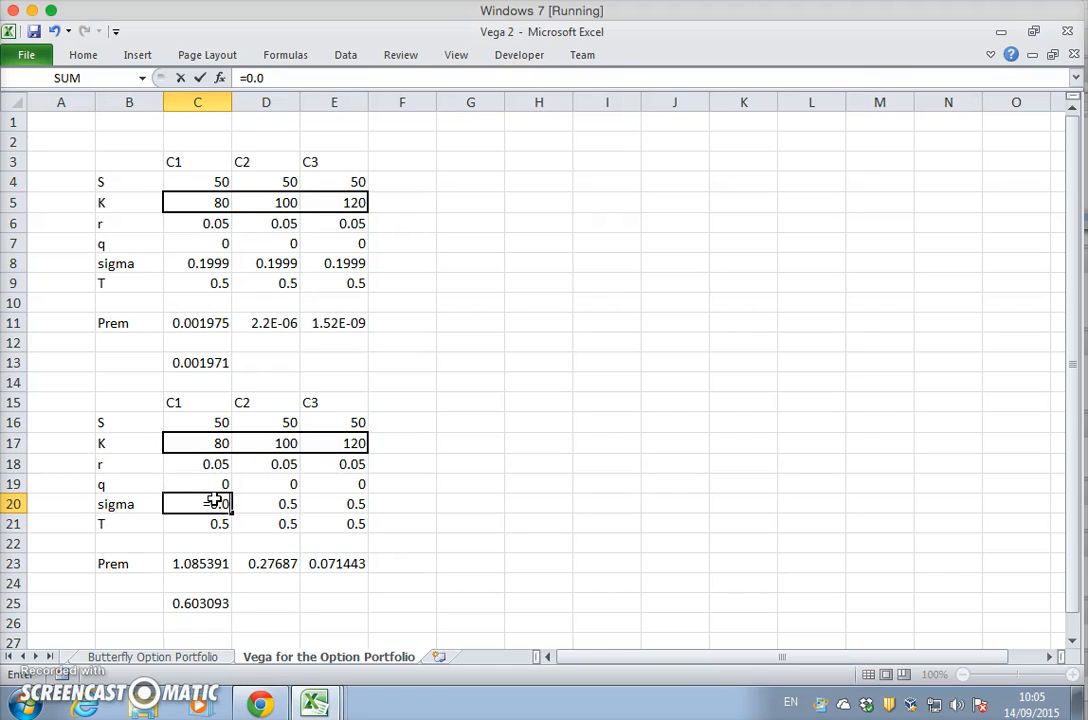
type("0.2+")
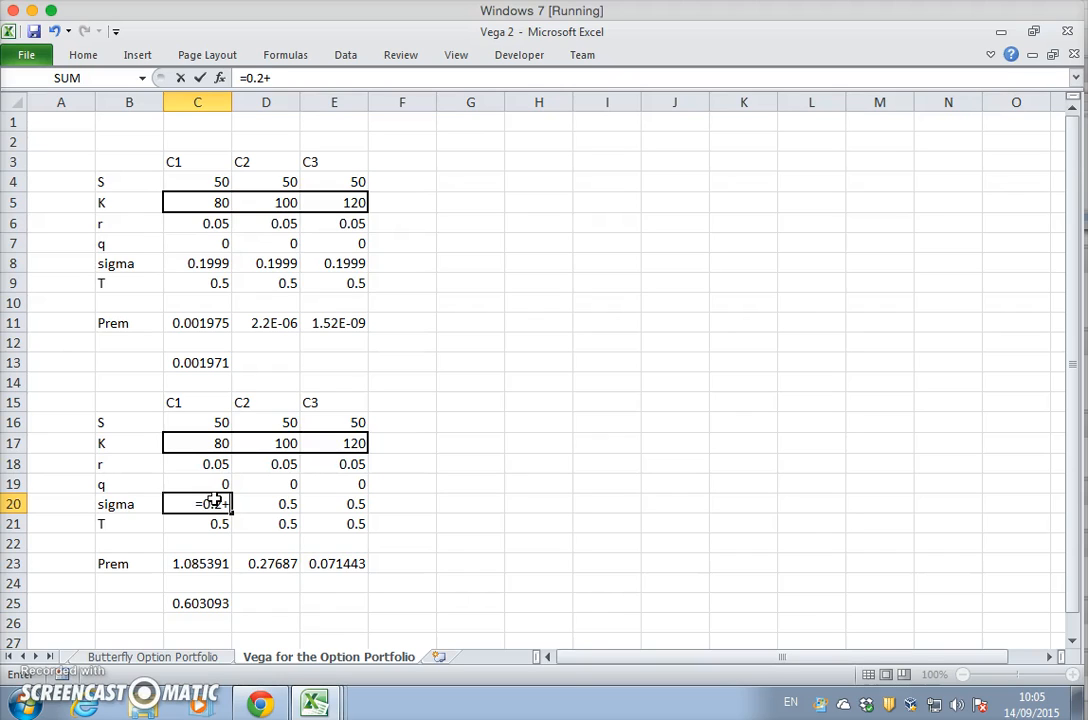
type("0.0001")
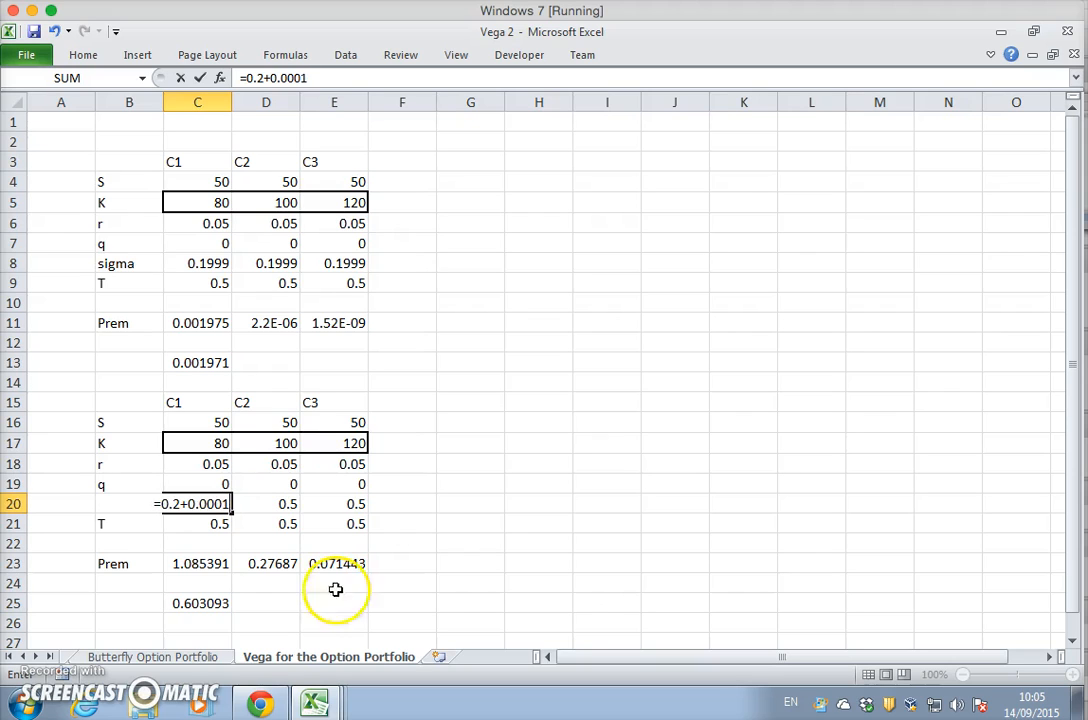
mouse_move(230, 518)
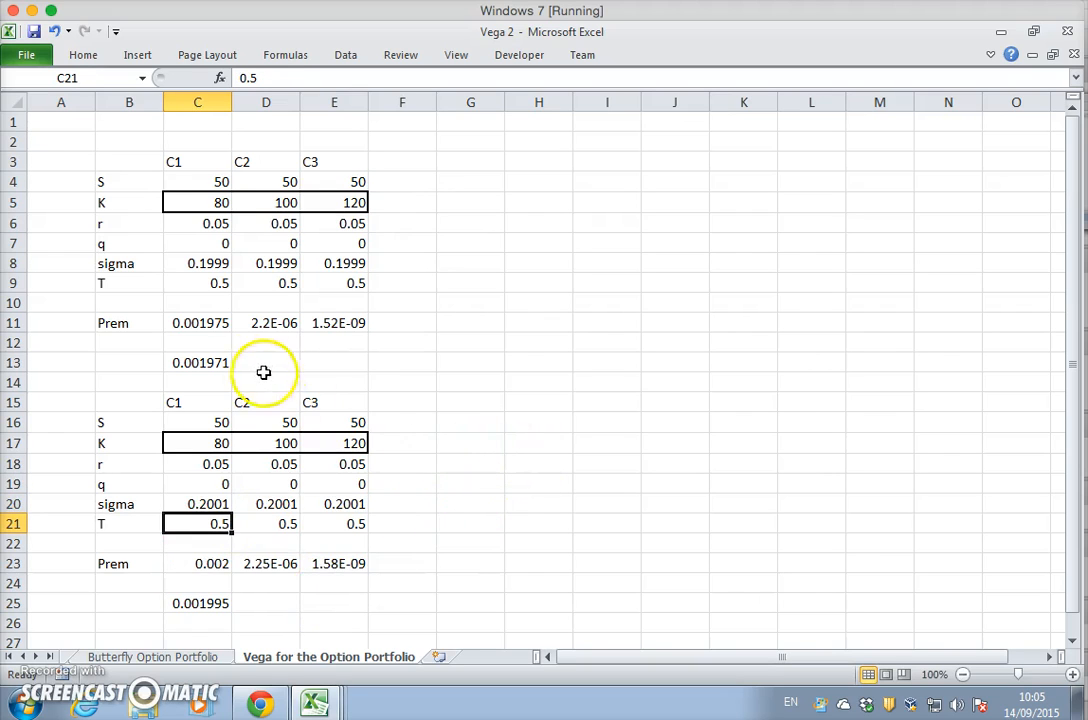
Step: Check the first butterfly value formula, then select empty cell H2 beside the table
left_click(196, 362)
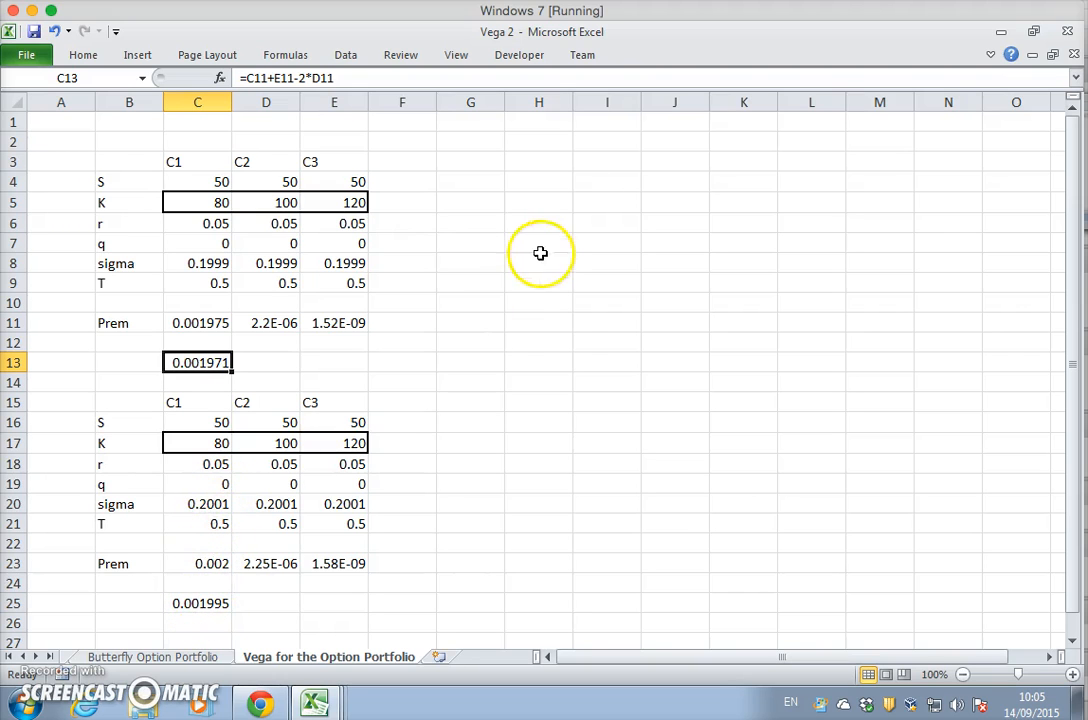
mouse_move(582, 380)
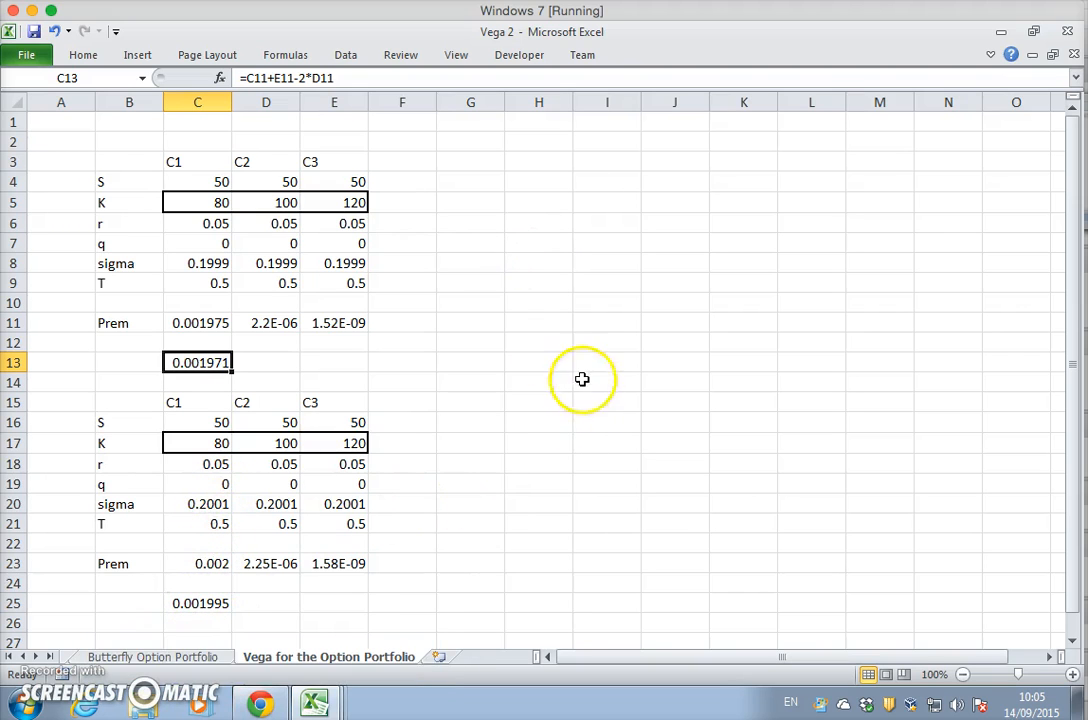
left_click(538, 160)
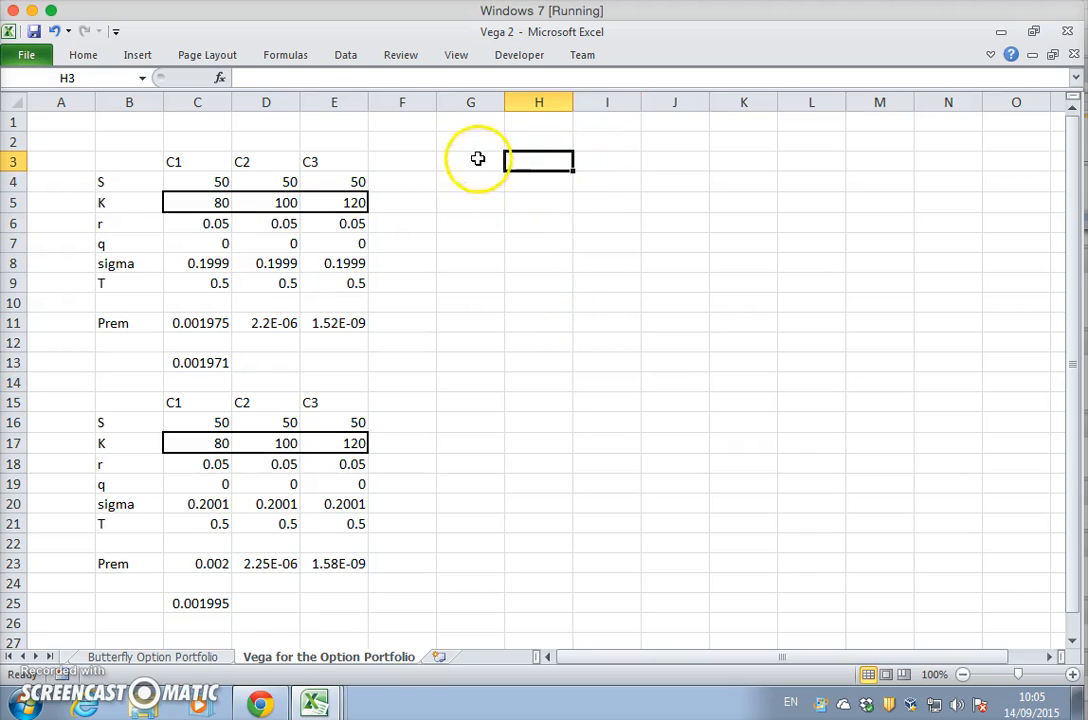
mouse_move(432, 596)
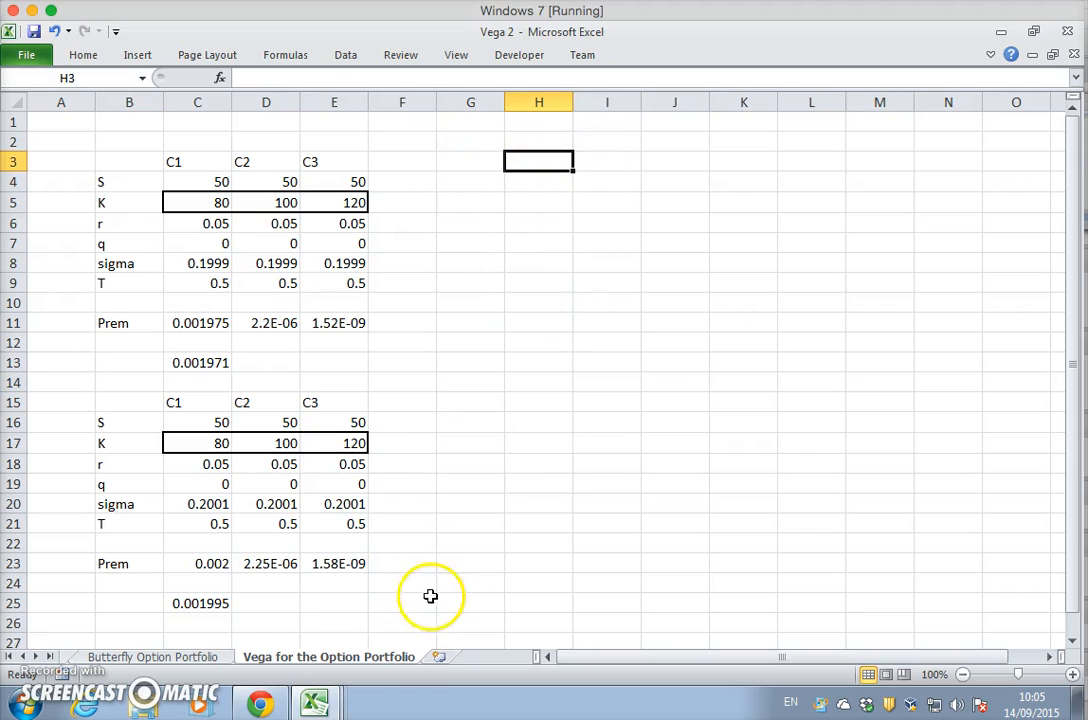
mouse_move(556, 124)
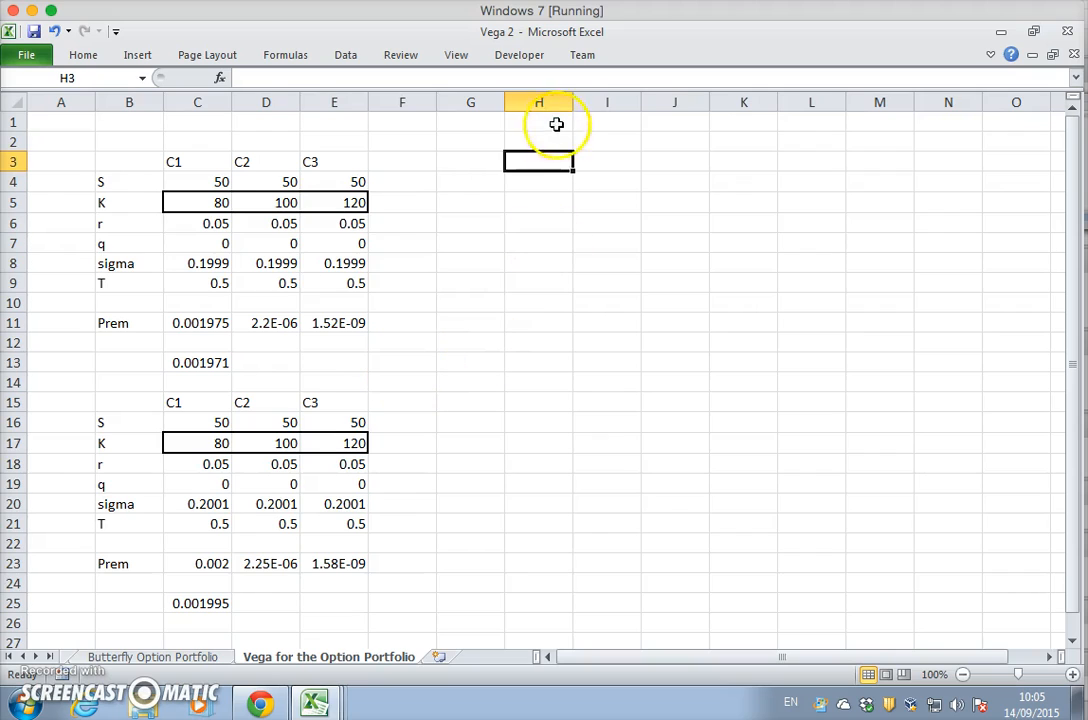
left_click(538, 140)
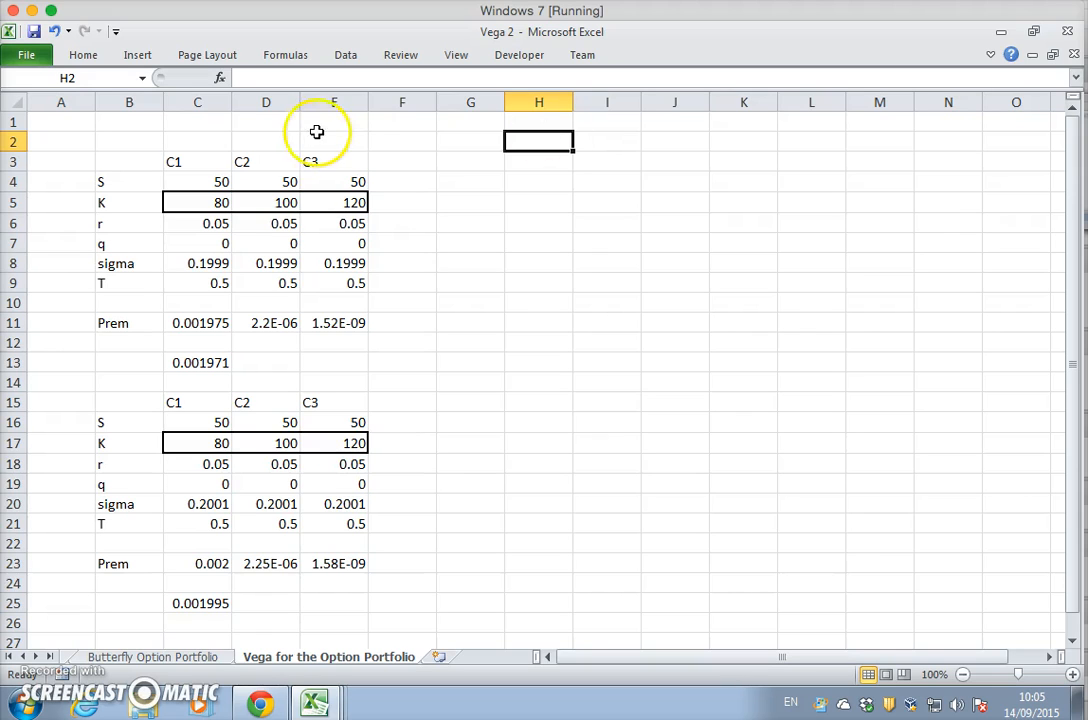
mouse_move(228, 276)
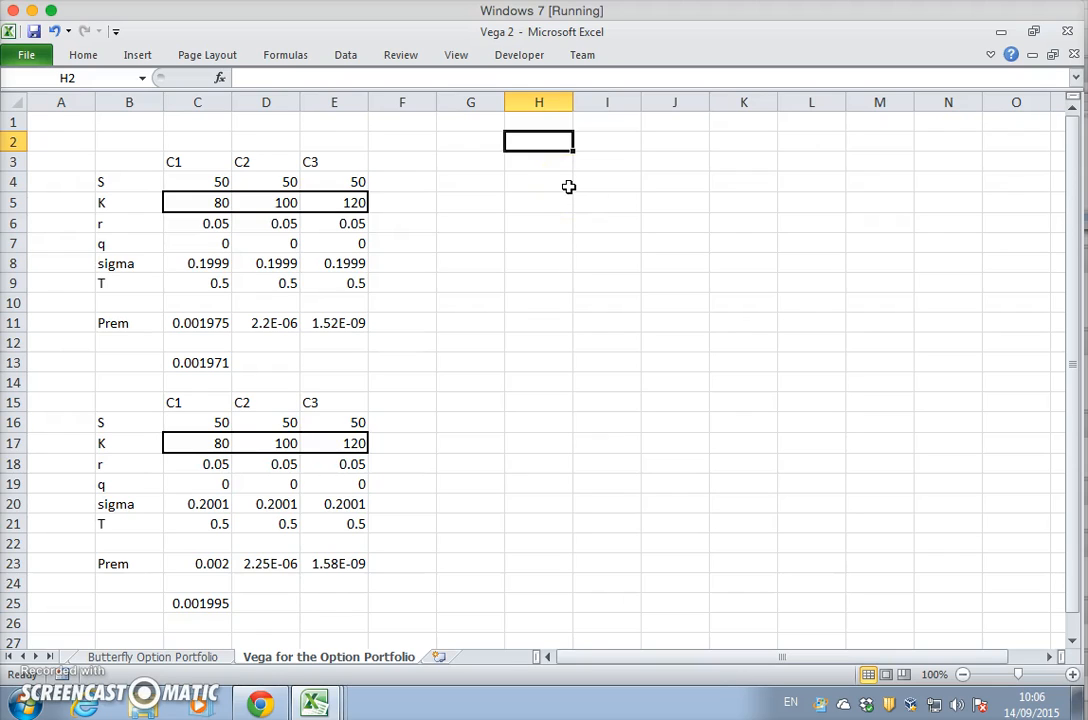
mouse_move(560, 180)
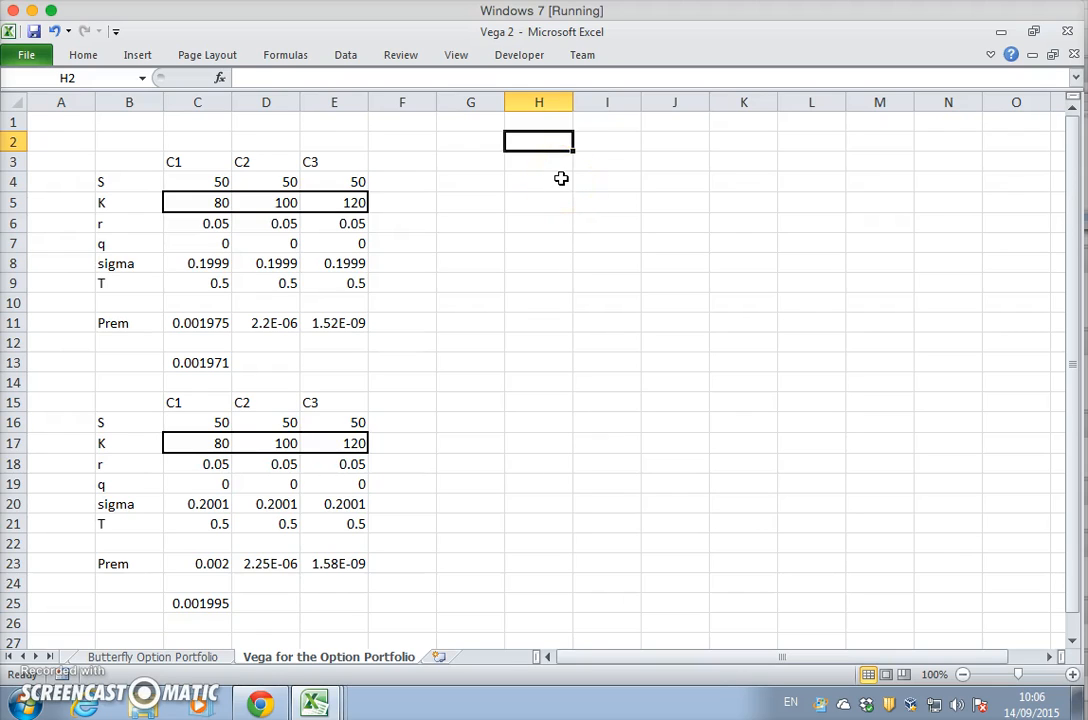
Step: Label H2 with the first butterfly heading at sigma 0.1999
type("Buffer")
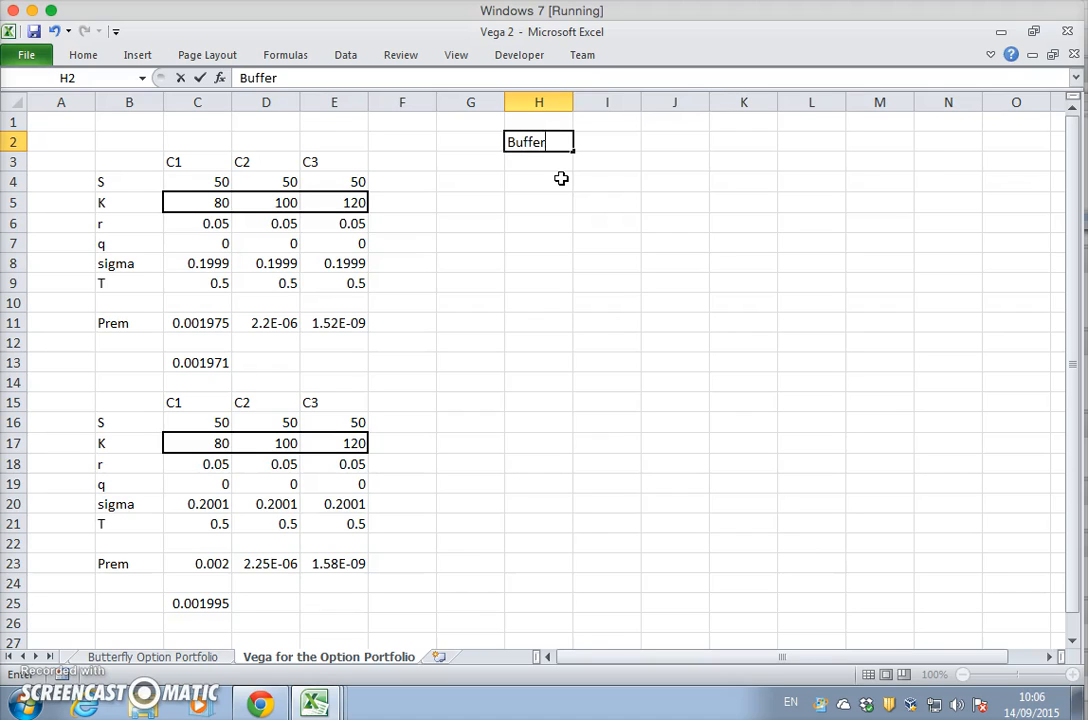
type("fly")
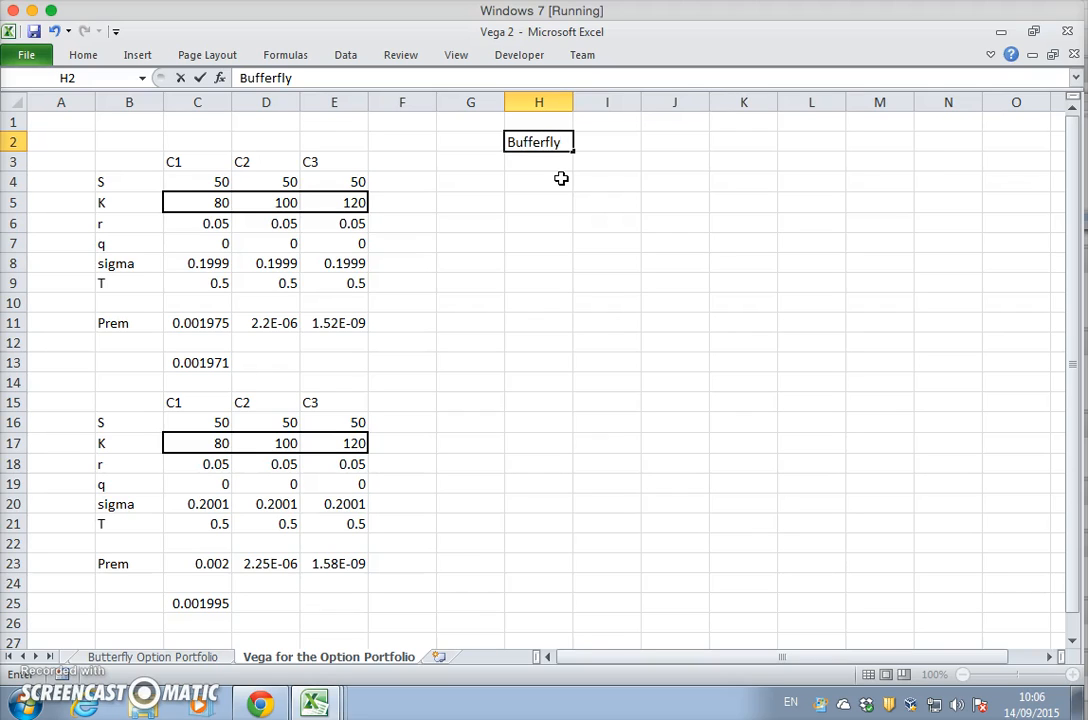
type("@")
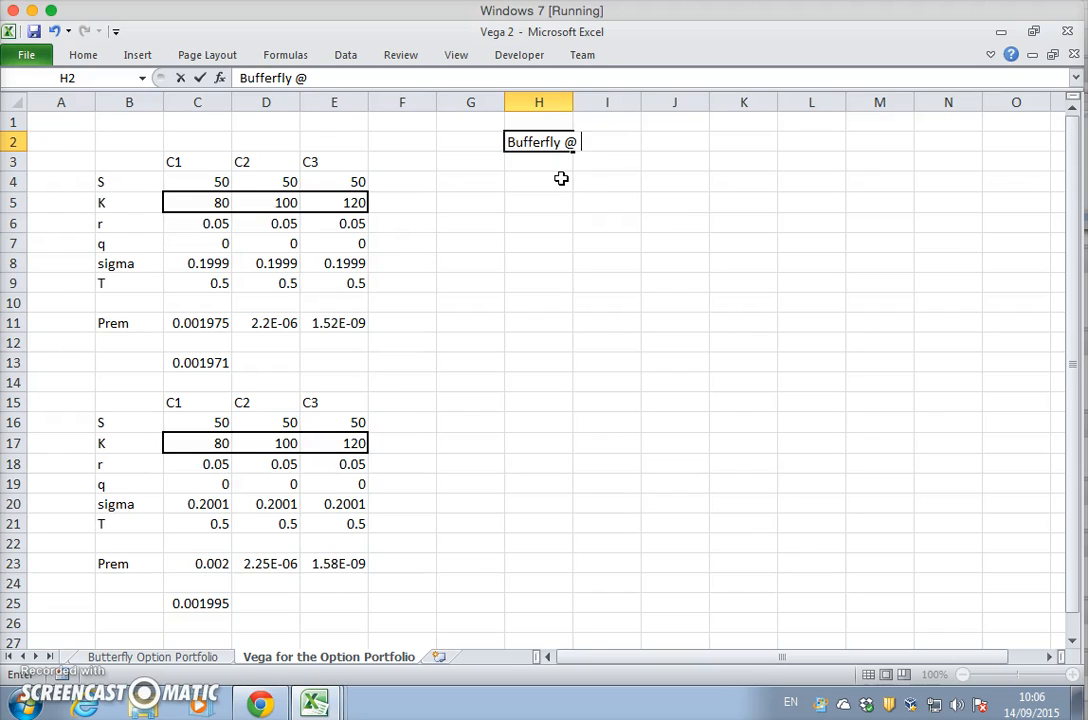
type("0.1999")
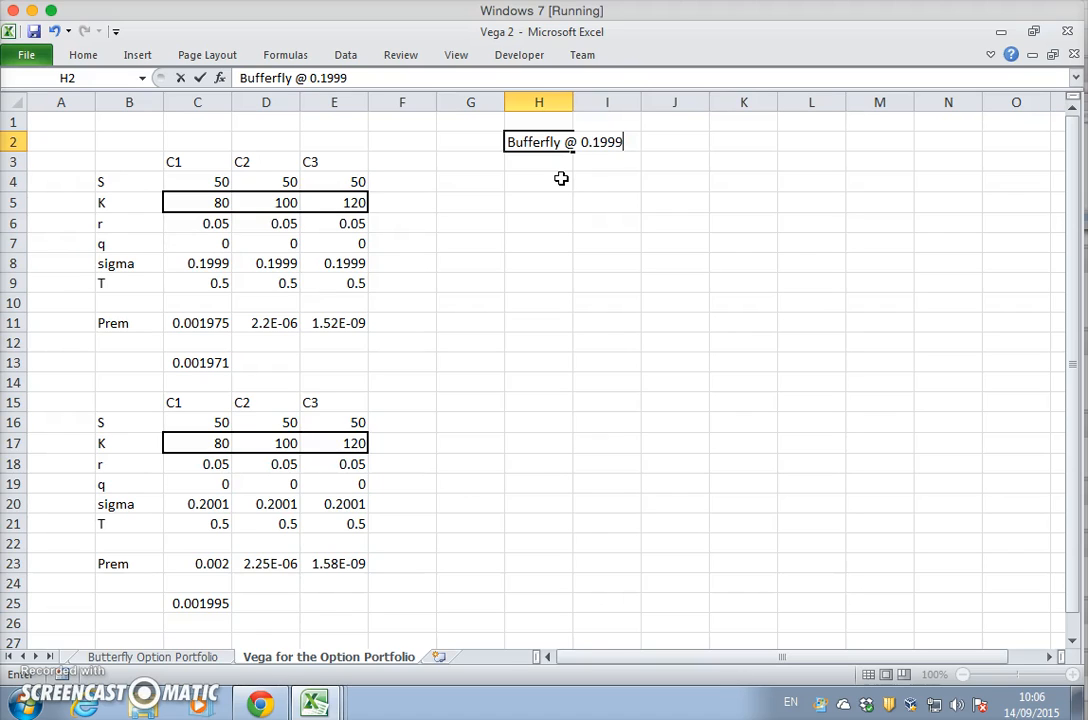
key("enter")
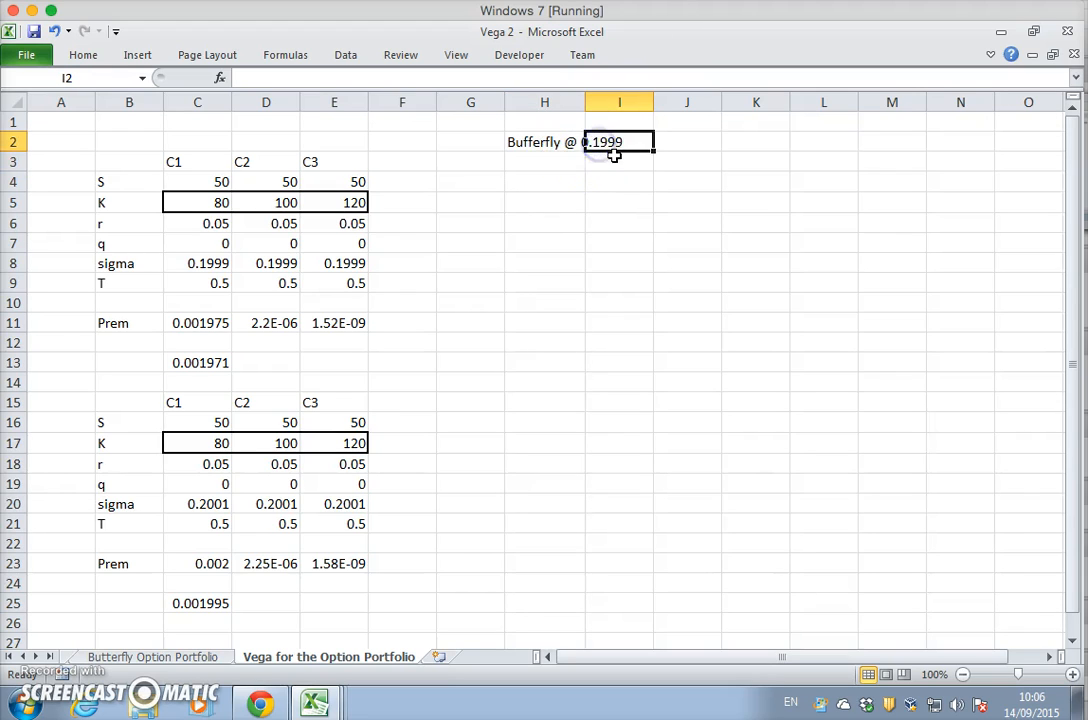
Step: Label I2 with 'Buutterfly @ 0.2001', correcting its sigma value in the formula bar
type("Buutt")
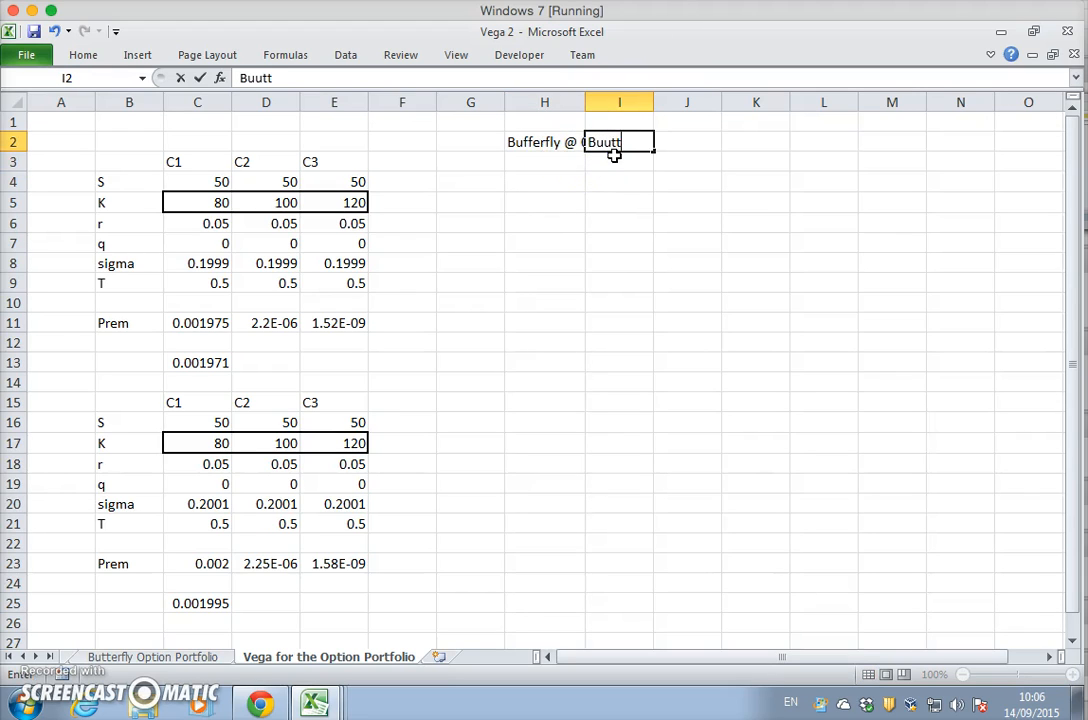
type("erfly @")
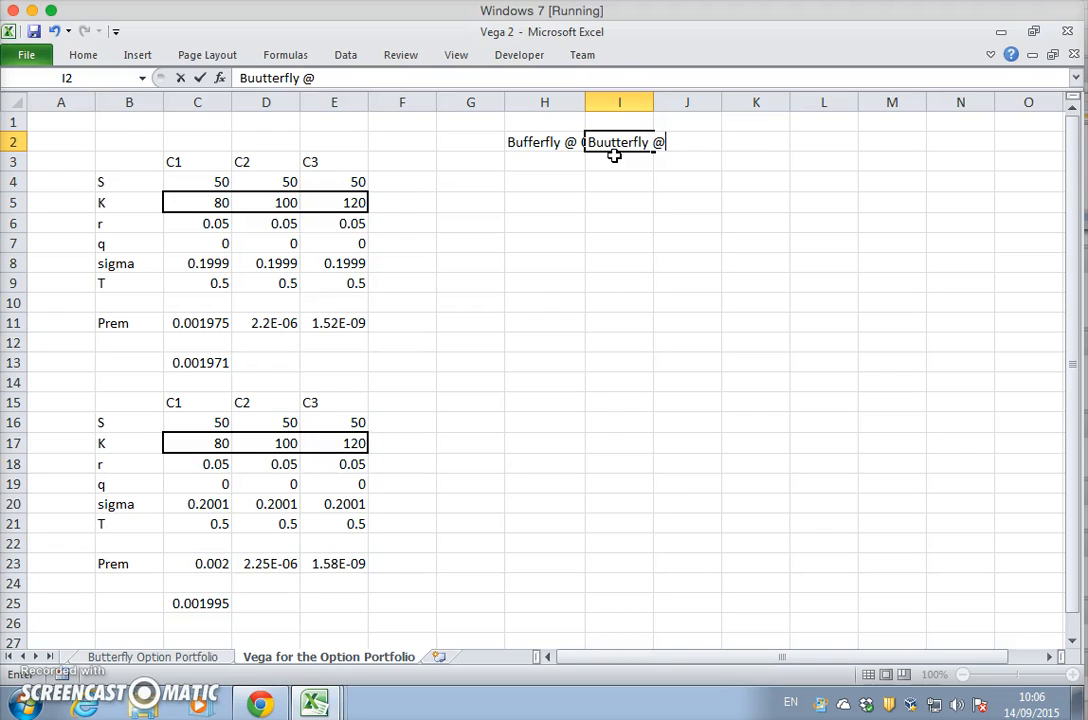
type("0.20001")
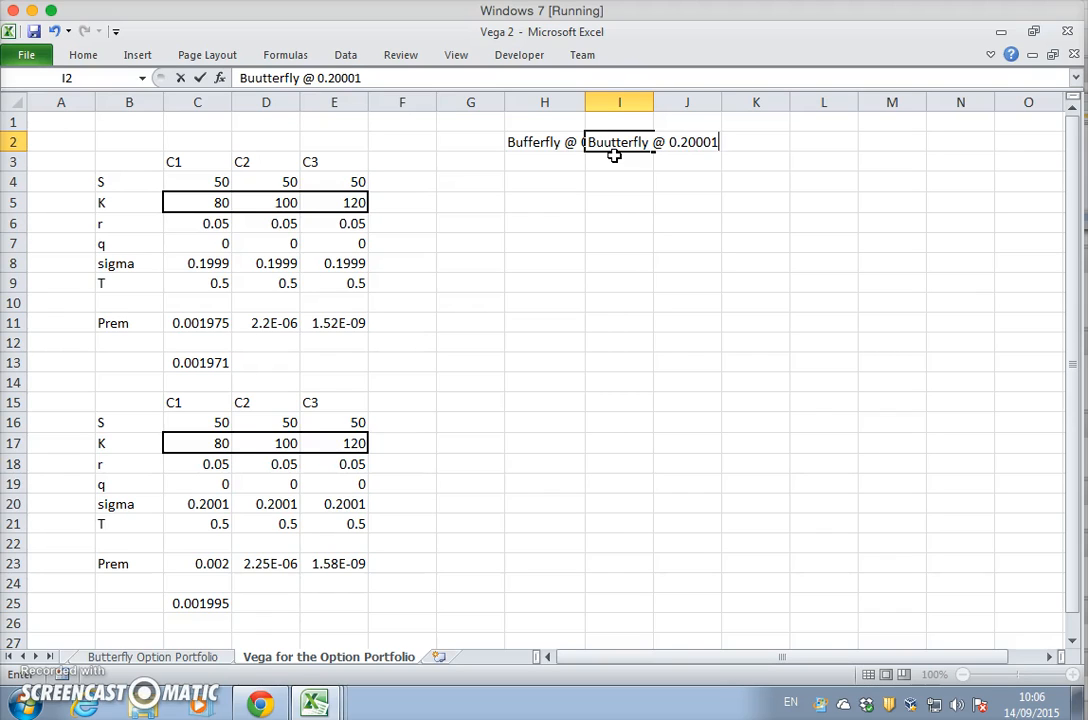
key("enter")
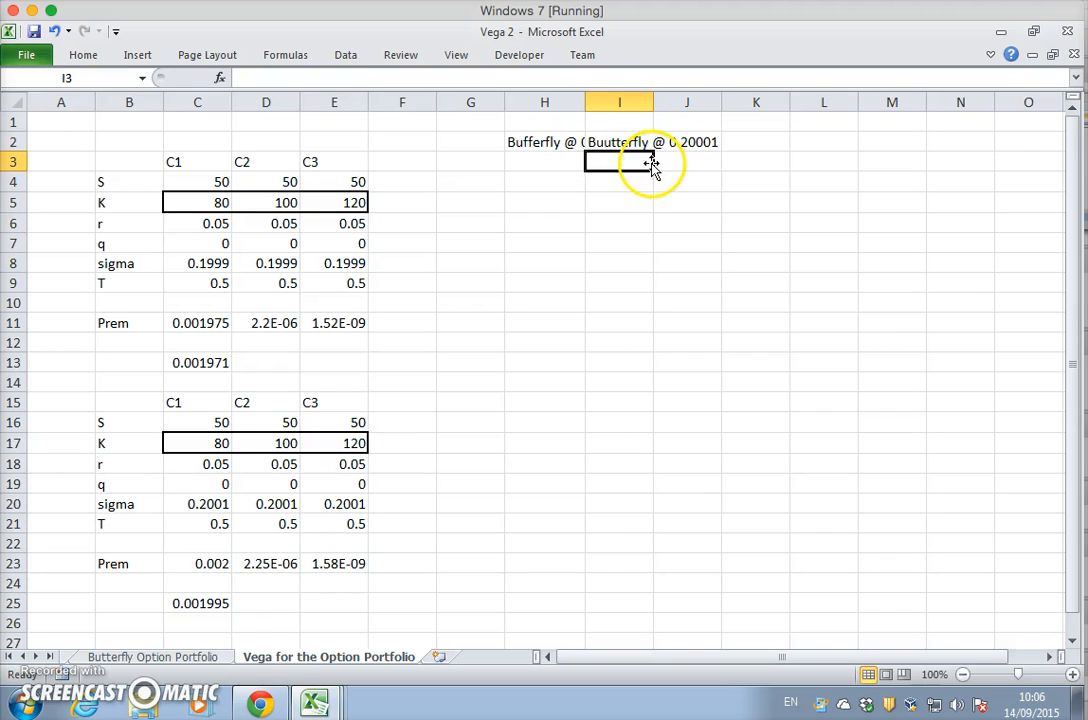
left_click(618, 140)
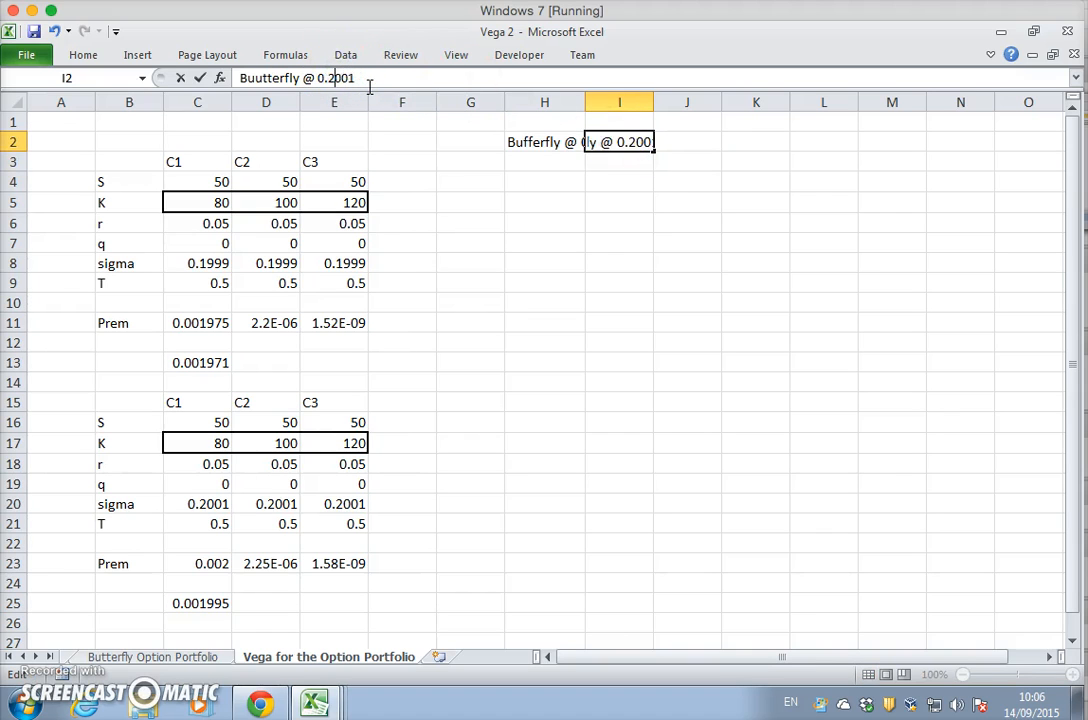
left_click(544, 140)
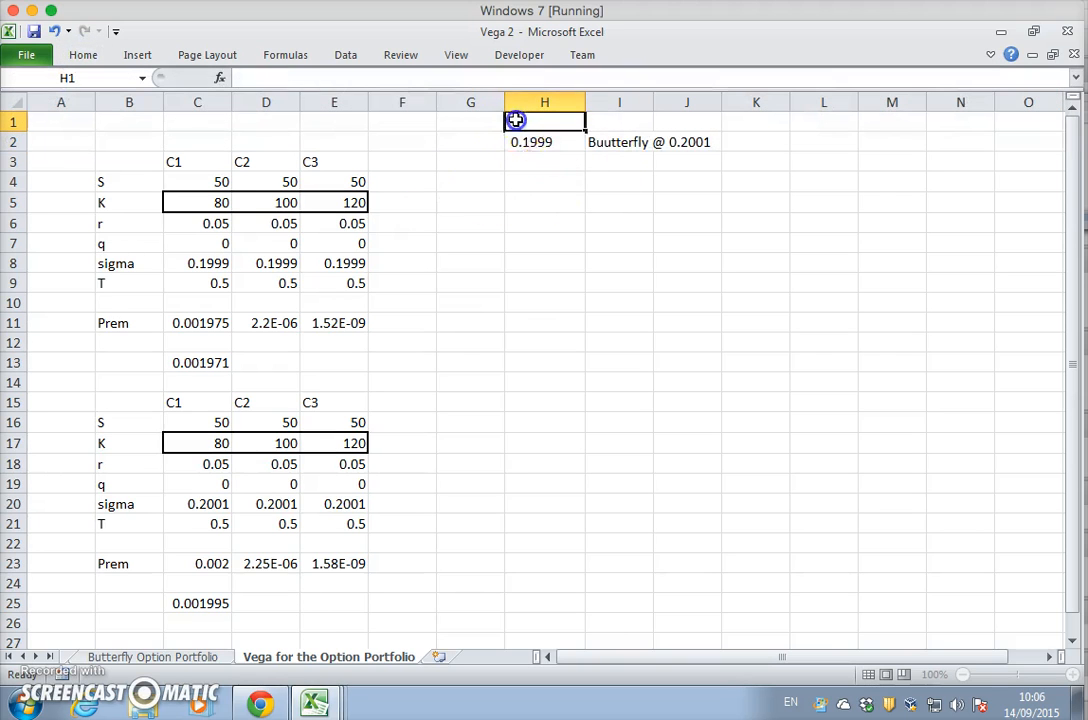
Step: Paste the 'Bufferfly @' label into H1 and I1 above the two sigma values
left_click(84, 54)
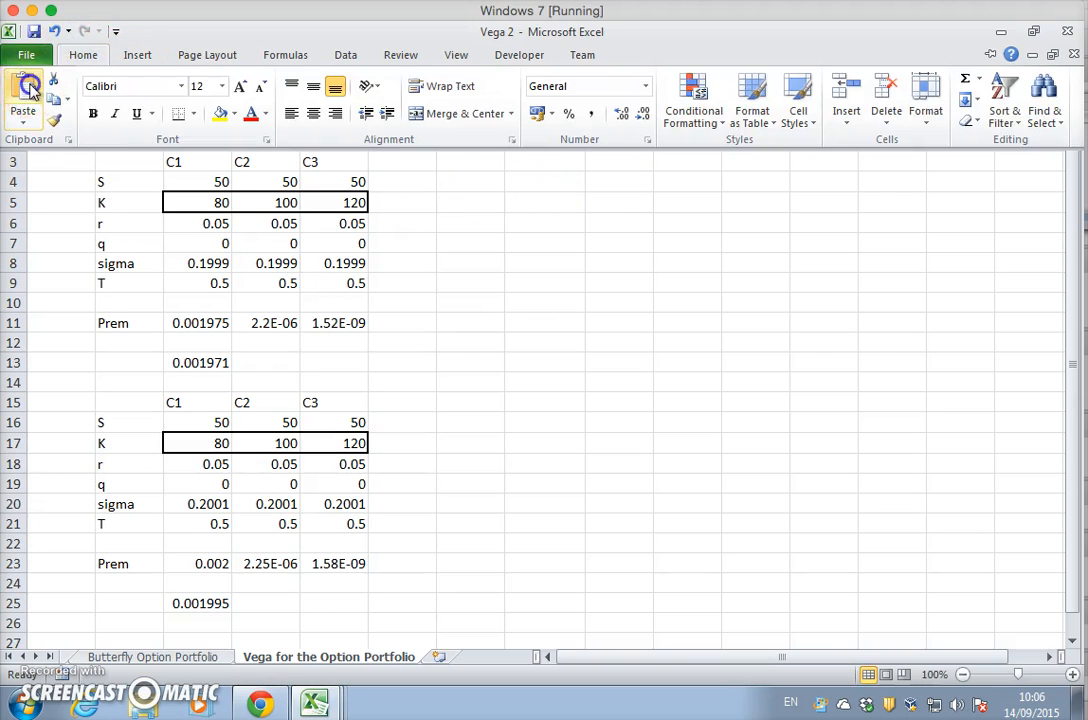
left_click(22, 96)
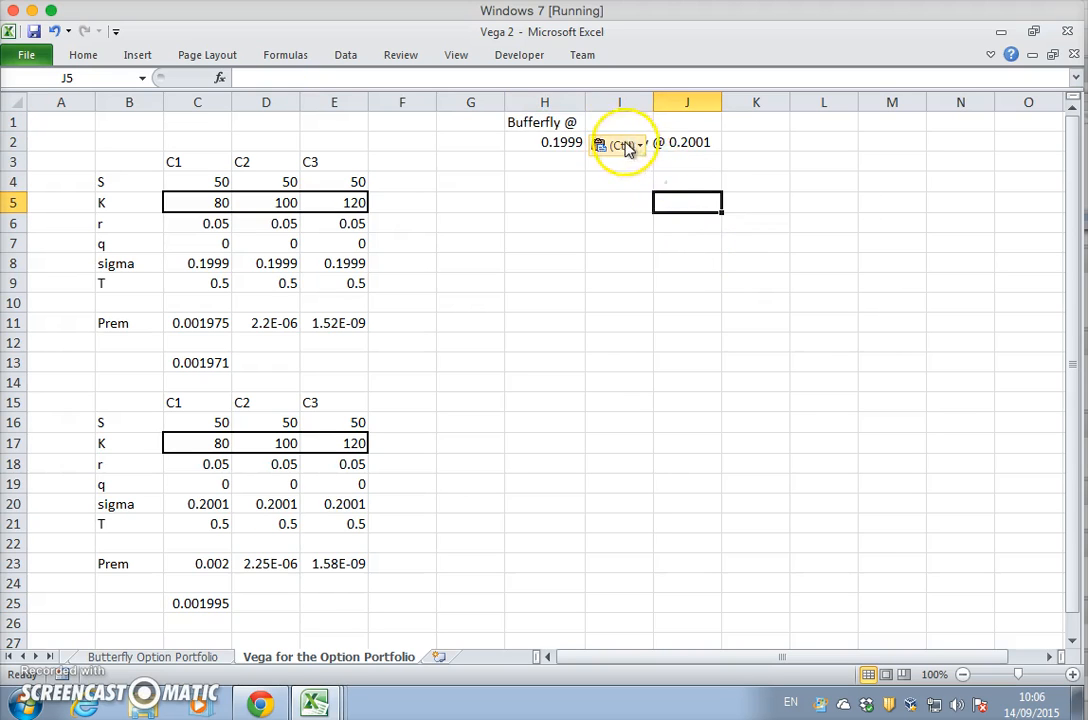
left_click(84, 54)
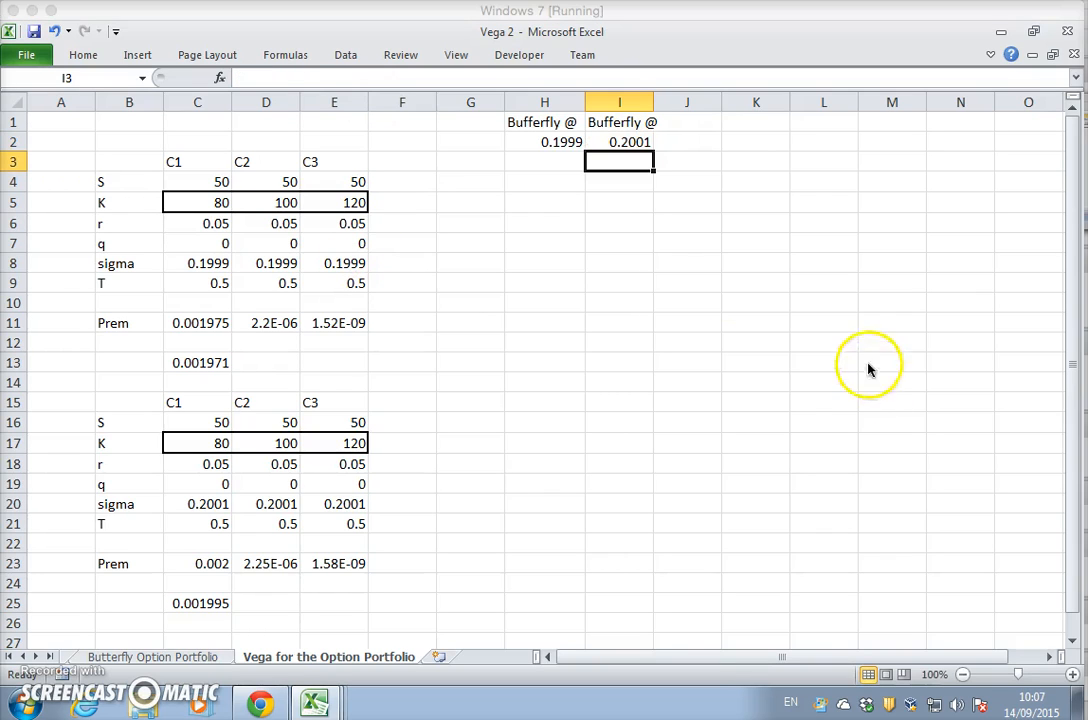
Step: Put the first block's premium total from C13 into H3, then move to G4
left_click(544, 160)
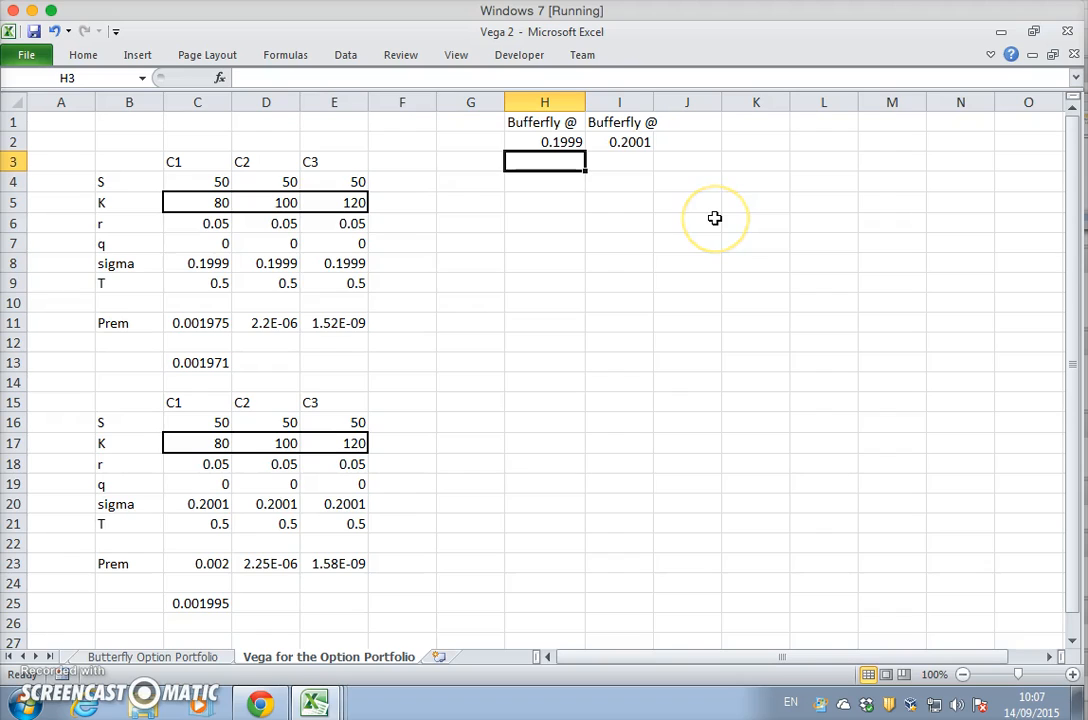
type("=")
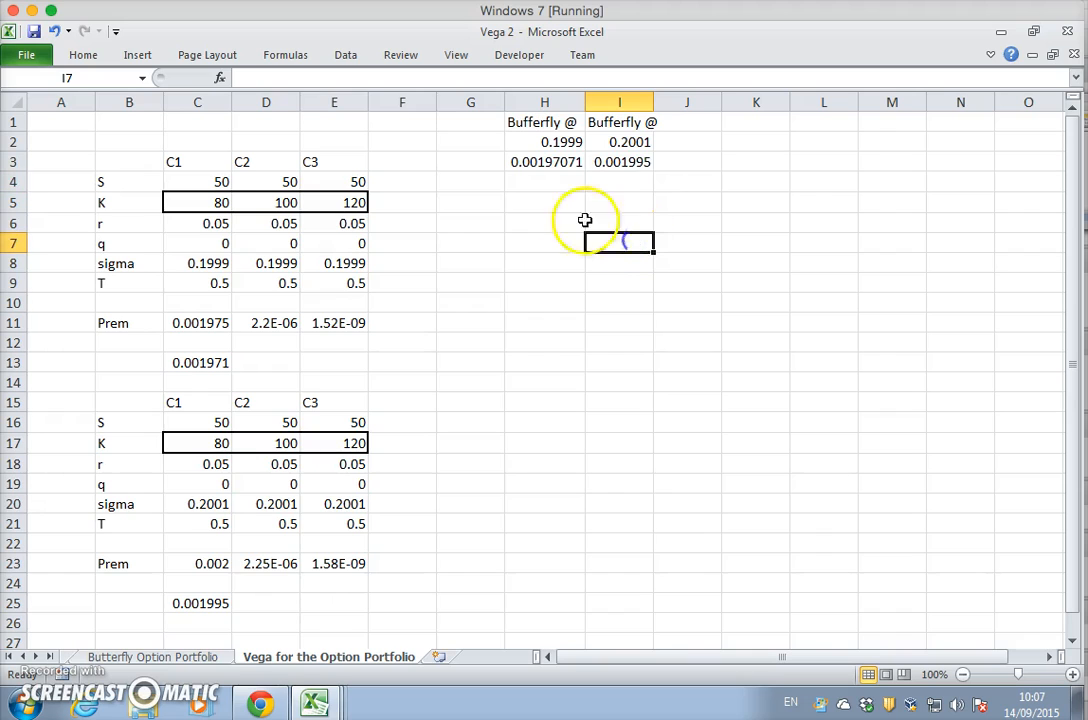
left_click(470, 180)
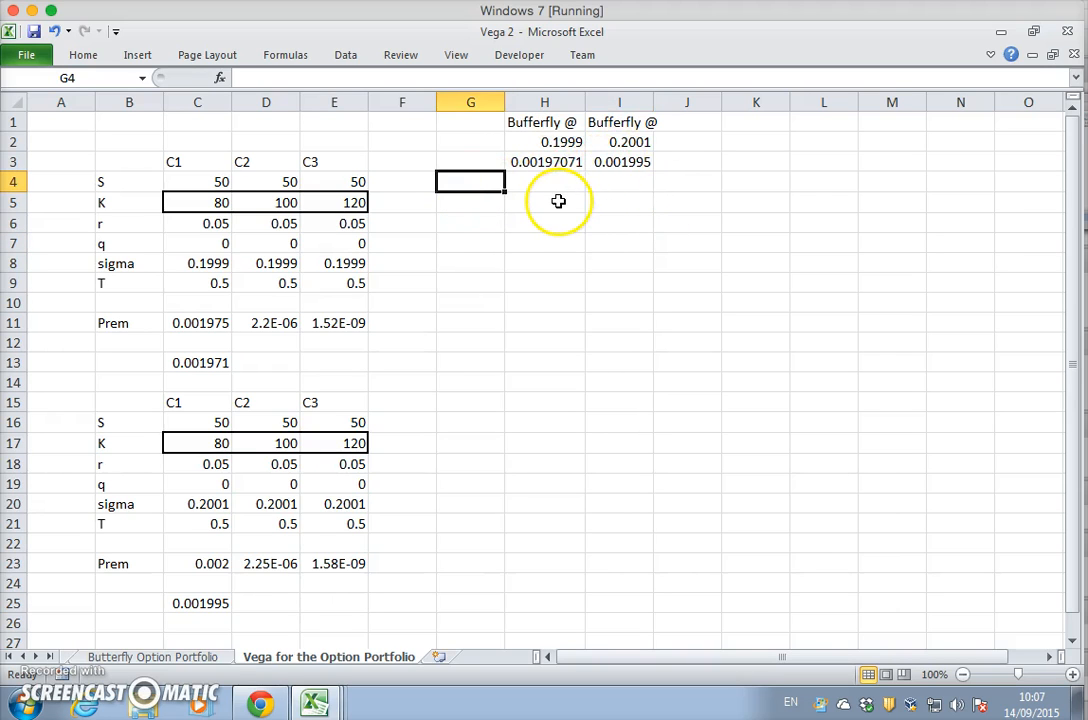
Step: Fill G4:G23 with stock prices 10 to 200 in steps of 10, then switch to Butterfly Option Portfolio
type("10")
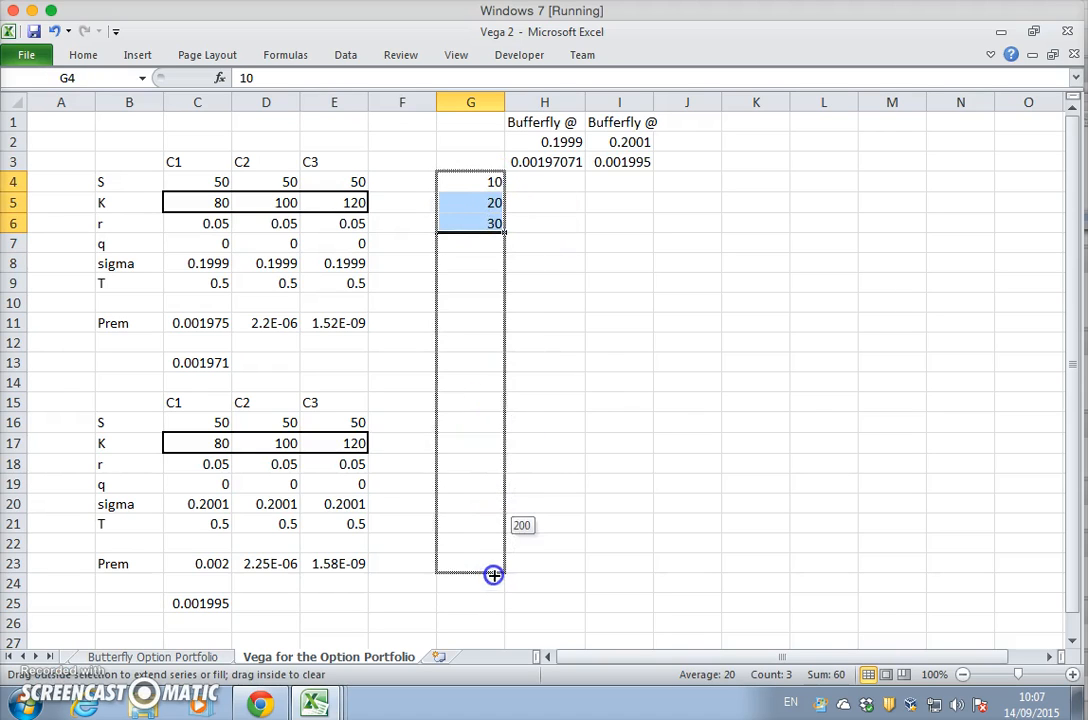
left_click_drag(492, 224, 492, 572)
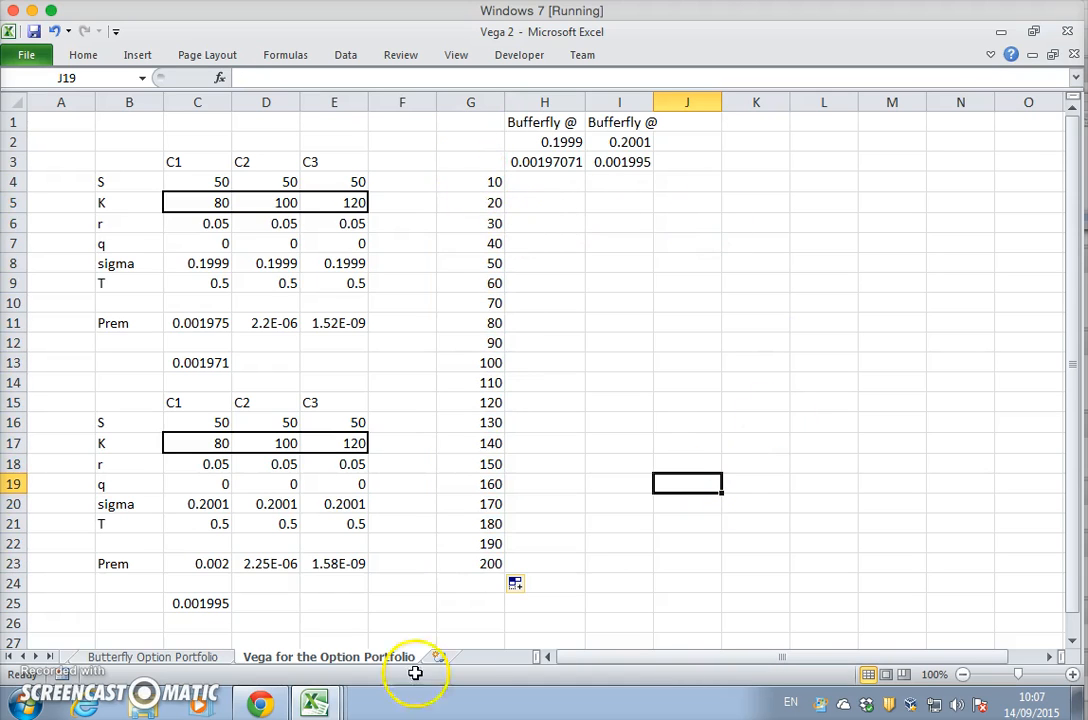
left_click(152, 656)
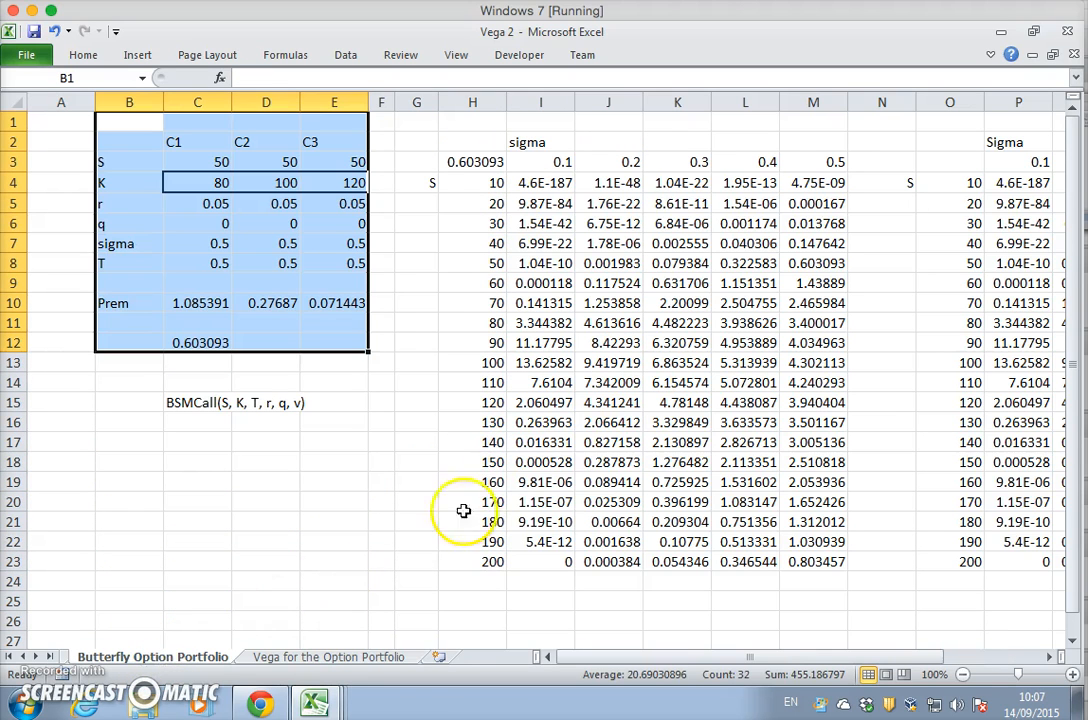
mouse_move(64, 660)
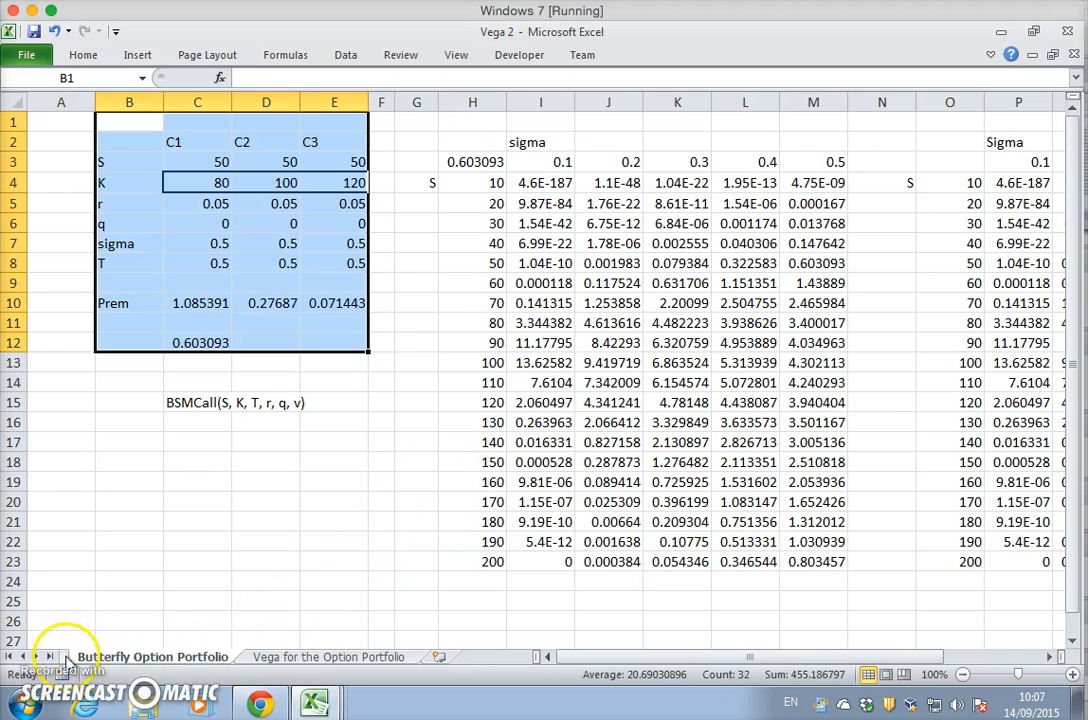
Step: Switch to the Vega for Single Option sheet showing analytical and numerical vega columns
left_click(132, 656)
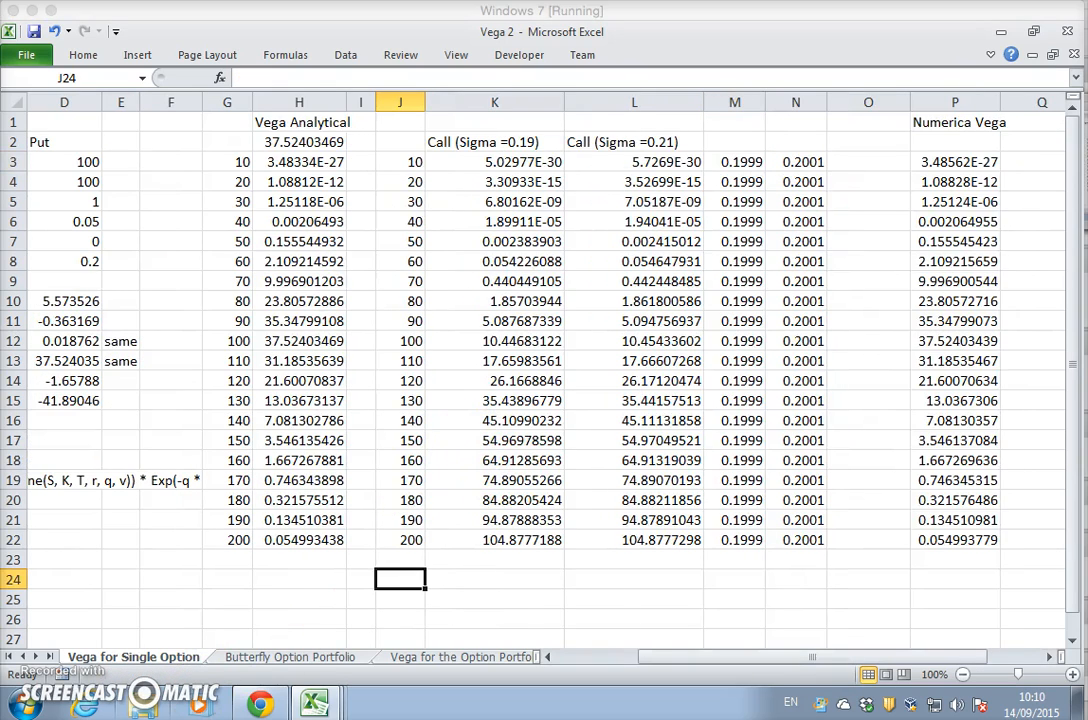
mouse_move(712, 436)
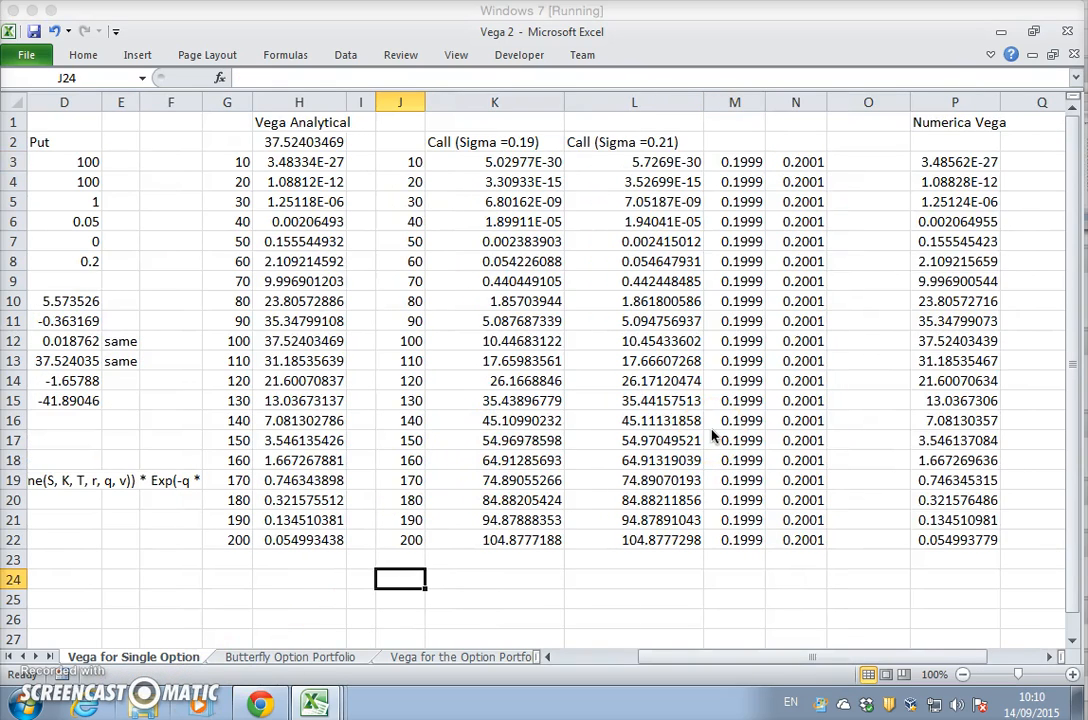